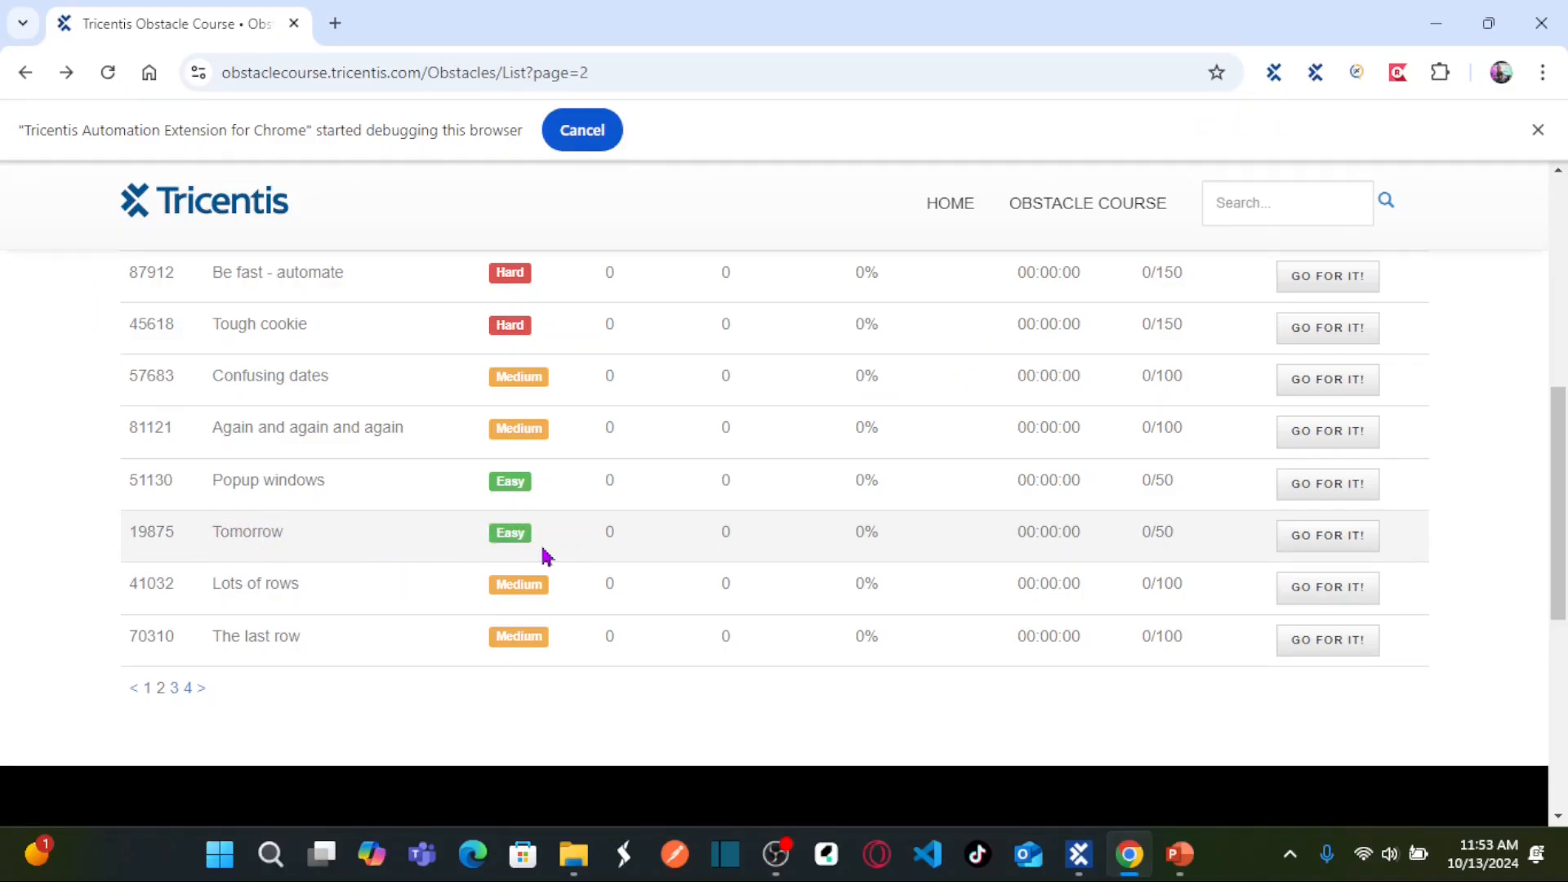
Launch obstacle 19875 'Tomorrow' via GO FOR IT! on list page 2.
{"action": "left_click", "coordinate": [1327, 534]}
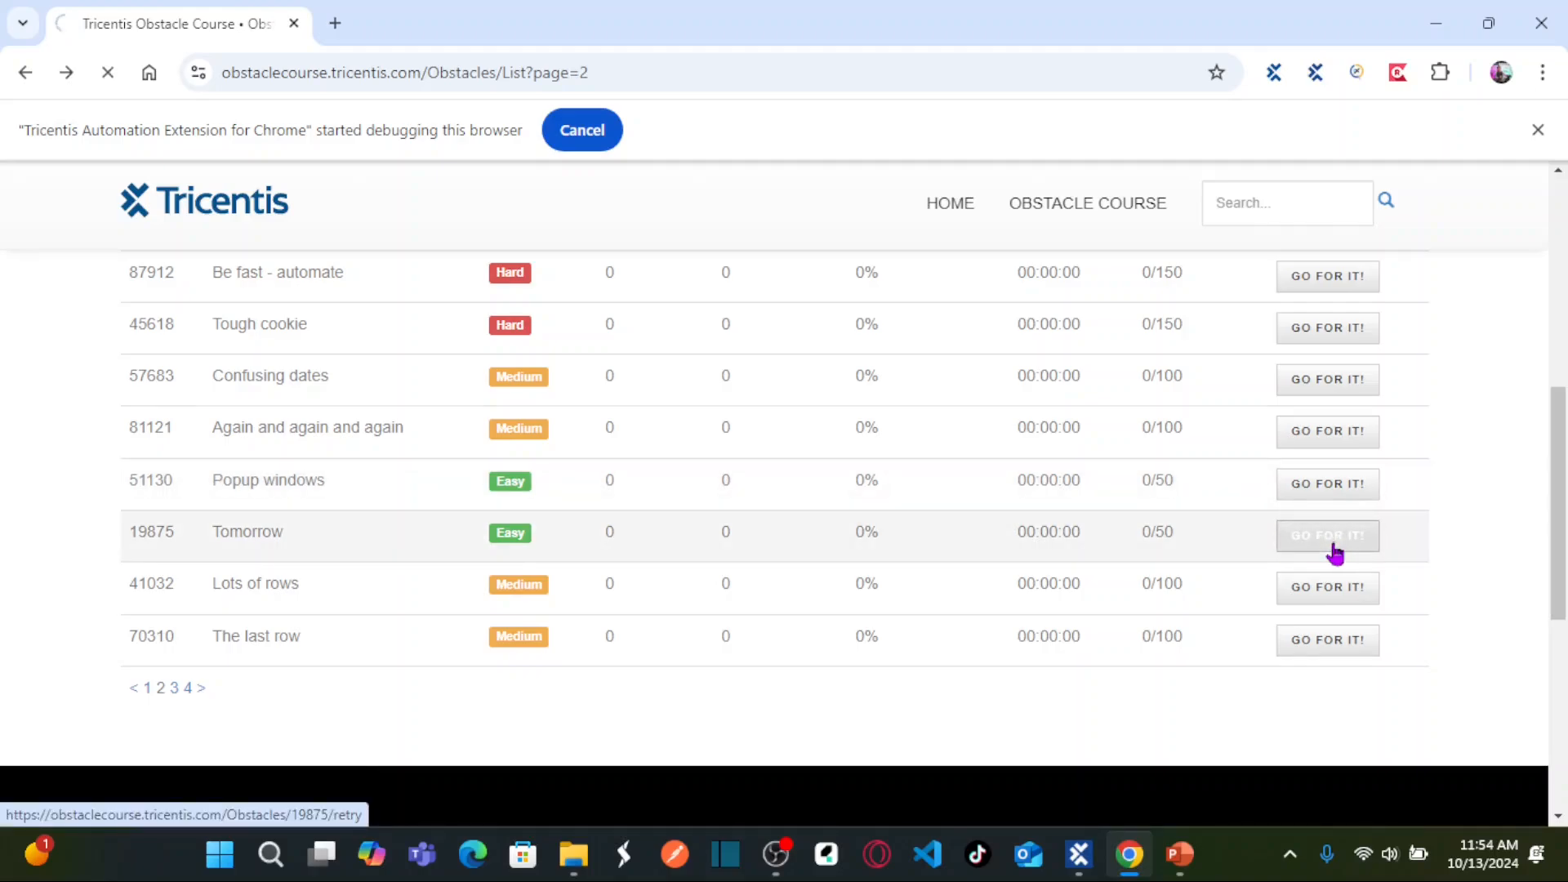
{"action": "left_click", "coordinate": [1326, 534]}
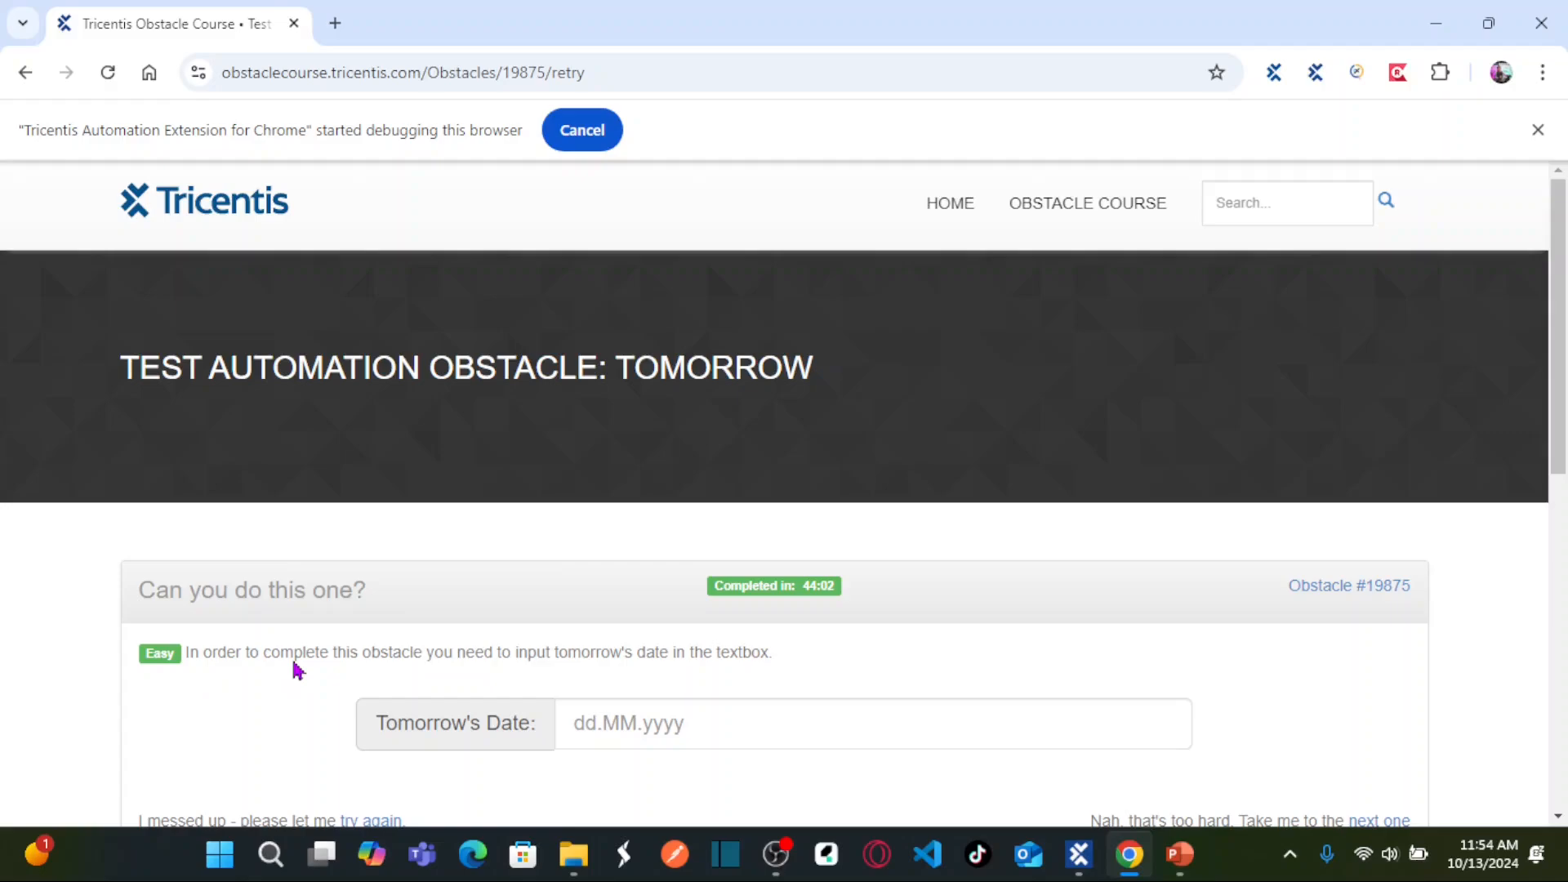
{"action": "mouse_move", "coordinate": [547, 676]}
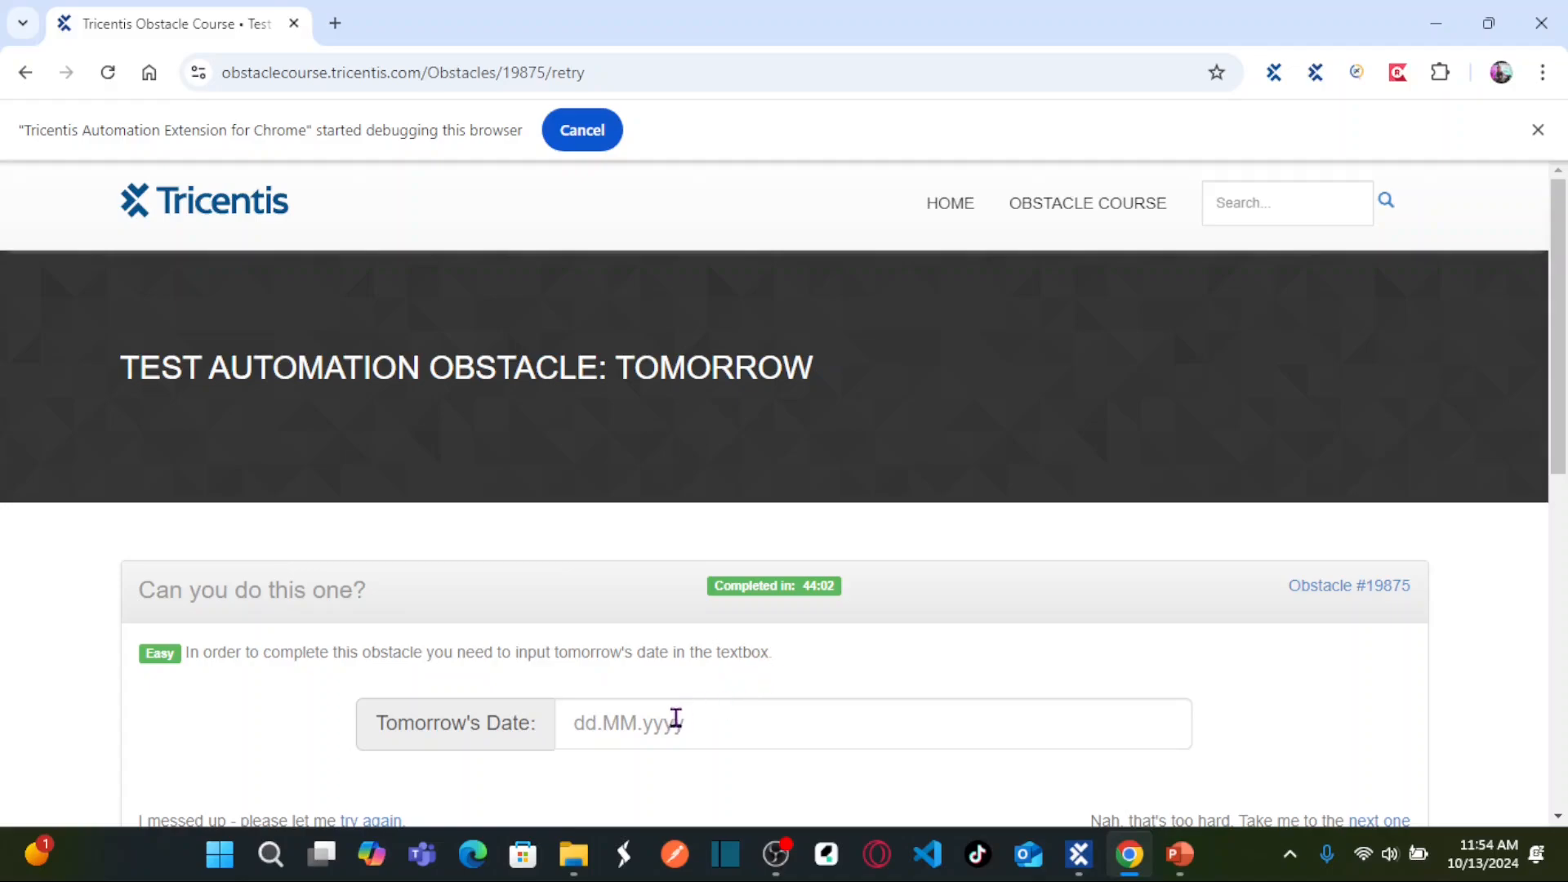
Fill the Tomorrow's Date box with 14.10.2024, get Good job, then choose 'Let me try again'.
{"action": "left_click", "coordinate": [637, 724]}
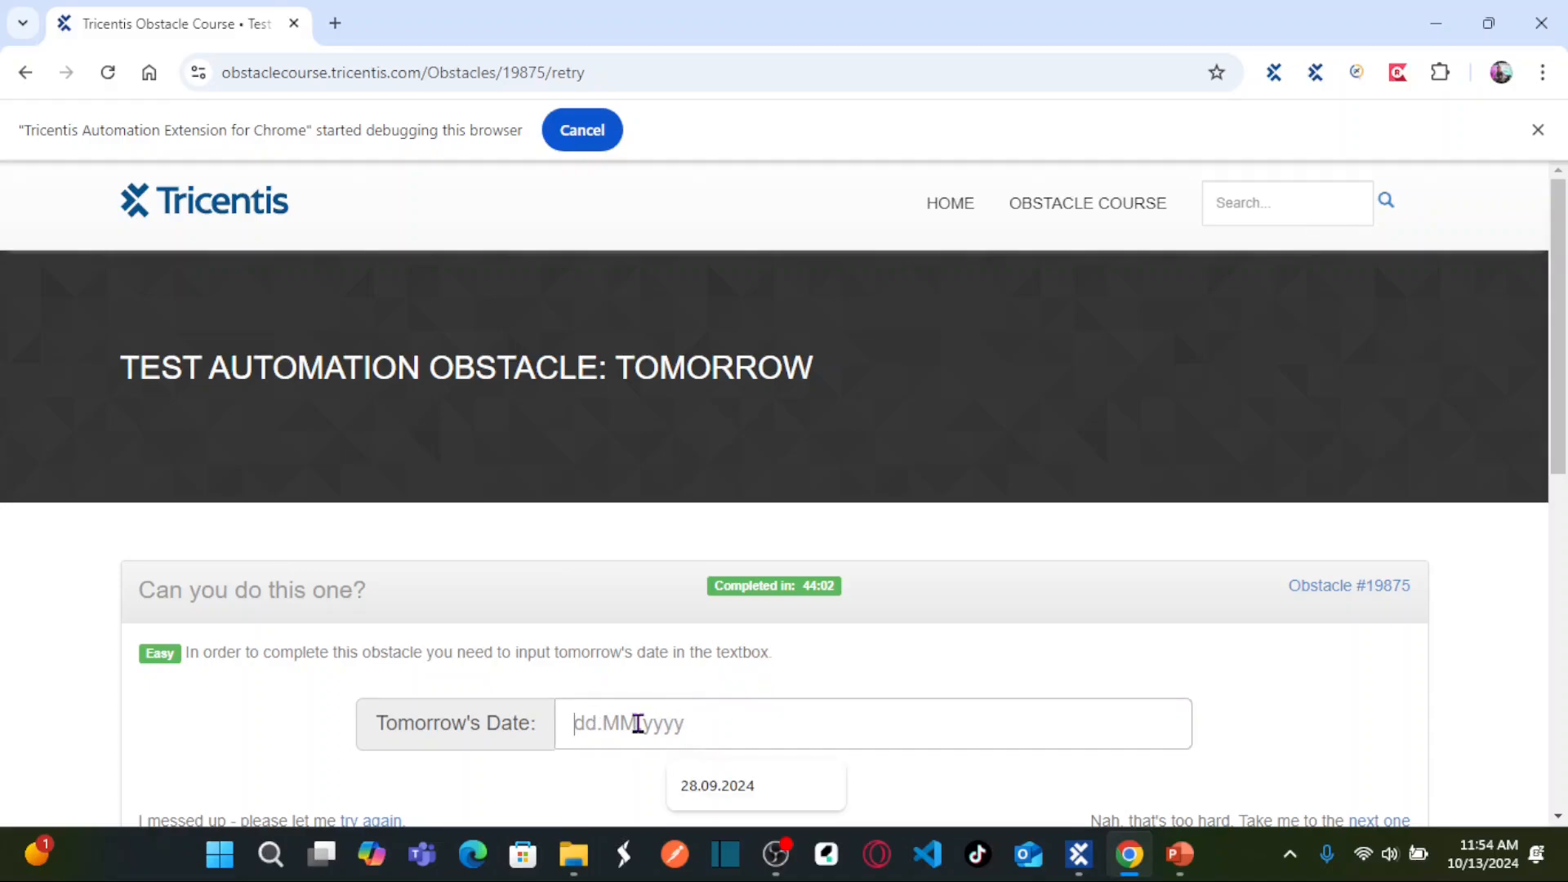
{"action": "mouse_move", "coordinate": [1320, 699]}
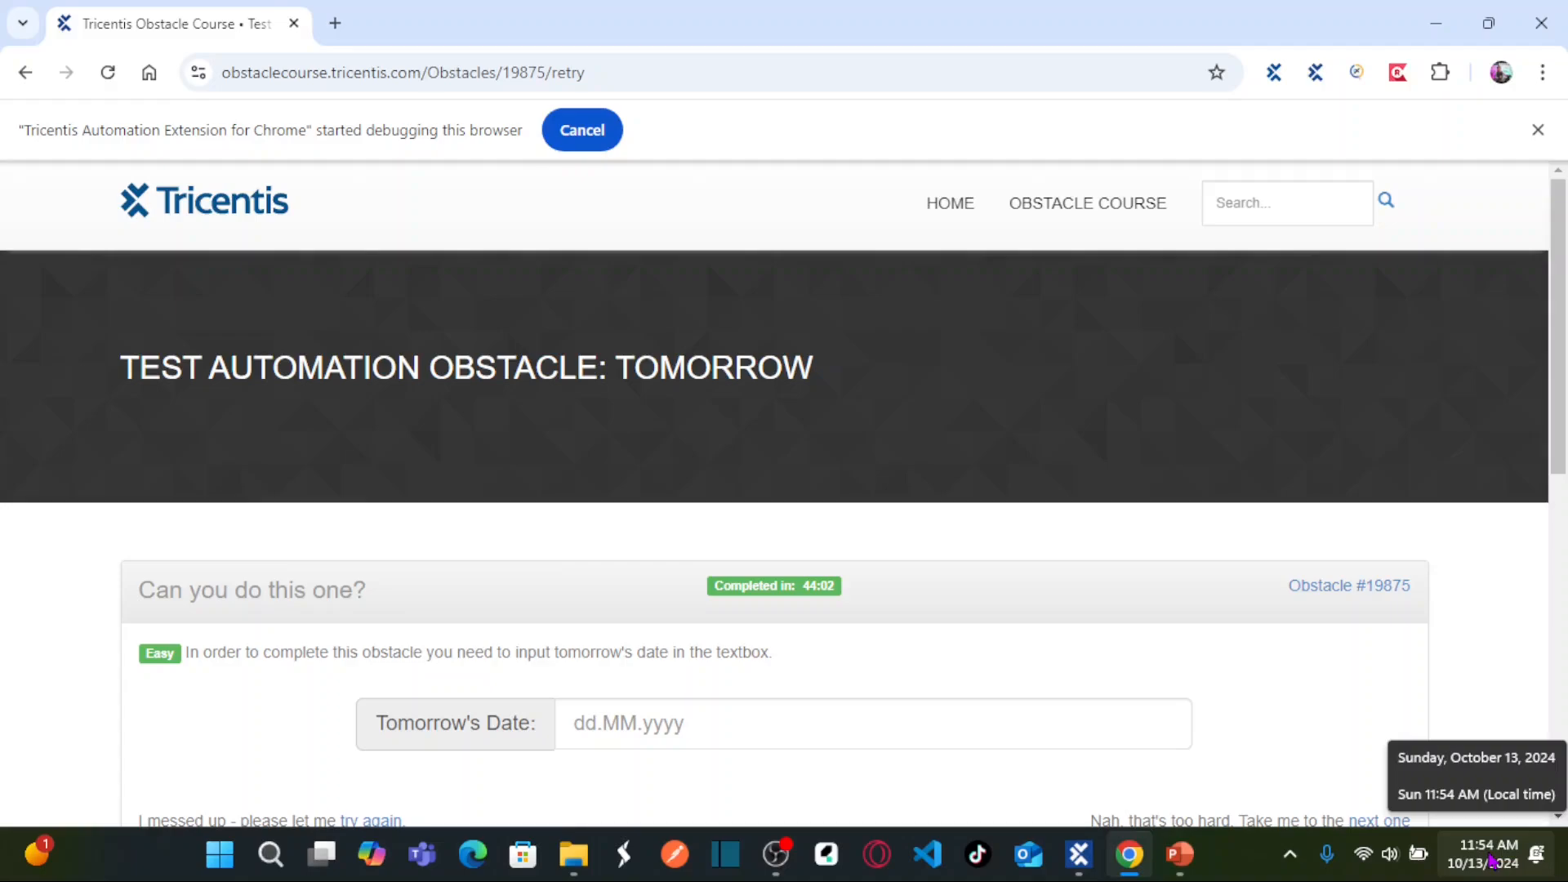
{"action": "mouse_move", "coordinate": [597, 725]}
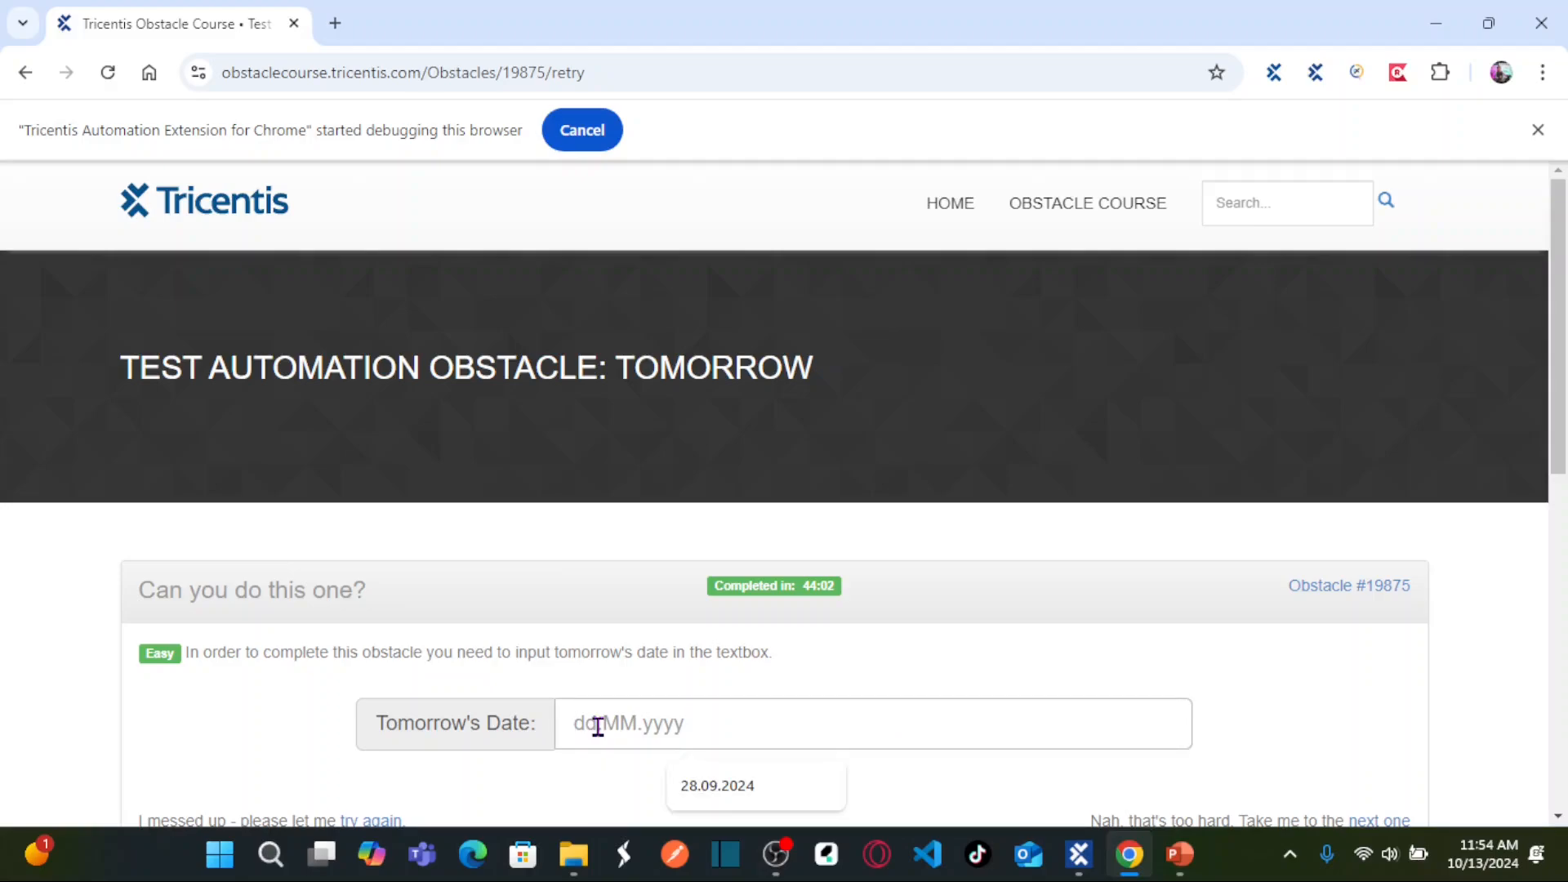
{"action": "mouse_move", "coordinate": [797, 725]}
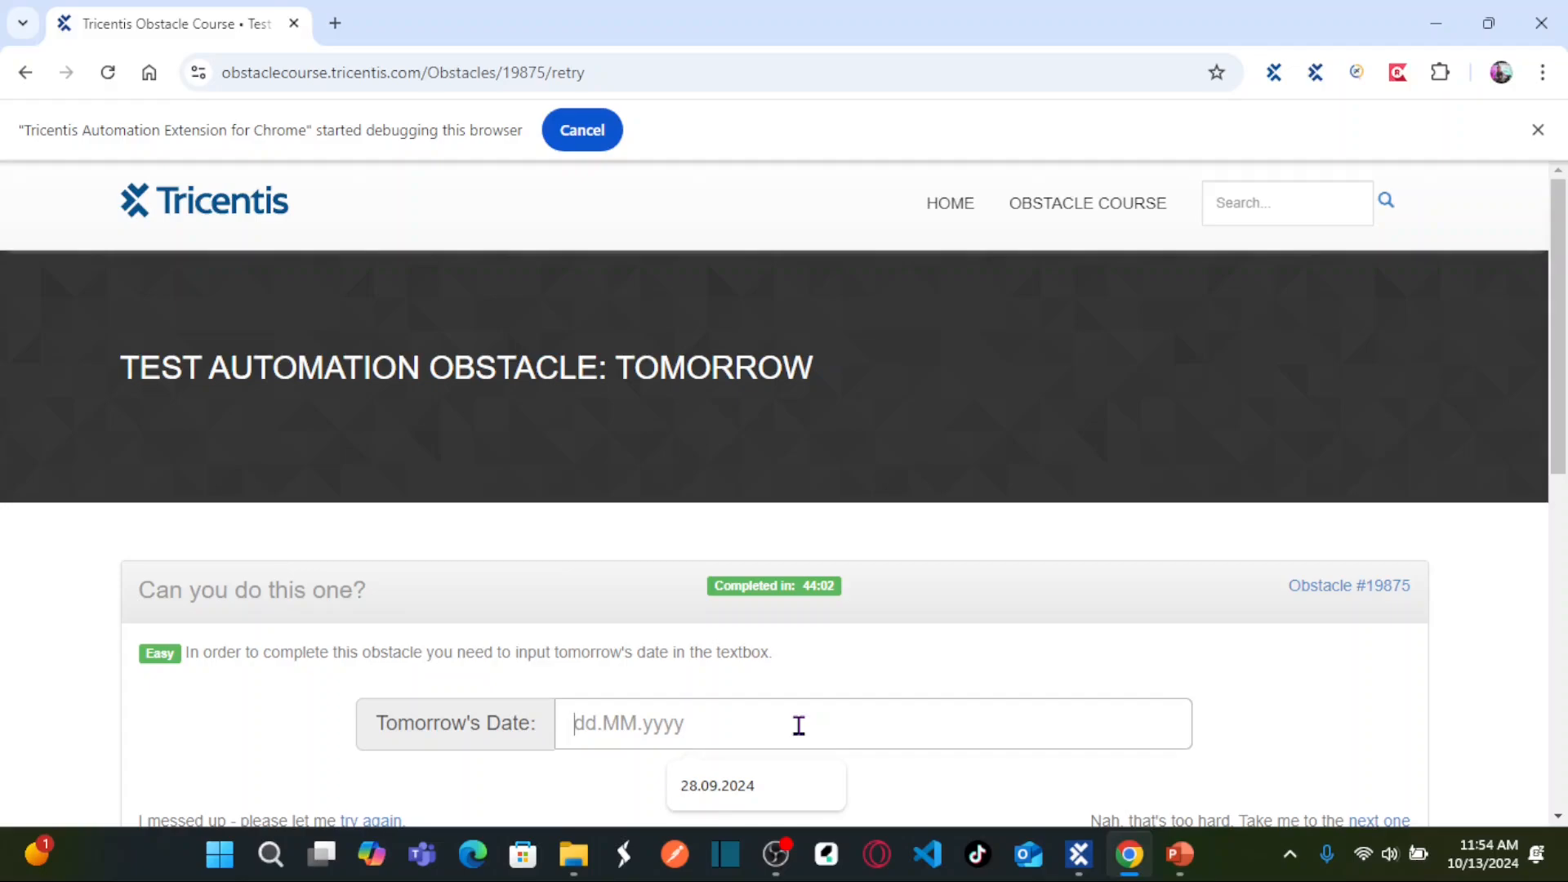
{"action": "type", "text": "14"}
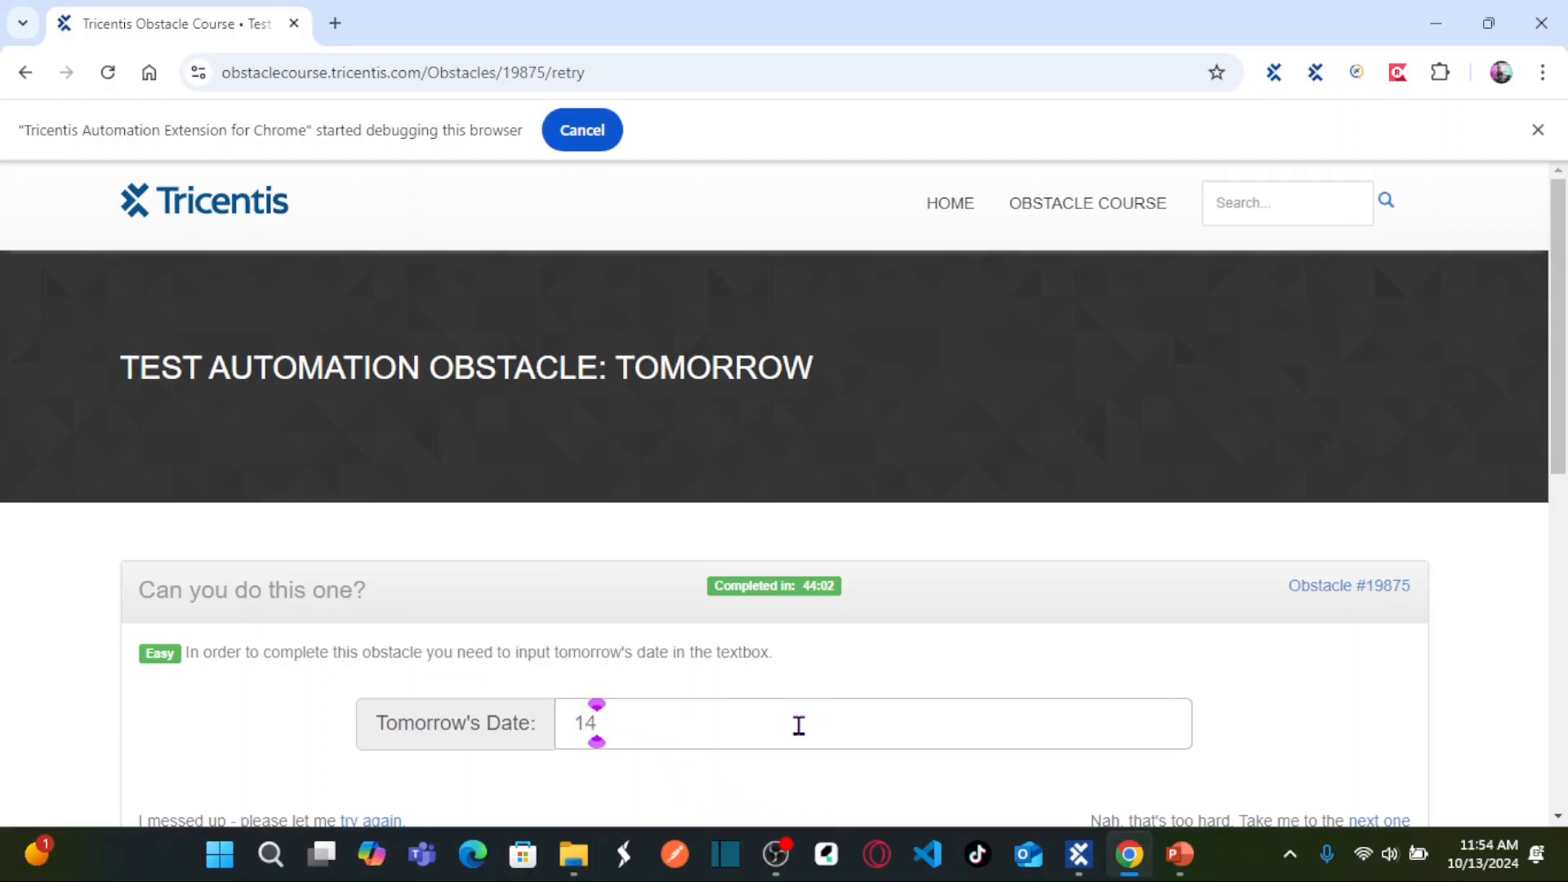
{"action": "type", "text": "."}
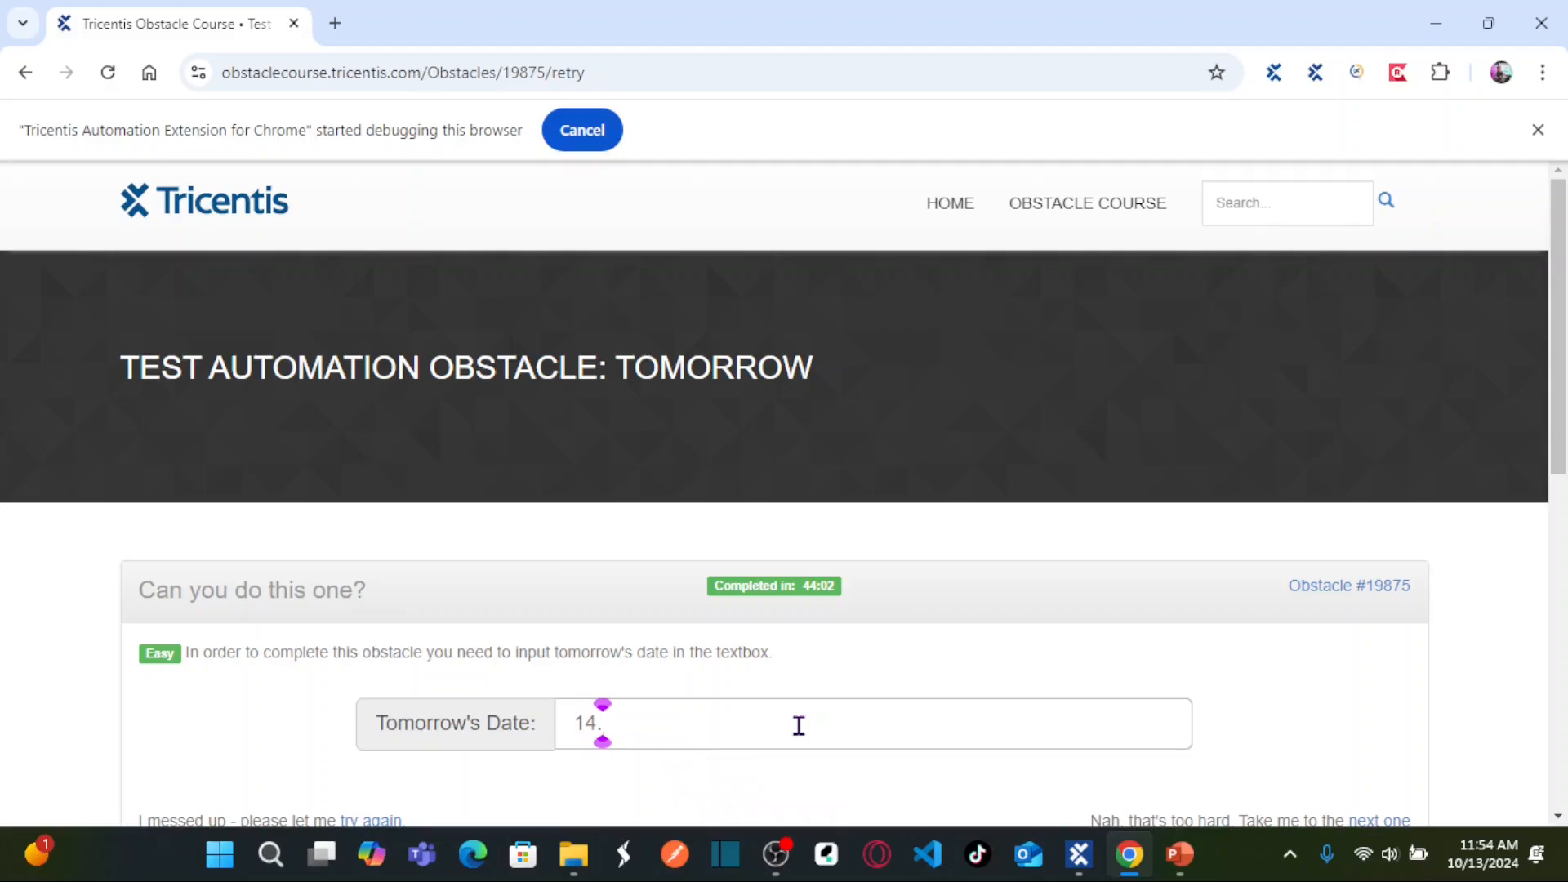
{"action": "type", "text": "10.2024"}
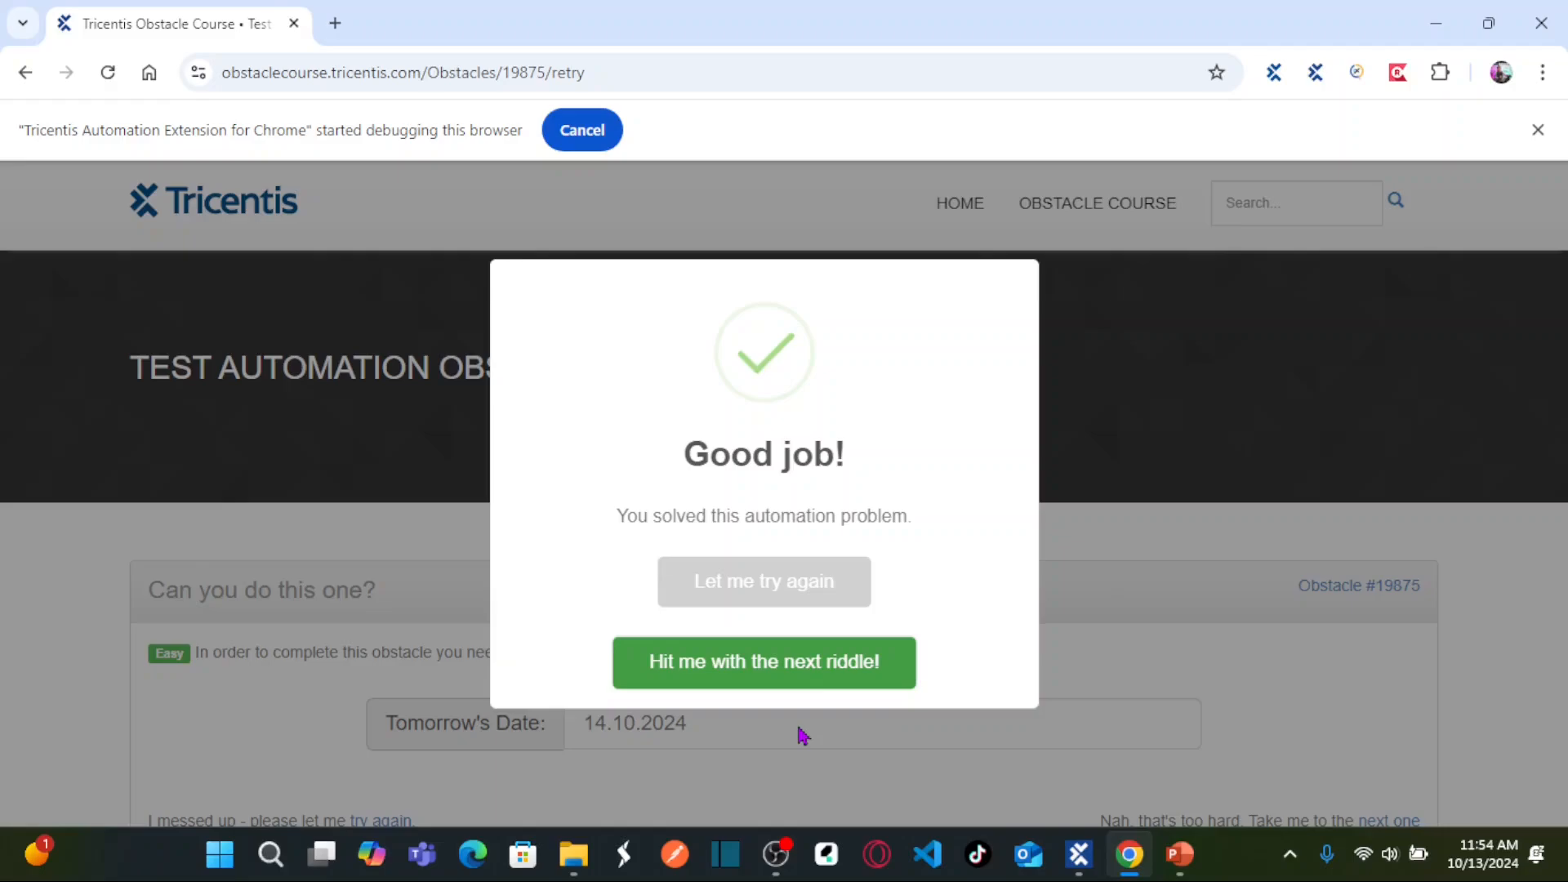
{"action": "mouse_move", "coordinate": [634, 512]}
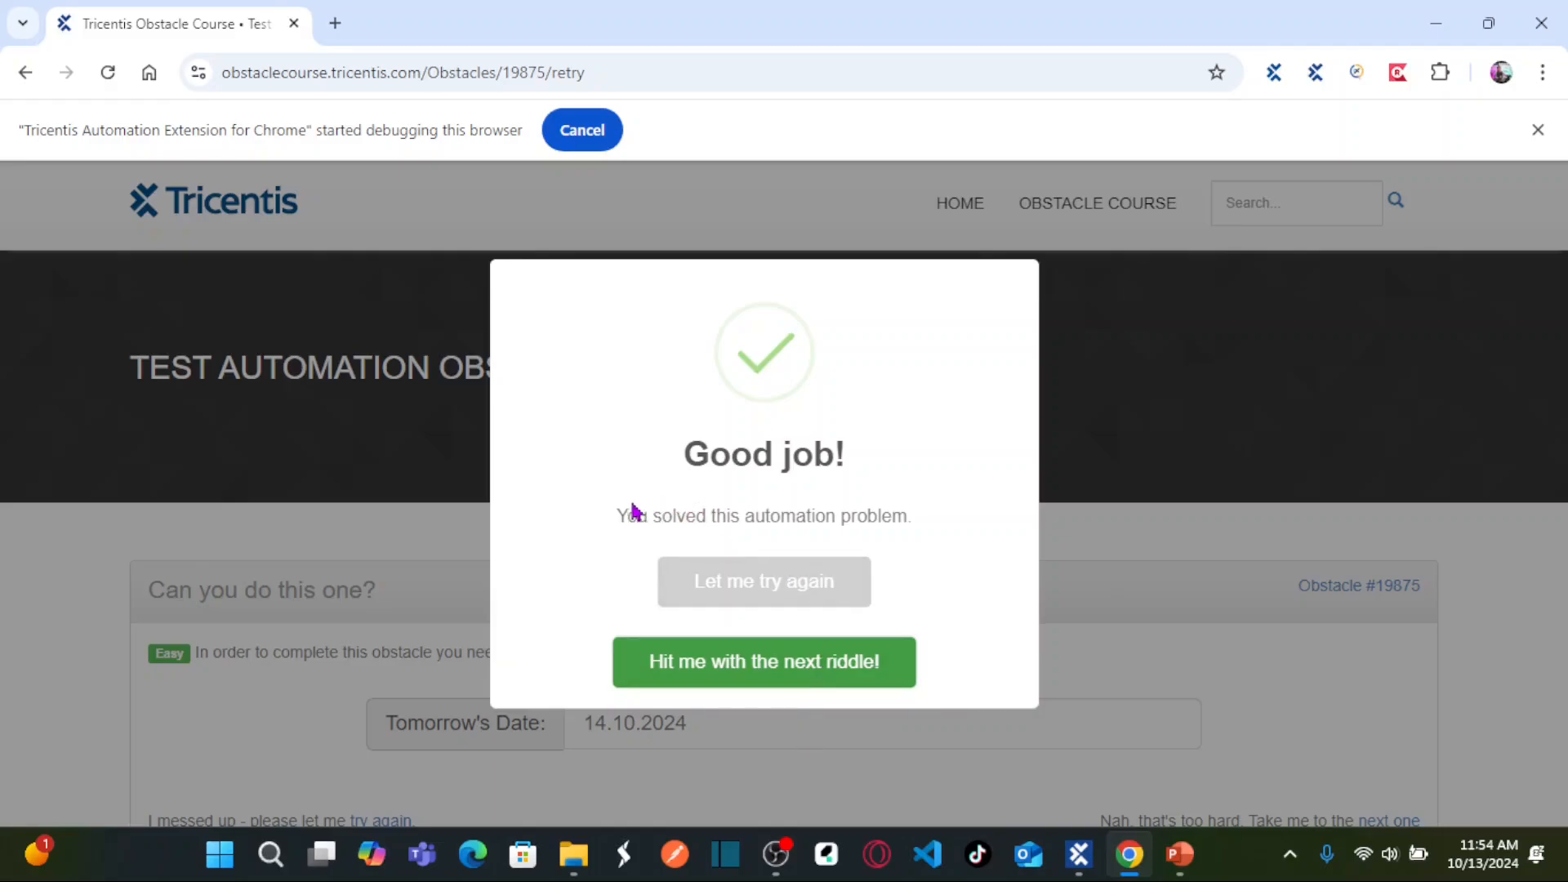
{"action": "mouse_move", "coordinate": [890, 540]}
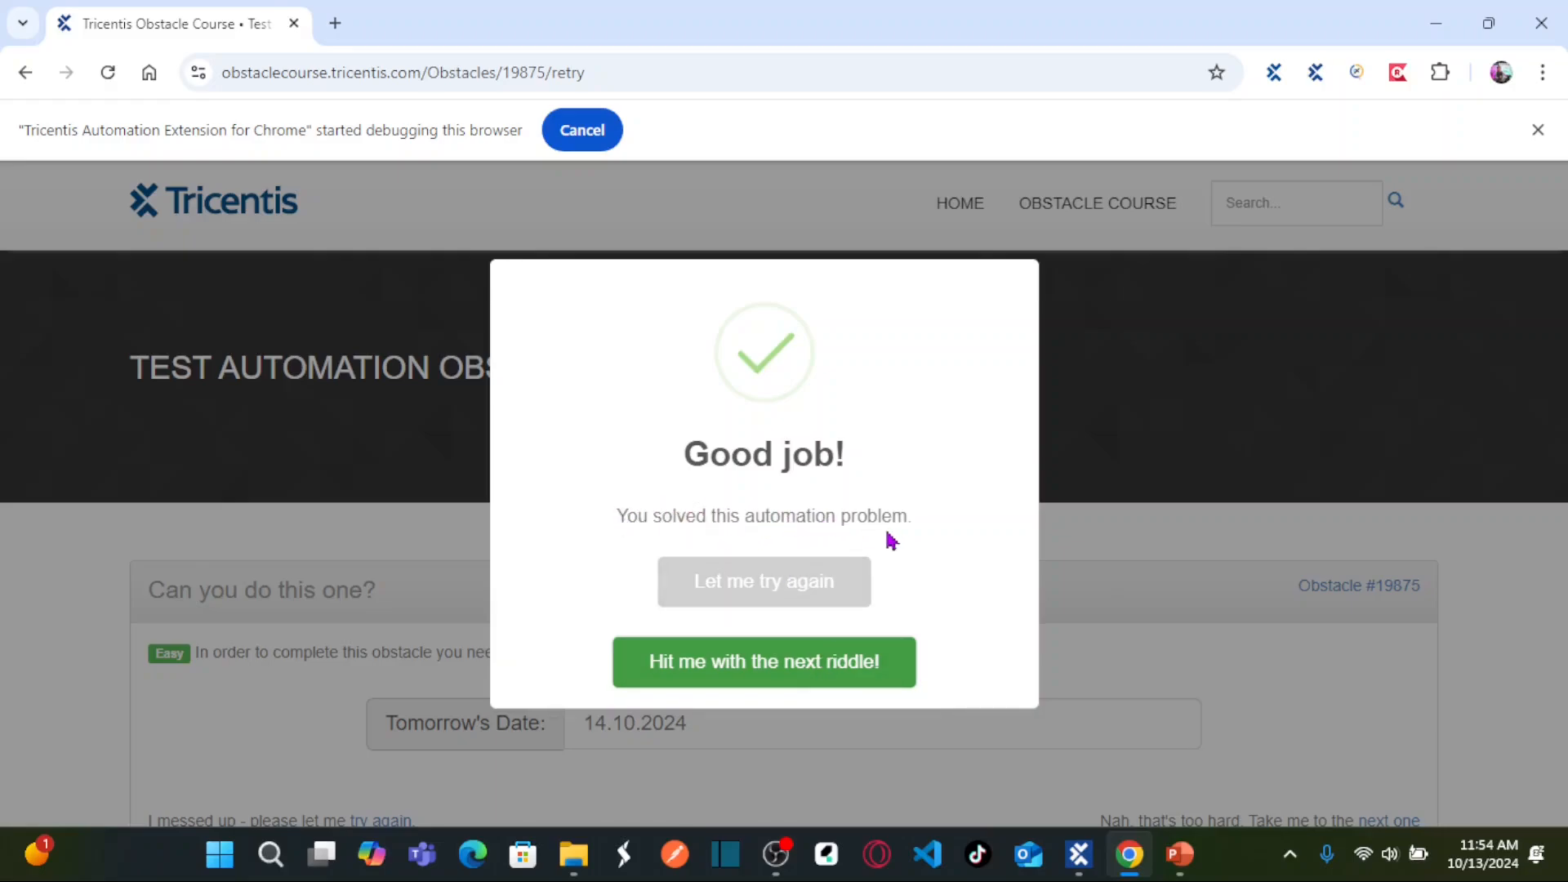
{"action": "left_click", "coordinate": [764, 661]}
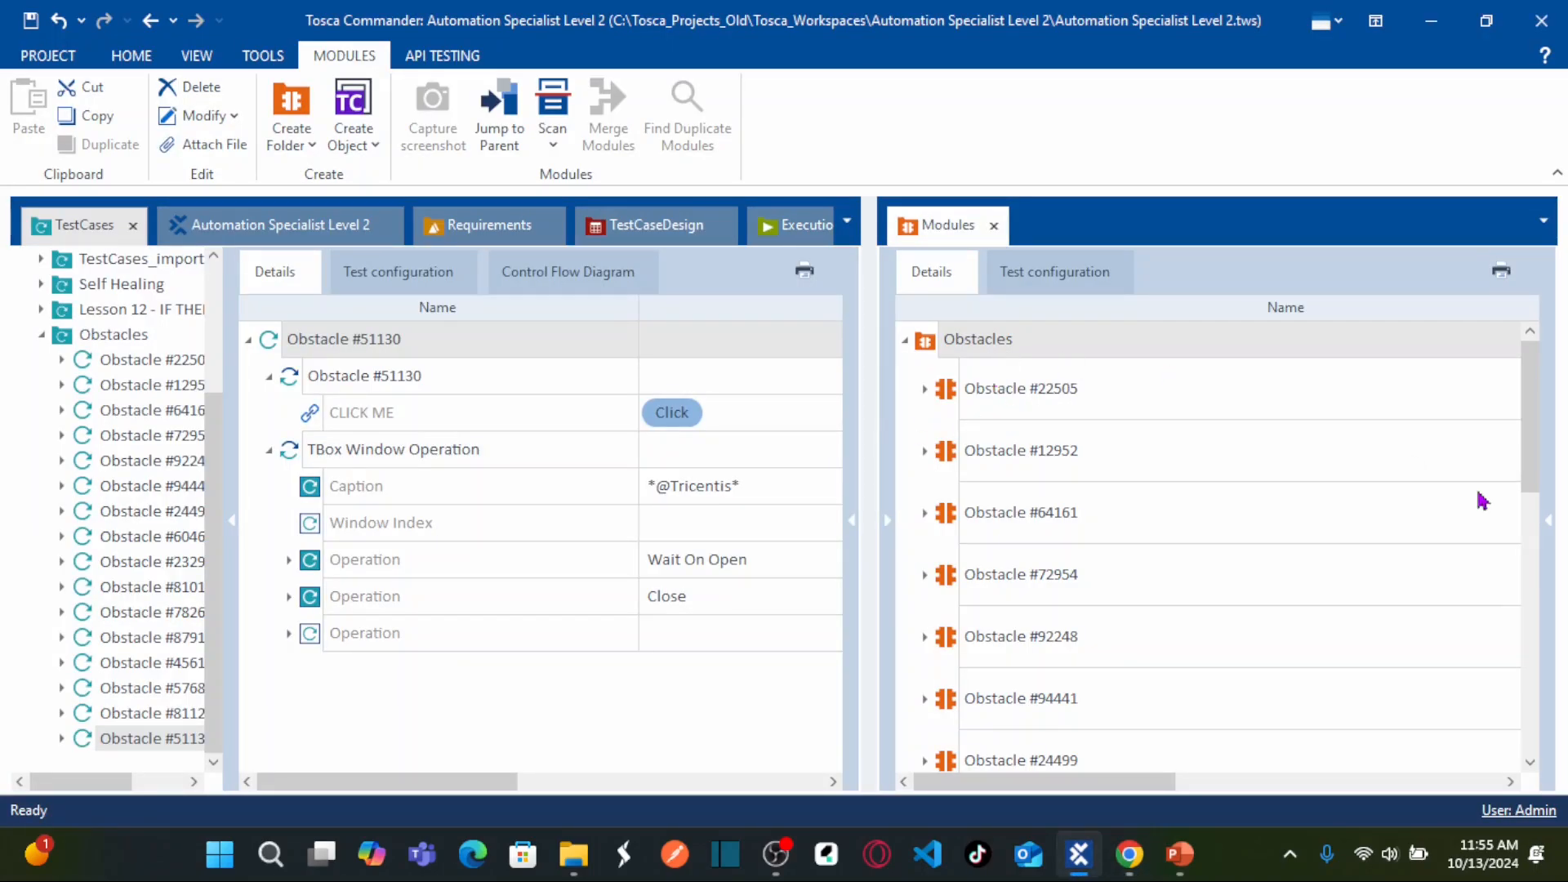
{"action": "mouse_move", "coordinate": [1539, 410]}
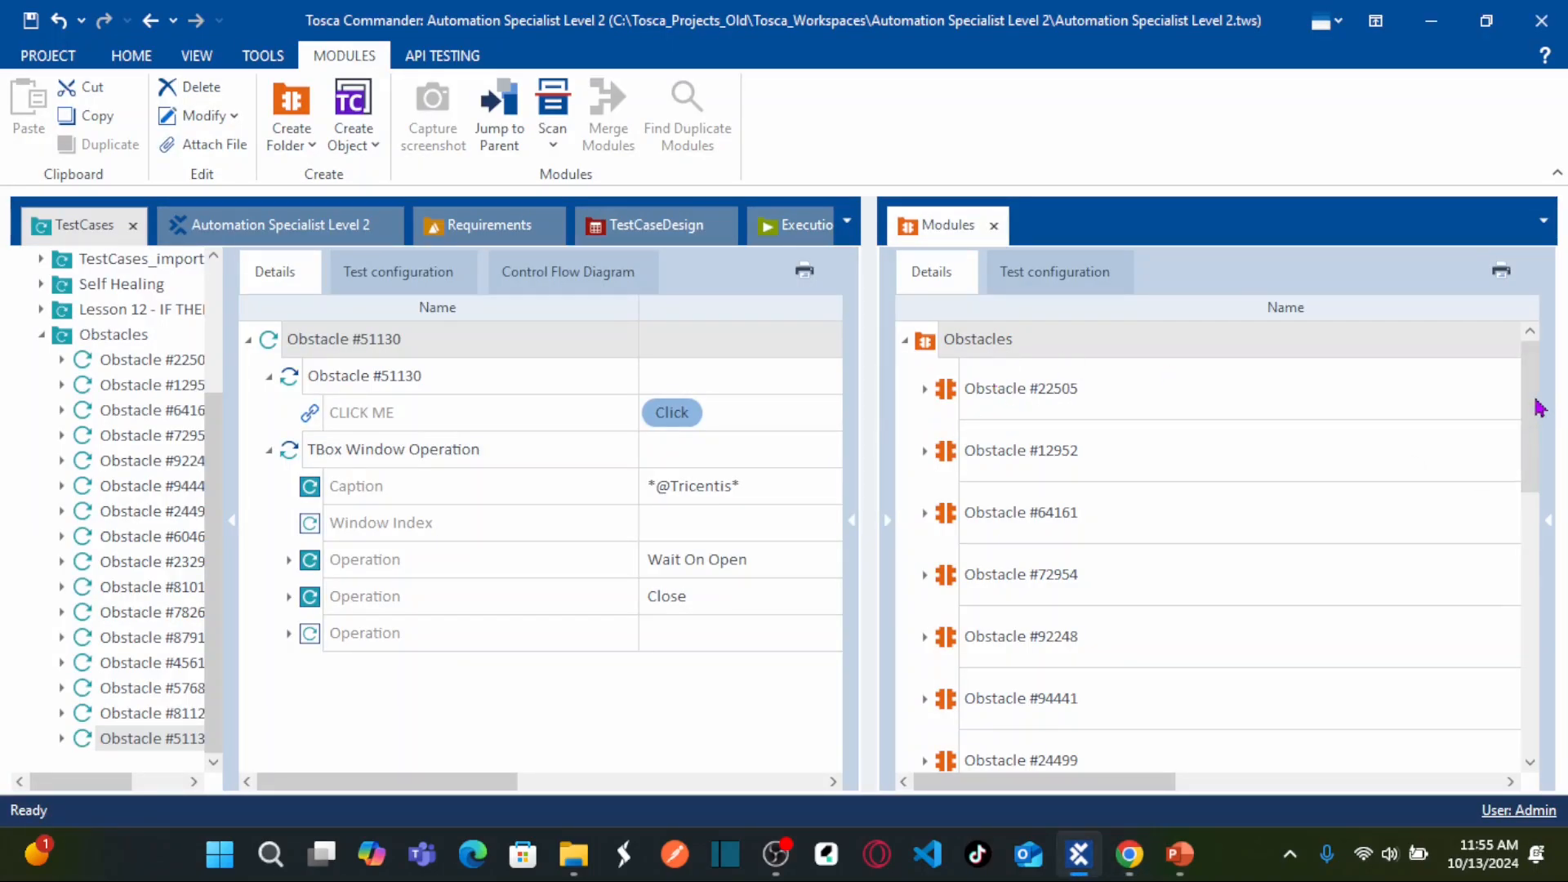
Launch XScan on the Obstacles module folder via Scan > Application.
{"action": "scroll", "scroll_direction": "down", "scroll_amount": 3}
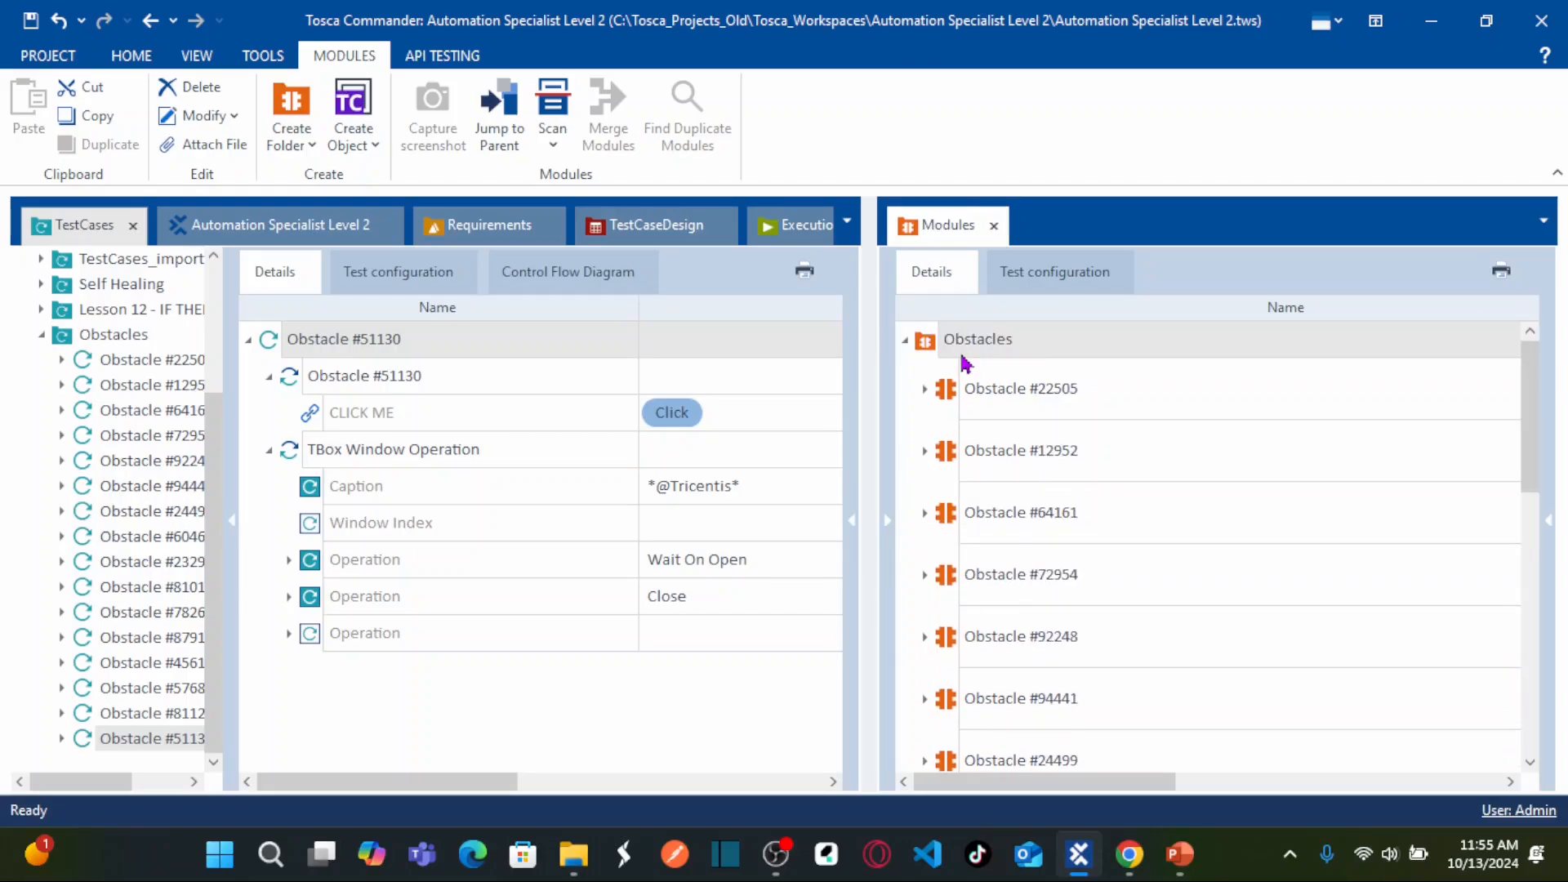
{"action": "right_click", "coordinate": [977, 340]}
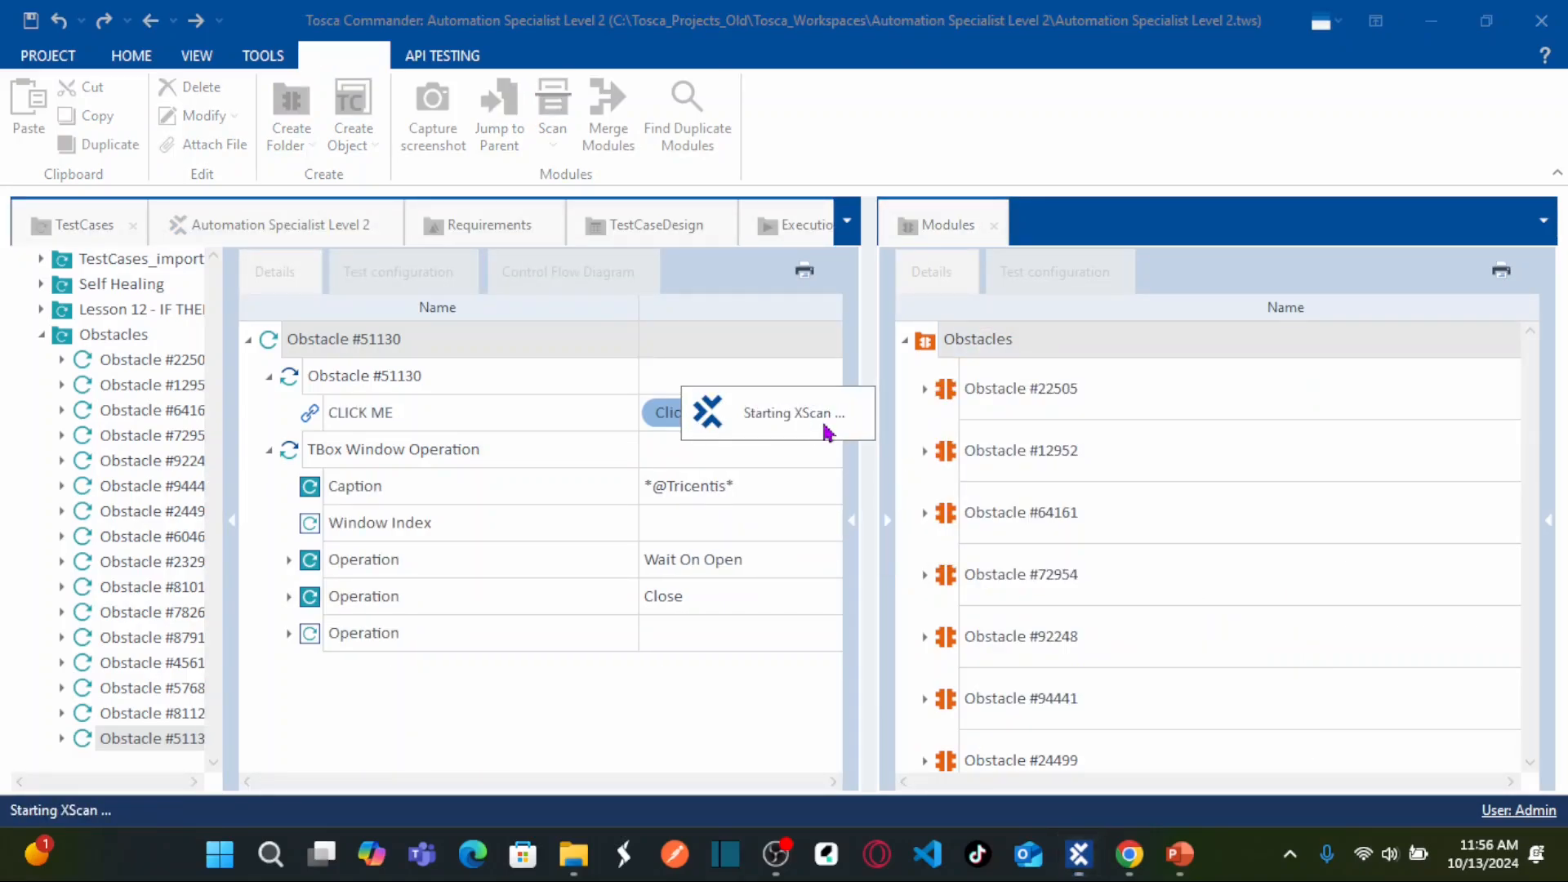
{"action": "mouse_move", "coordinate": [183, 354]}
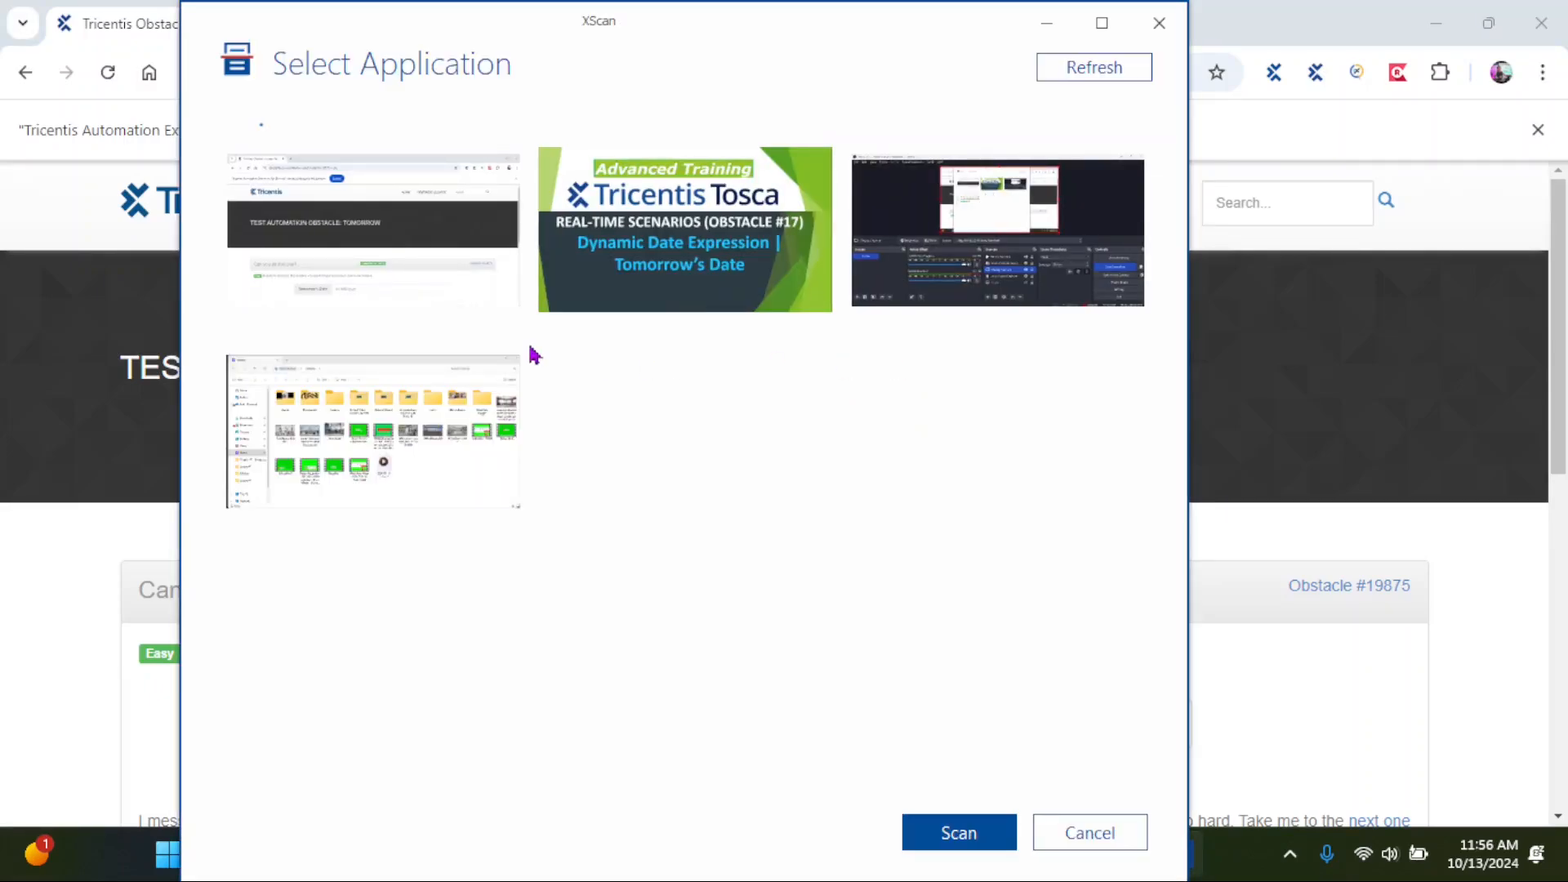
Scan the Obstacle Course window as module Obstacle #19875 keeping only the dd.MM.yyyy textbox.
{"action": "left_click", "coordinate": [1095, 67]}
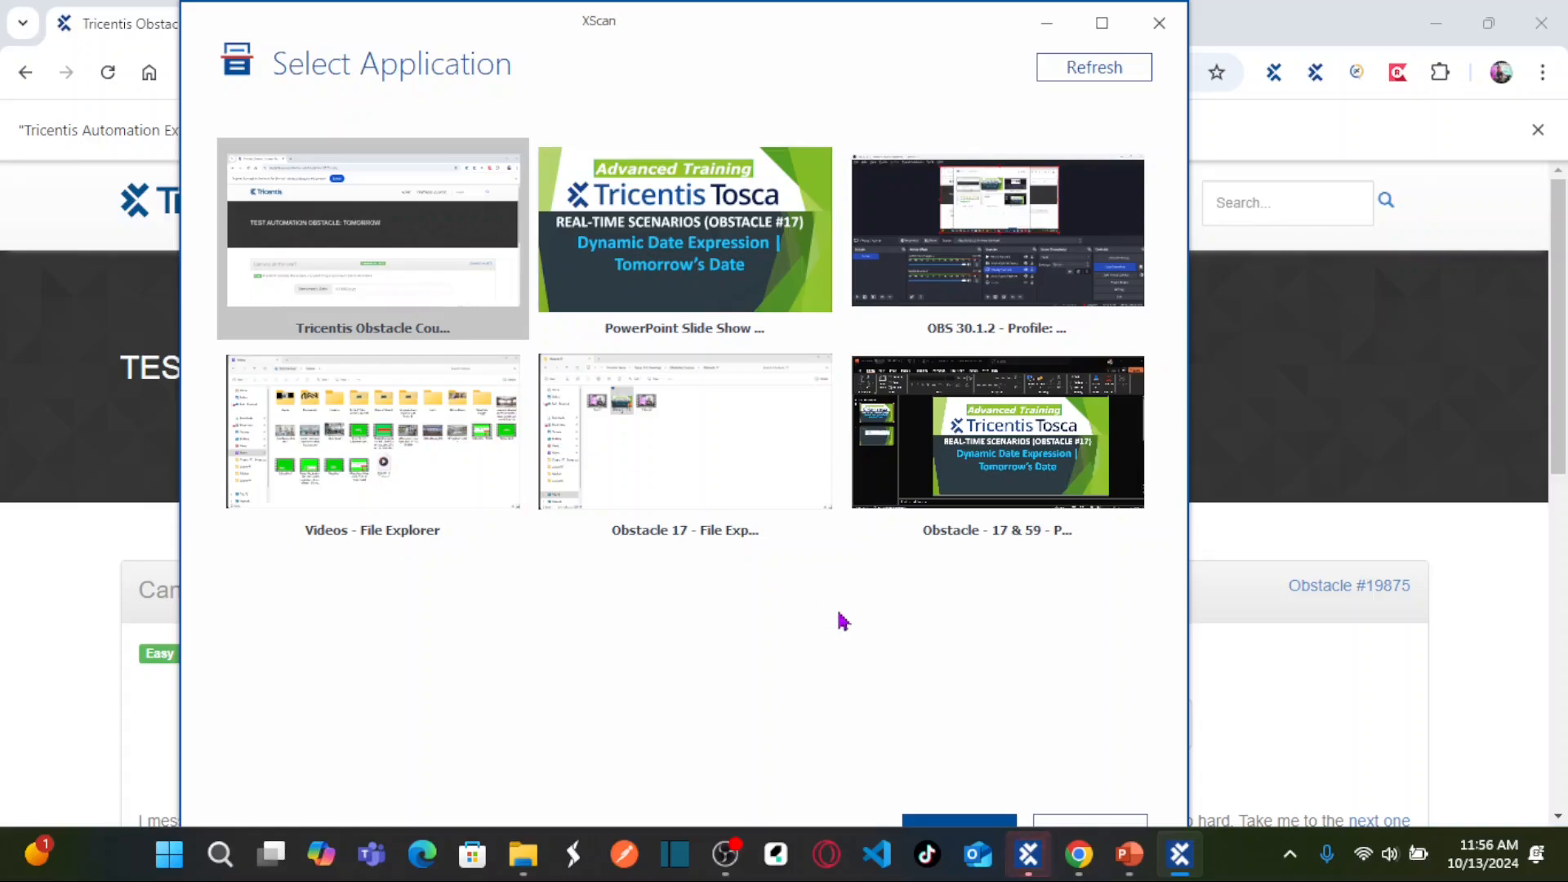
{"action": "left_click", "coordinate": [1095, 67]}
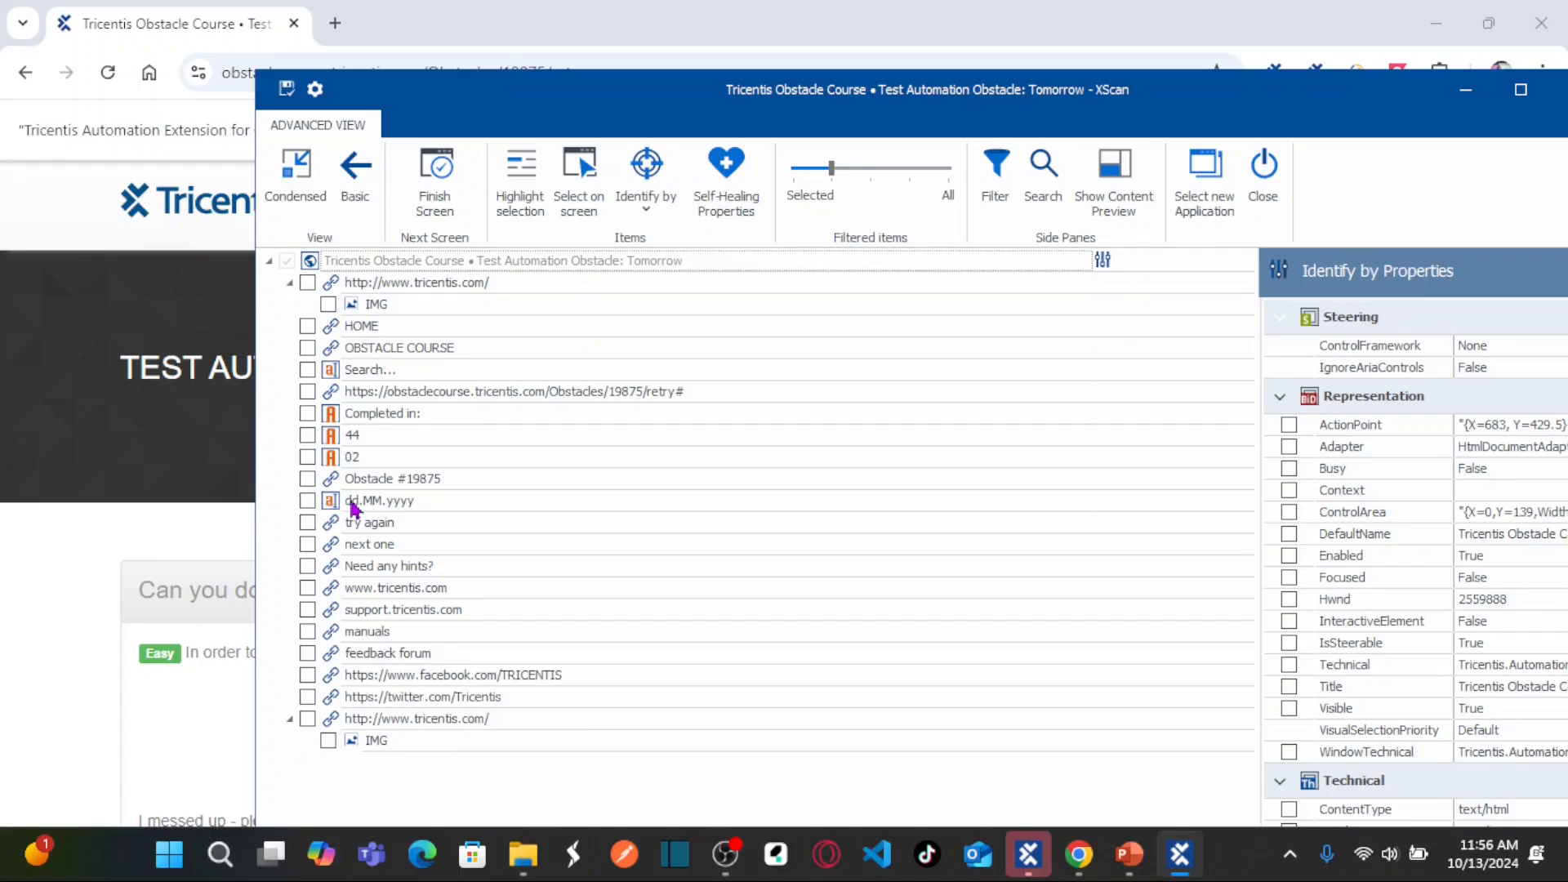
{"action": "mouse_move", "coordinate": [336, 506]}
{"action": "type", "text": "Obstacle #19875"}
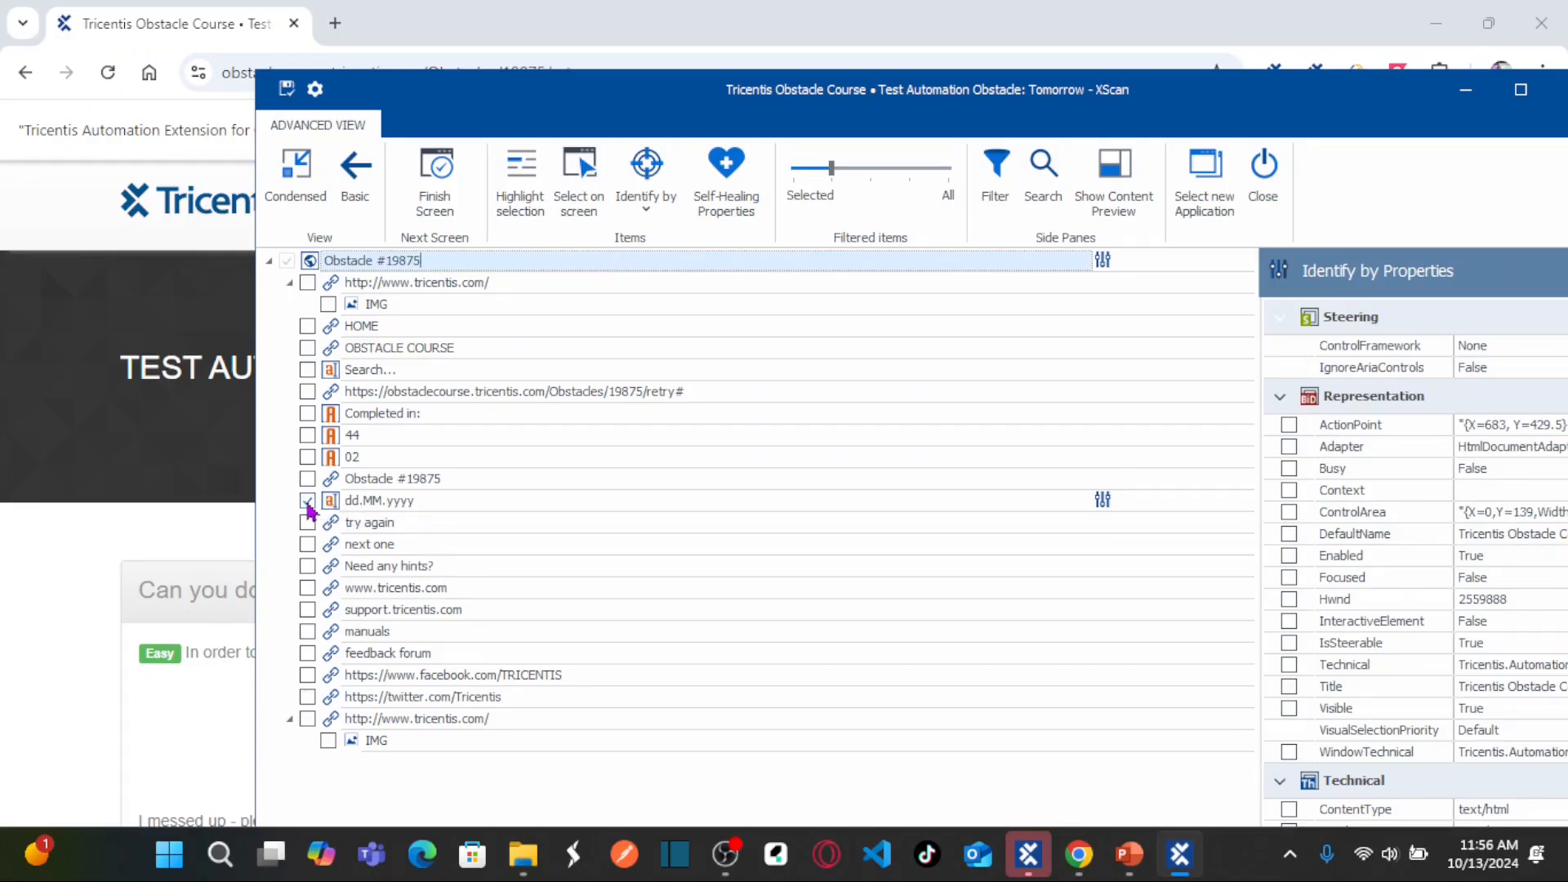
{"action": "left_click", "coordinate": [307, 501]}
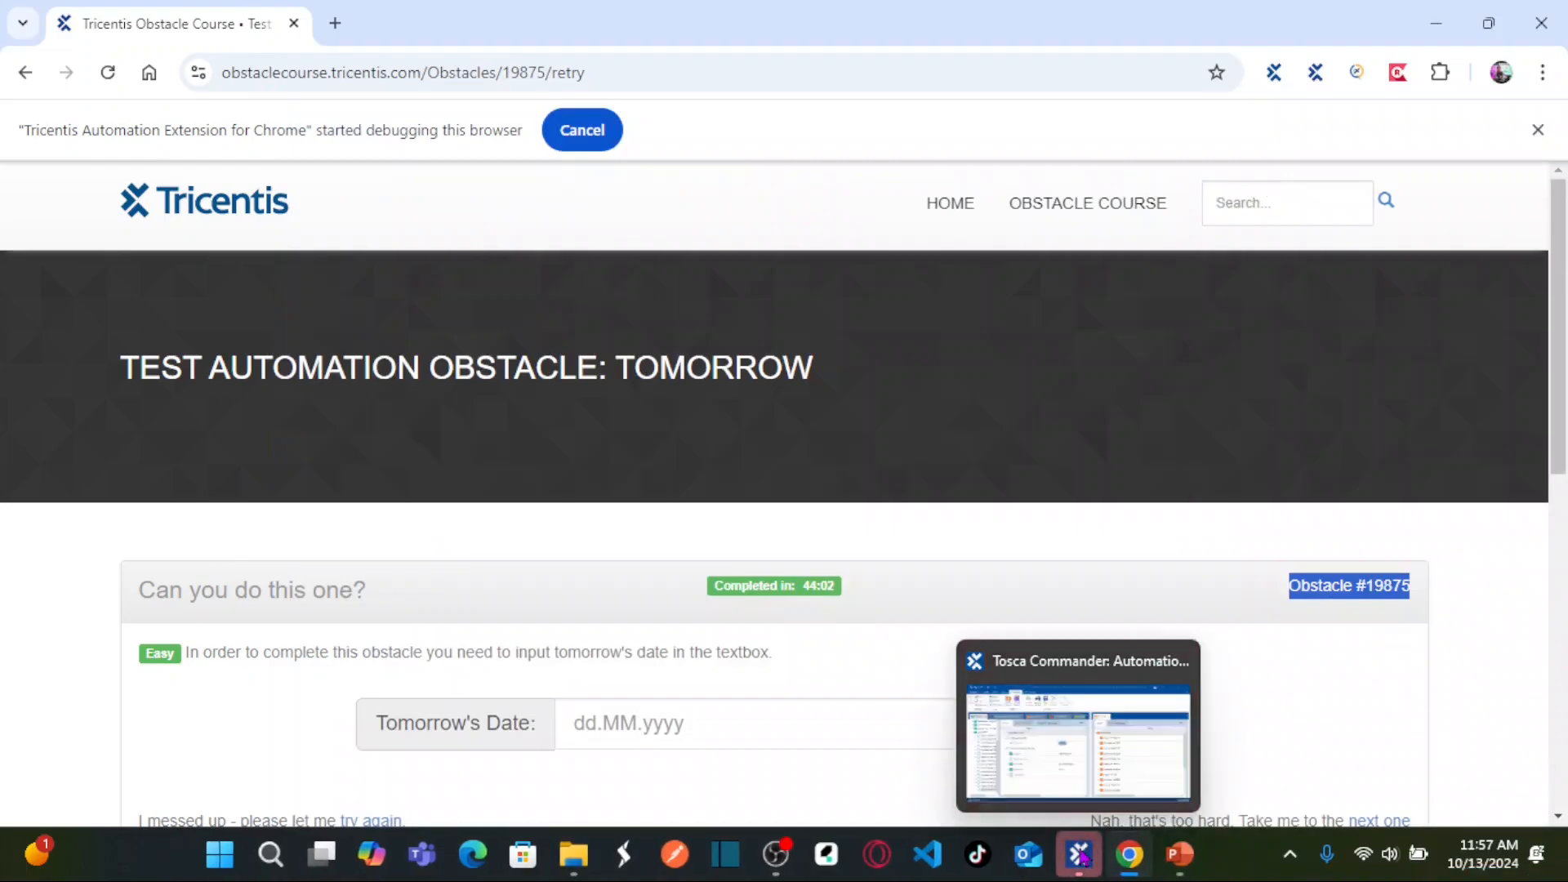
Back in Tosca Commander, select module Obstacle #19875 and the Obstacles test case folder.
{"action": "left_click", "coordinate": [1078, 854]}
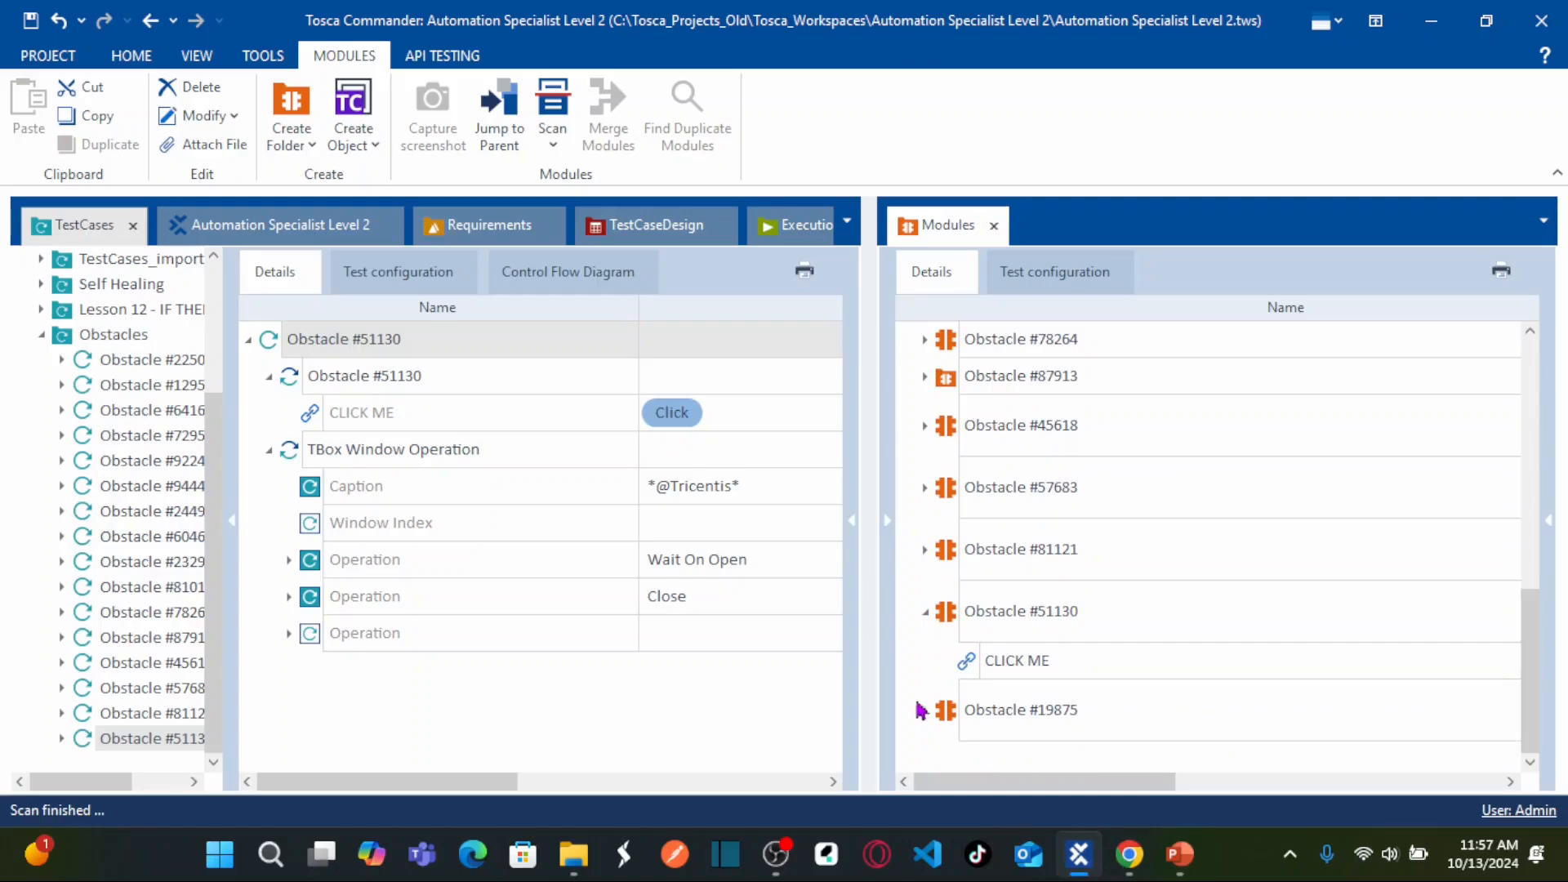
{"action": "left_click", "coordinate": [1021, 709]}
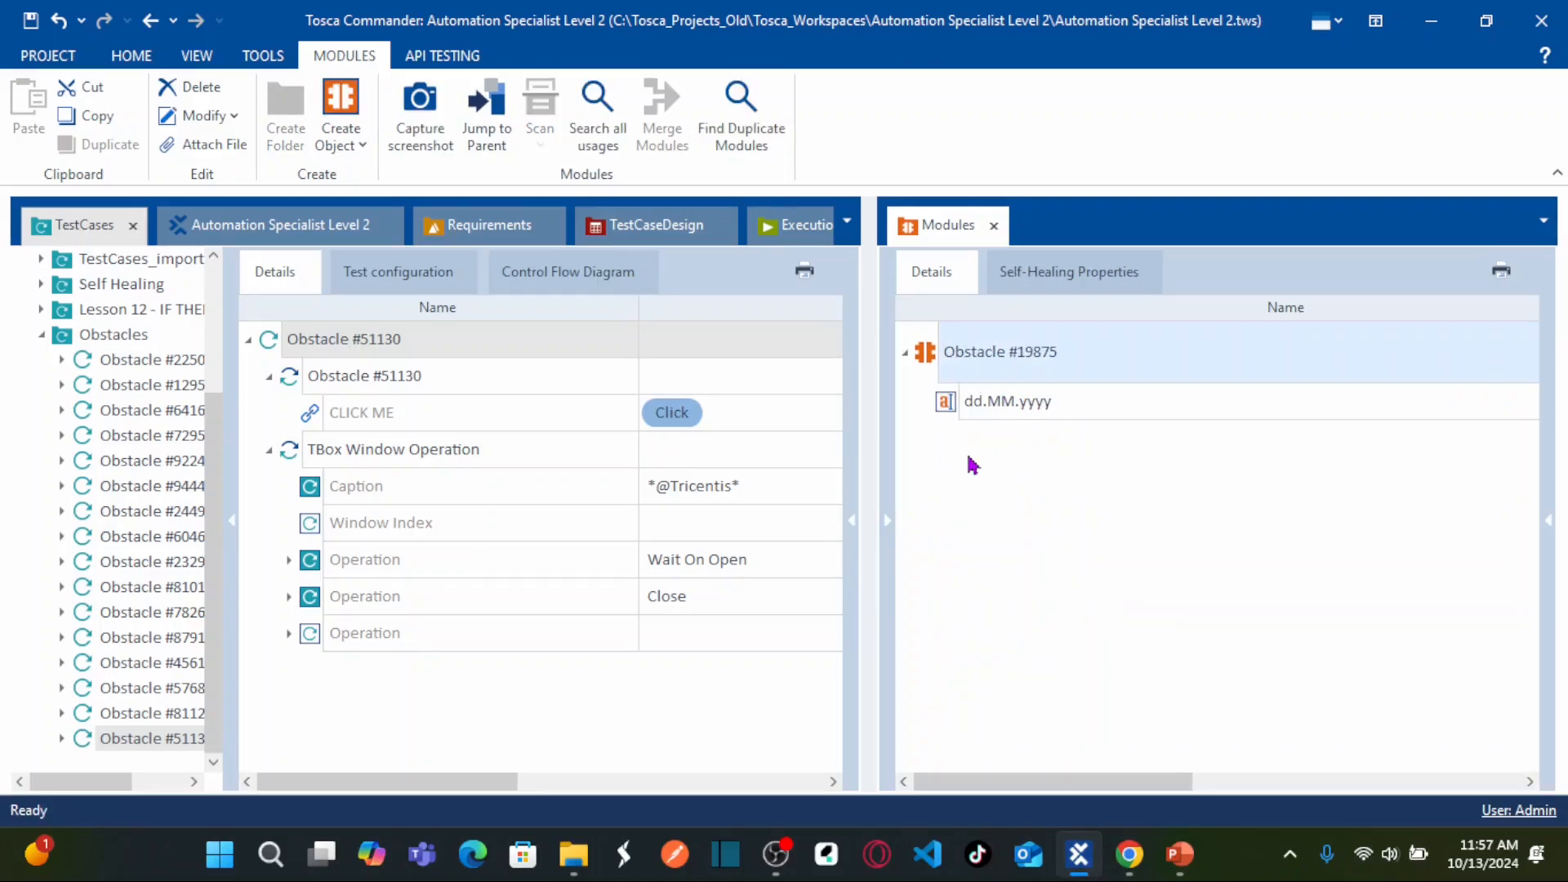
{"action": "left_click", "coordinate": [114, 335]}
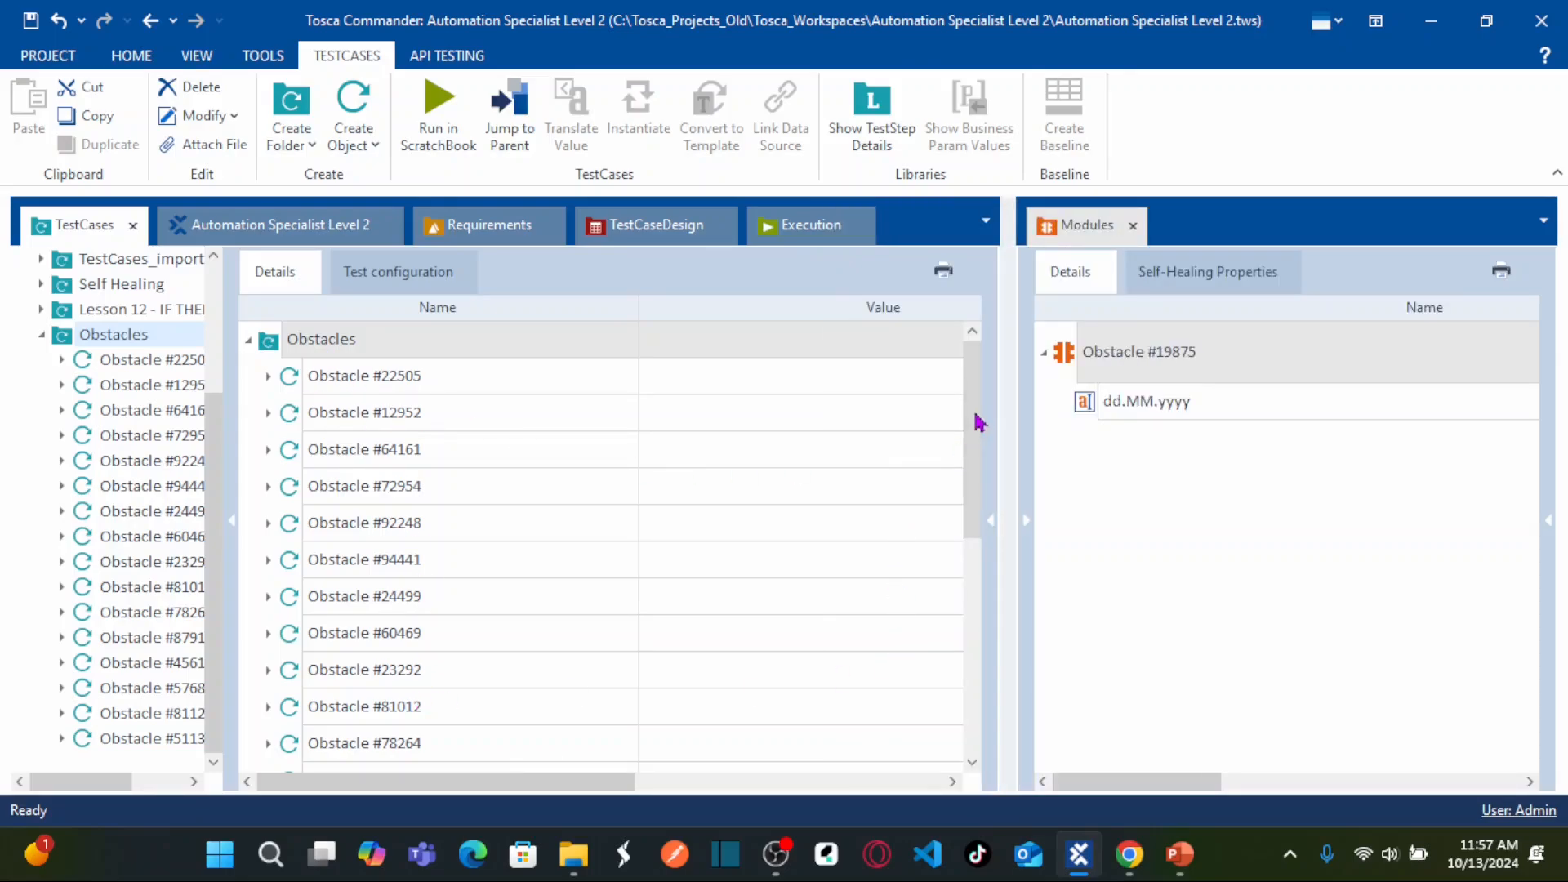
Create test case 'Obstacle #19875' in the Obstacles folder and select it.
{"action": "left_click", "coordinate": [267, 449]}
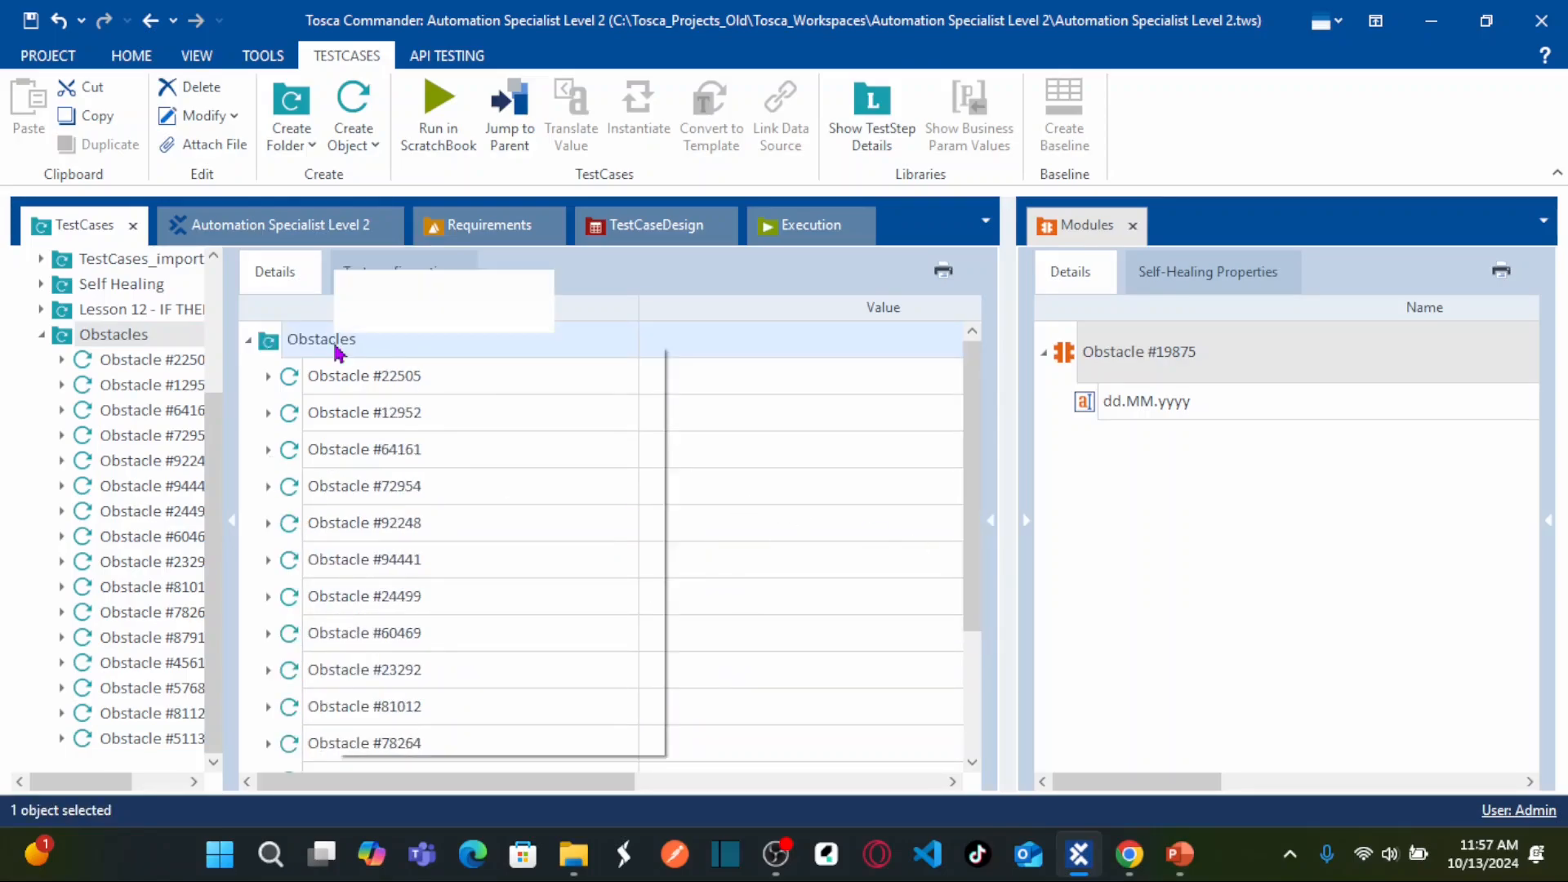
{"action": "right_click", "coordinate": [320, 339]}
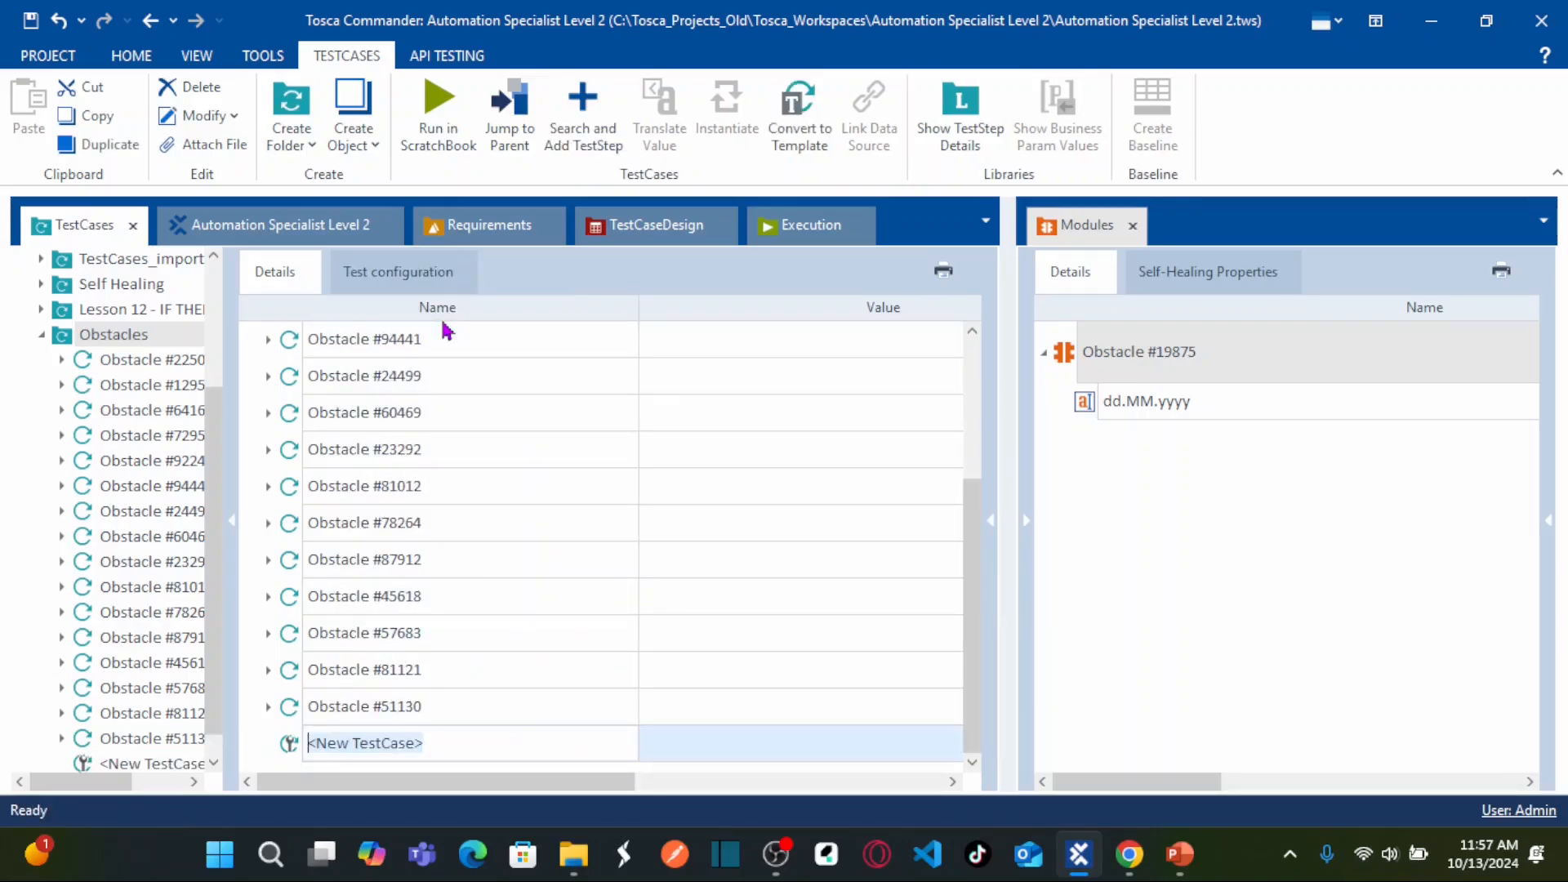
{"action": "type", "text": "Obstacle #19875"}
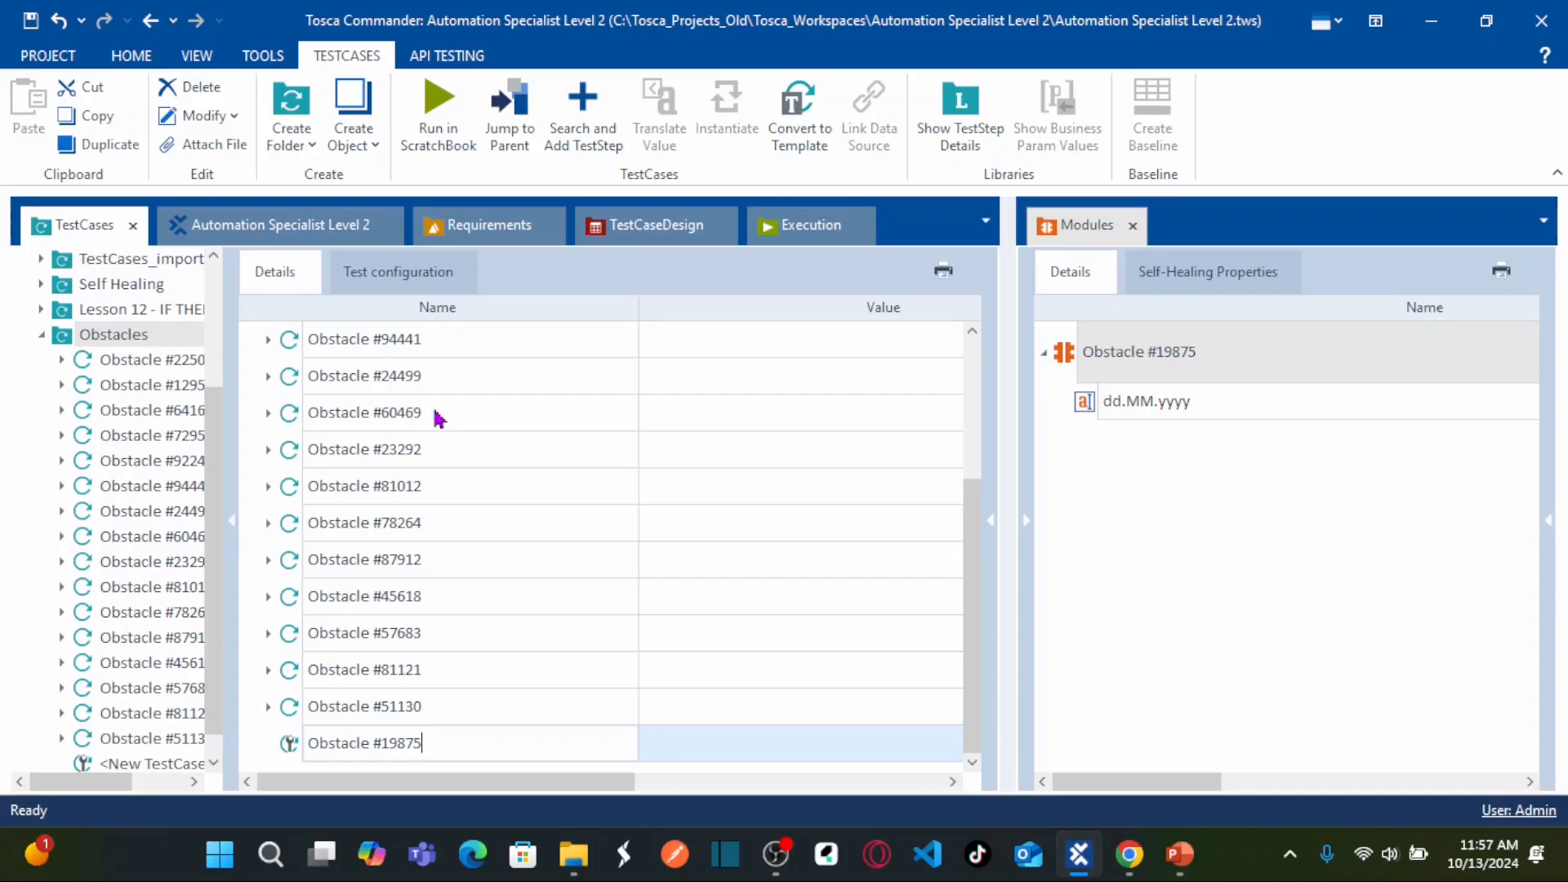
{"action": "mouse_move", "coordinate": [291, 748]}
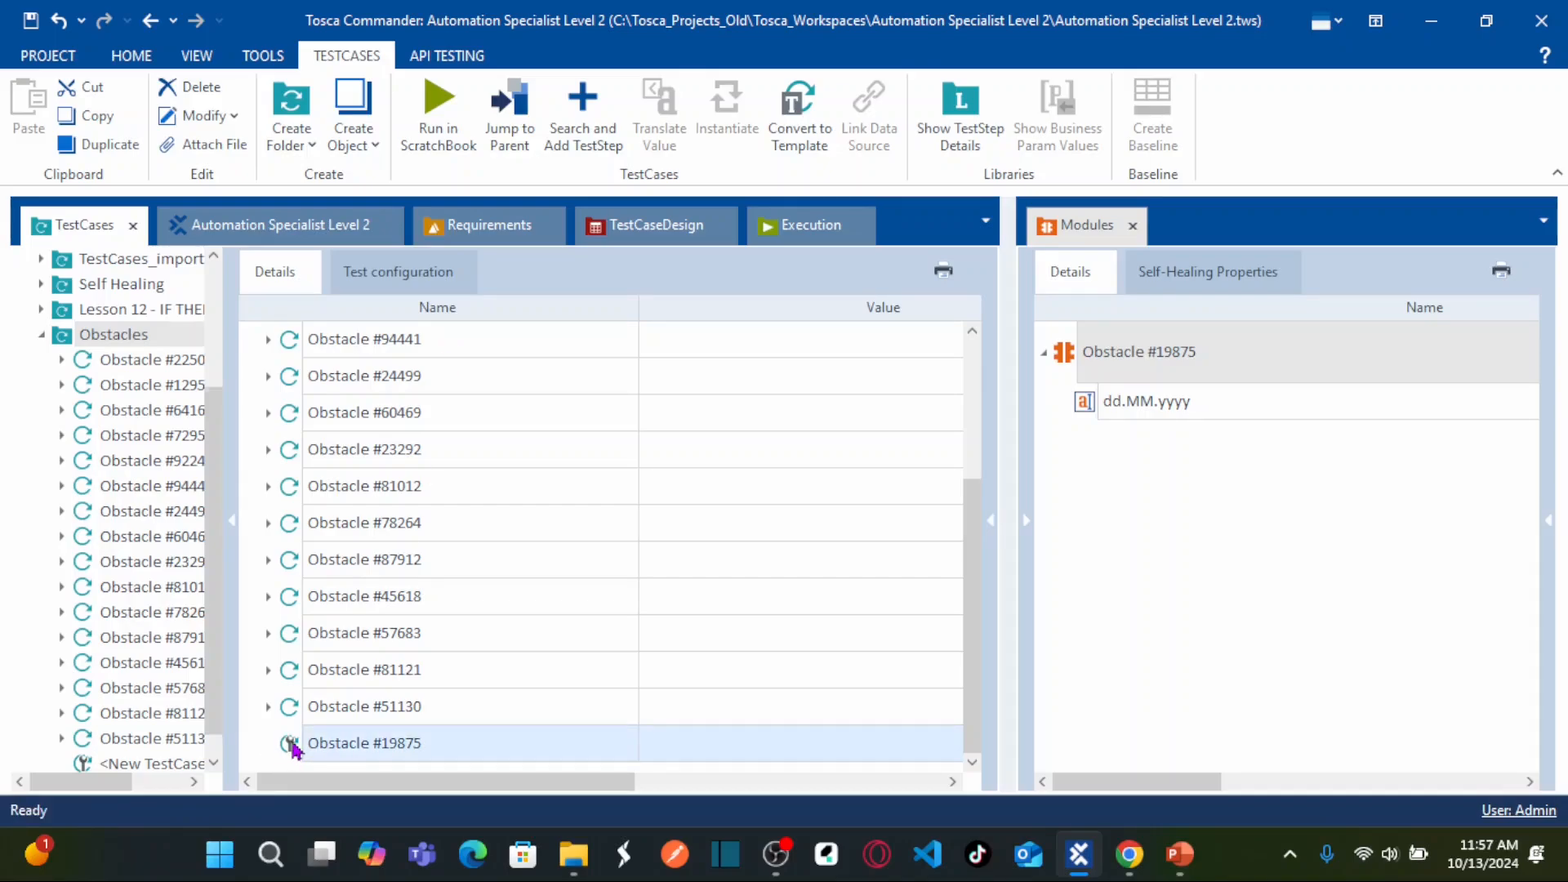
{"action": "left_click", "coordinate": [362, 743]}
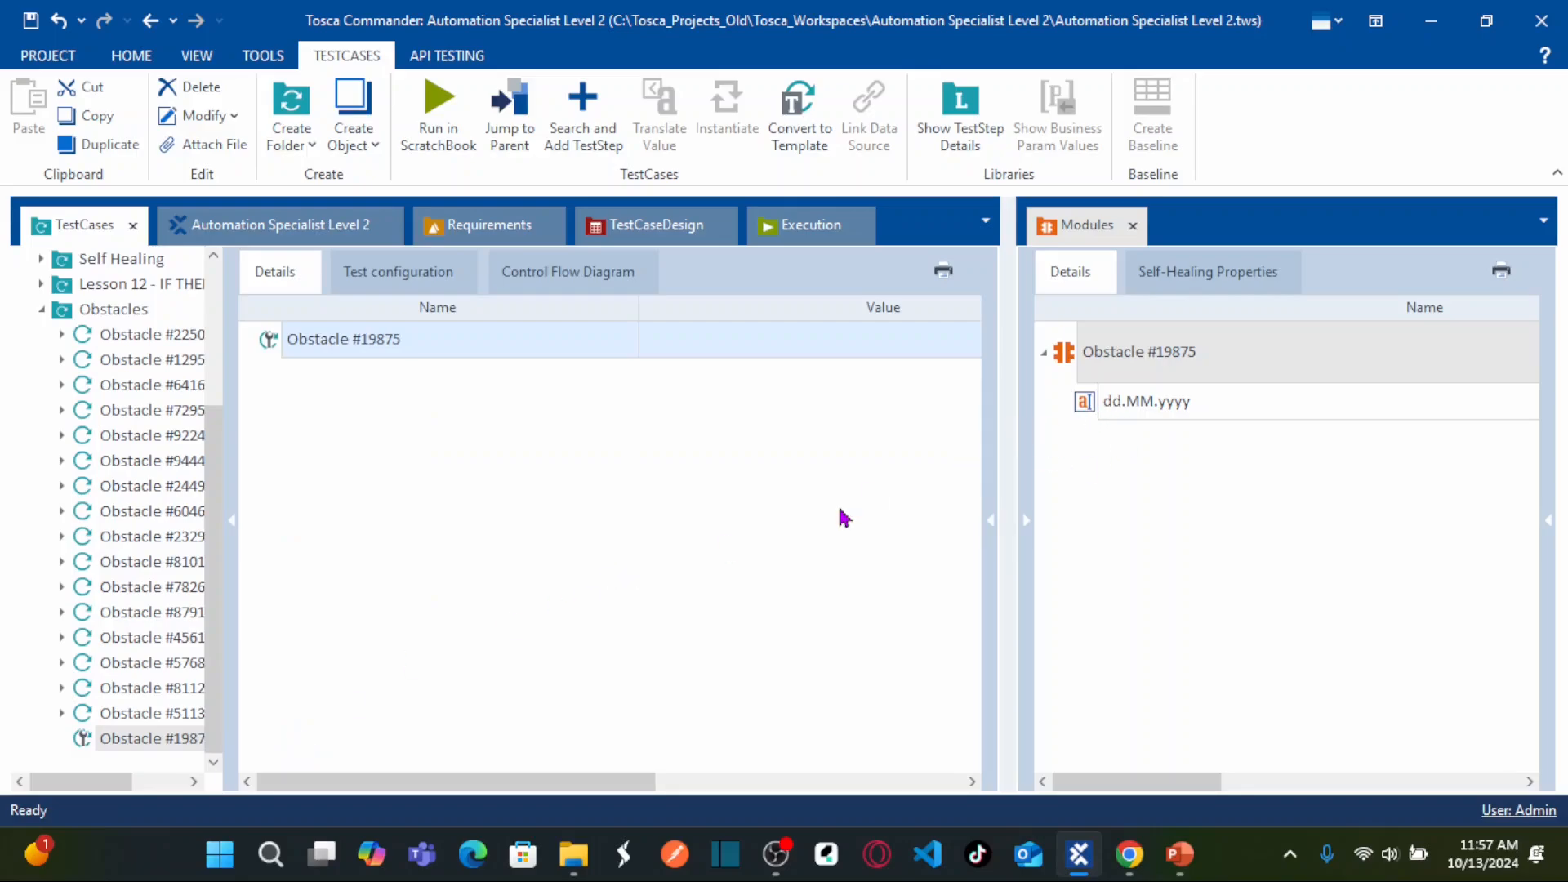
{"action": "mouse_move", "coordinate": [1062, 367]}
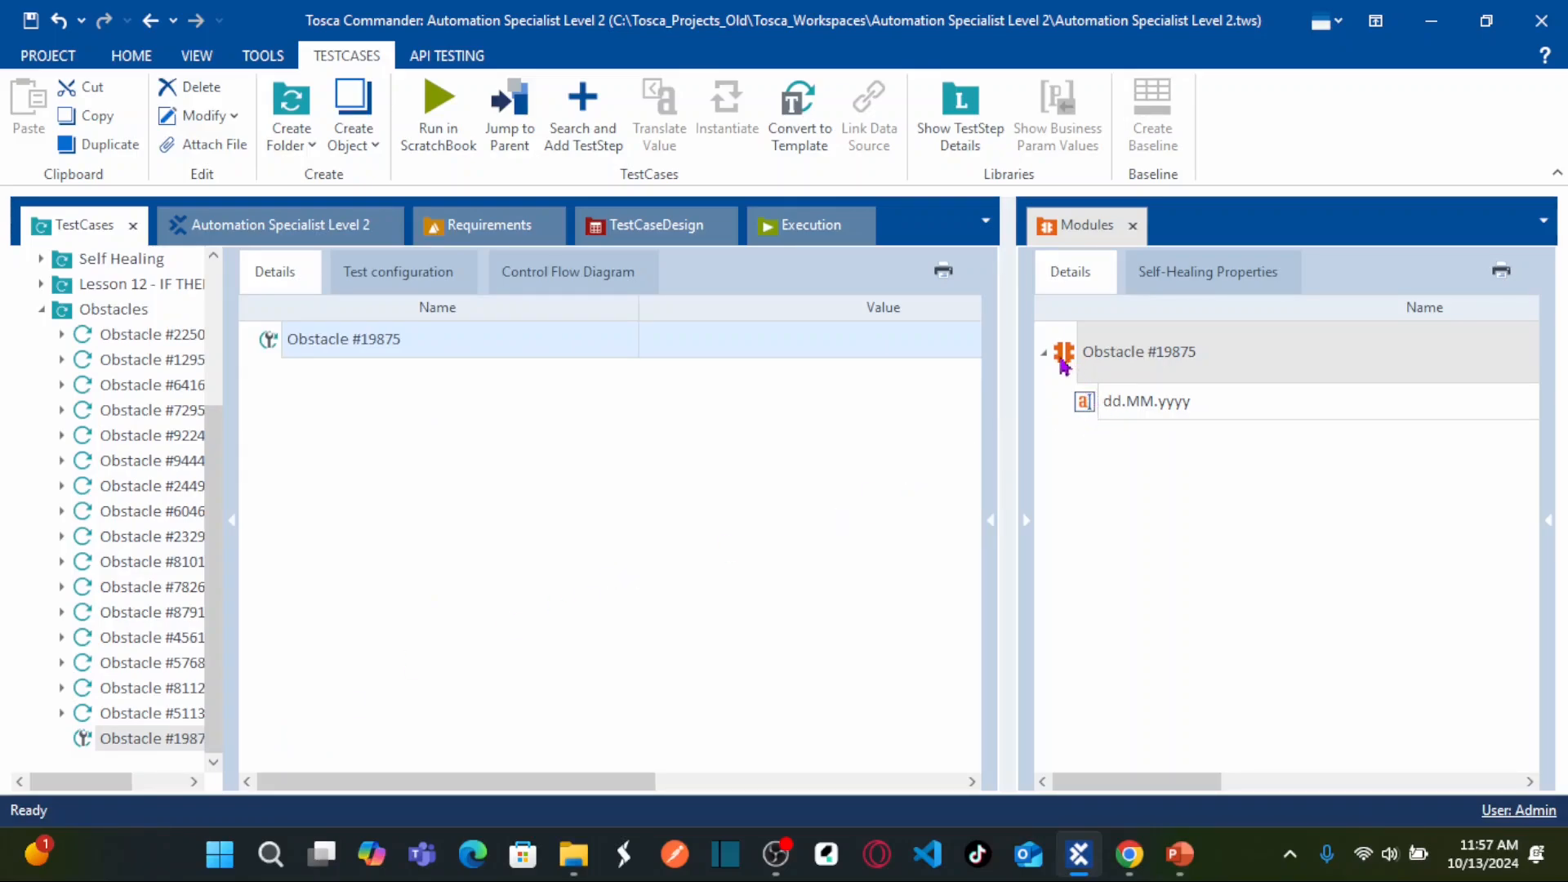
{"action": "mouse_move", "coordinate": [1072, 358]}
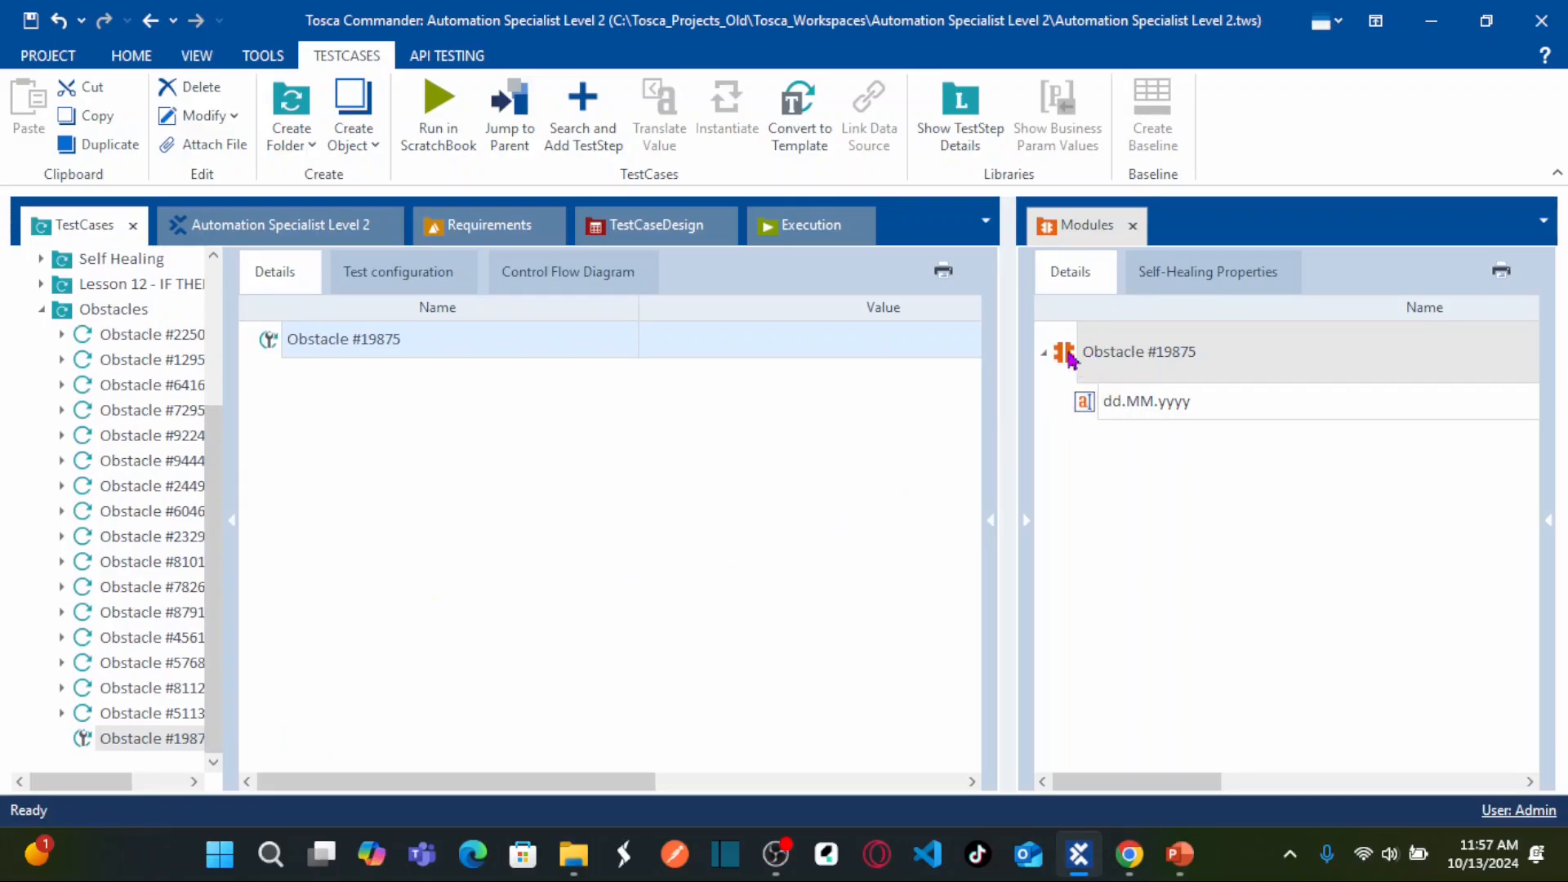
Drag module Obstacle #19875 into the test case and expand the step to show dd.MM.yyyy.
{"action": "left_click_drag", "start_coordinate": [1139, 351], "coordinate": [768, 421]}
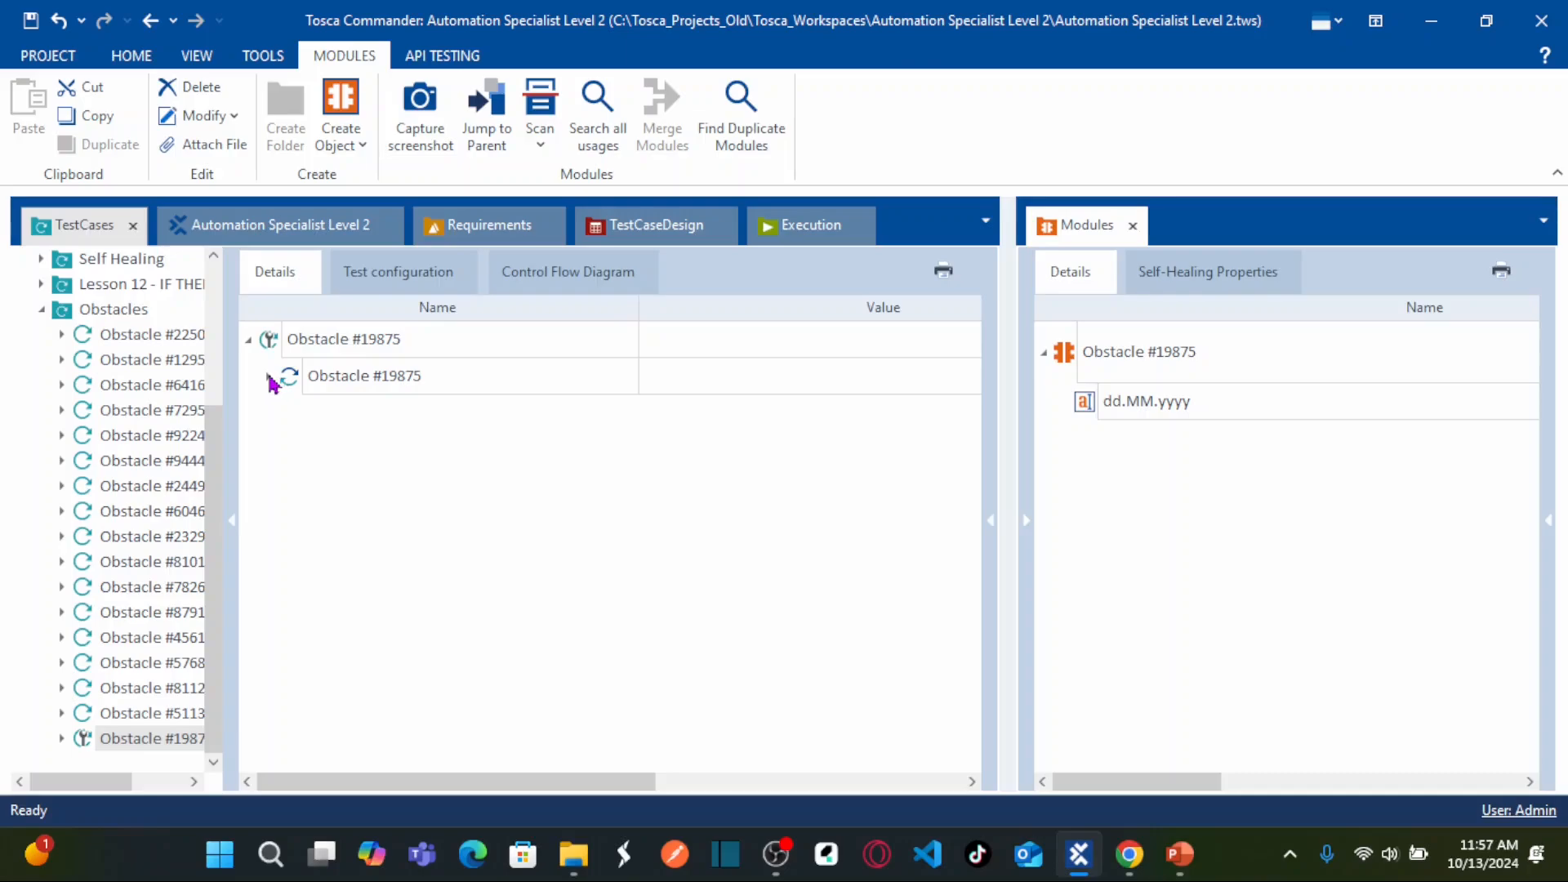
{"action": "left_click", "coordinate": [268, 376]}
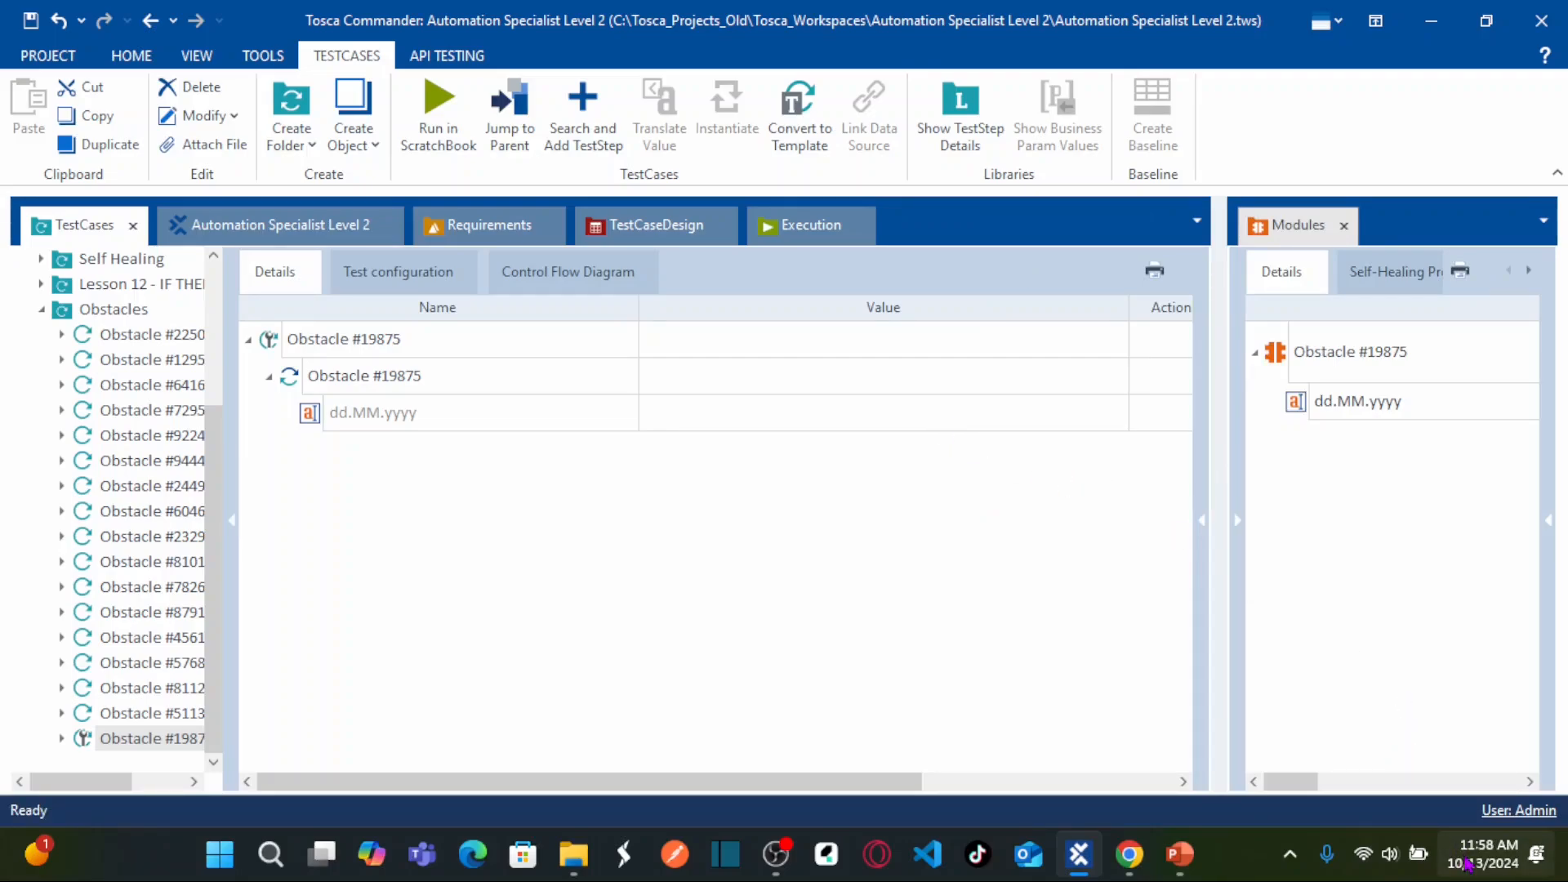
{"action": "mouse_move", "coordinate": [1473, 864]}
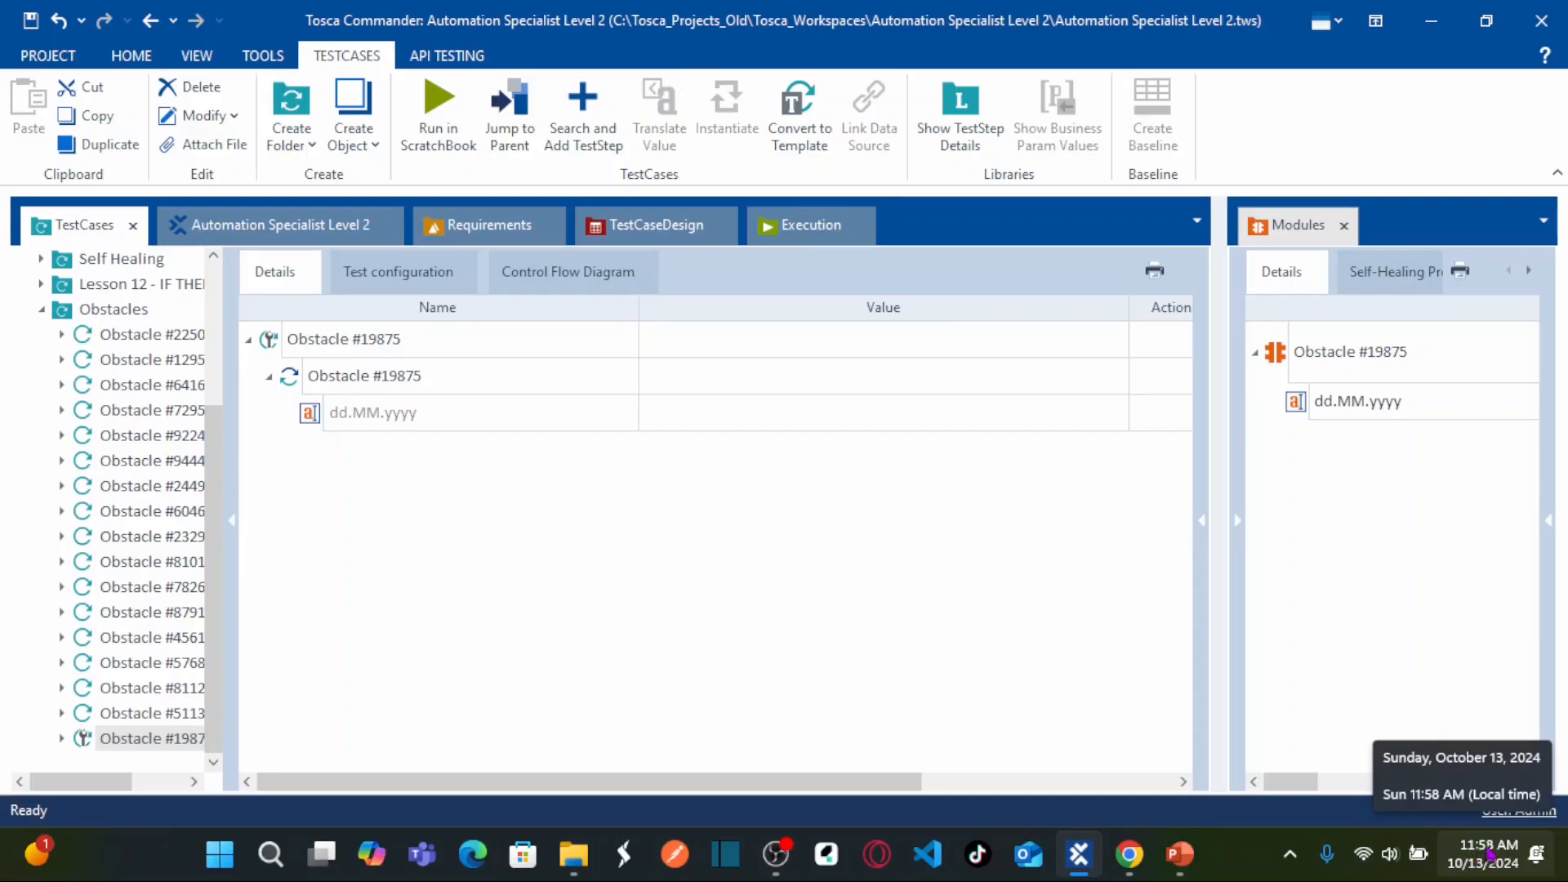
Begin the dd.MM.yyyy step's Value as the dynamic expression {DATE.
{"action": "left_click", "coordinate": [838, 412]}
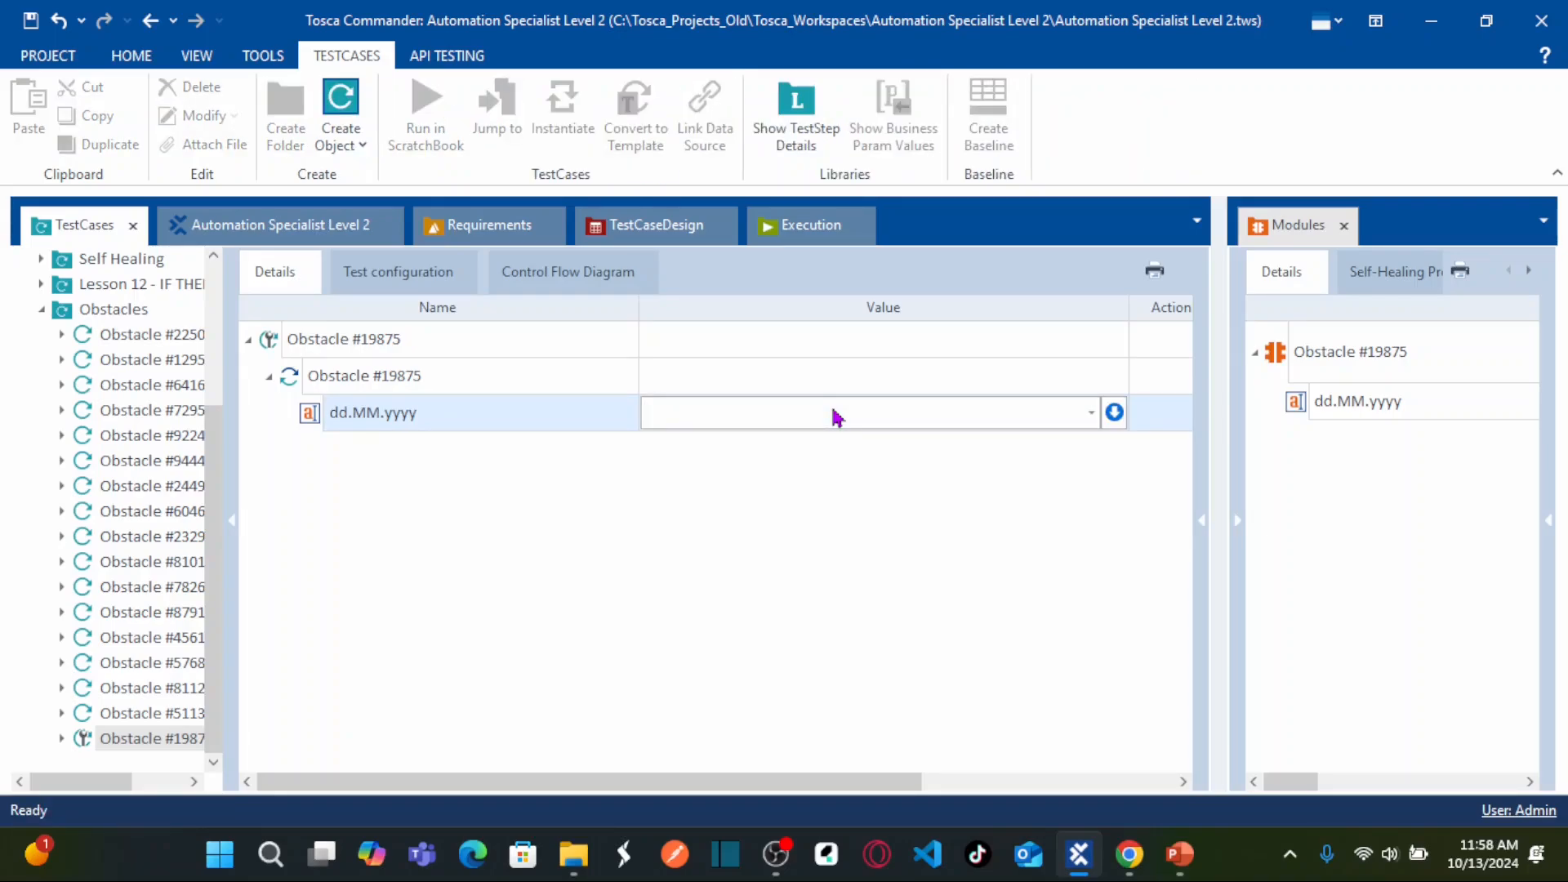
{"action": "left_click", "coordinate": [835, 412]}
{"action": "type", "text": "{Click"}
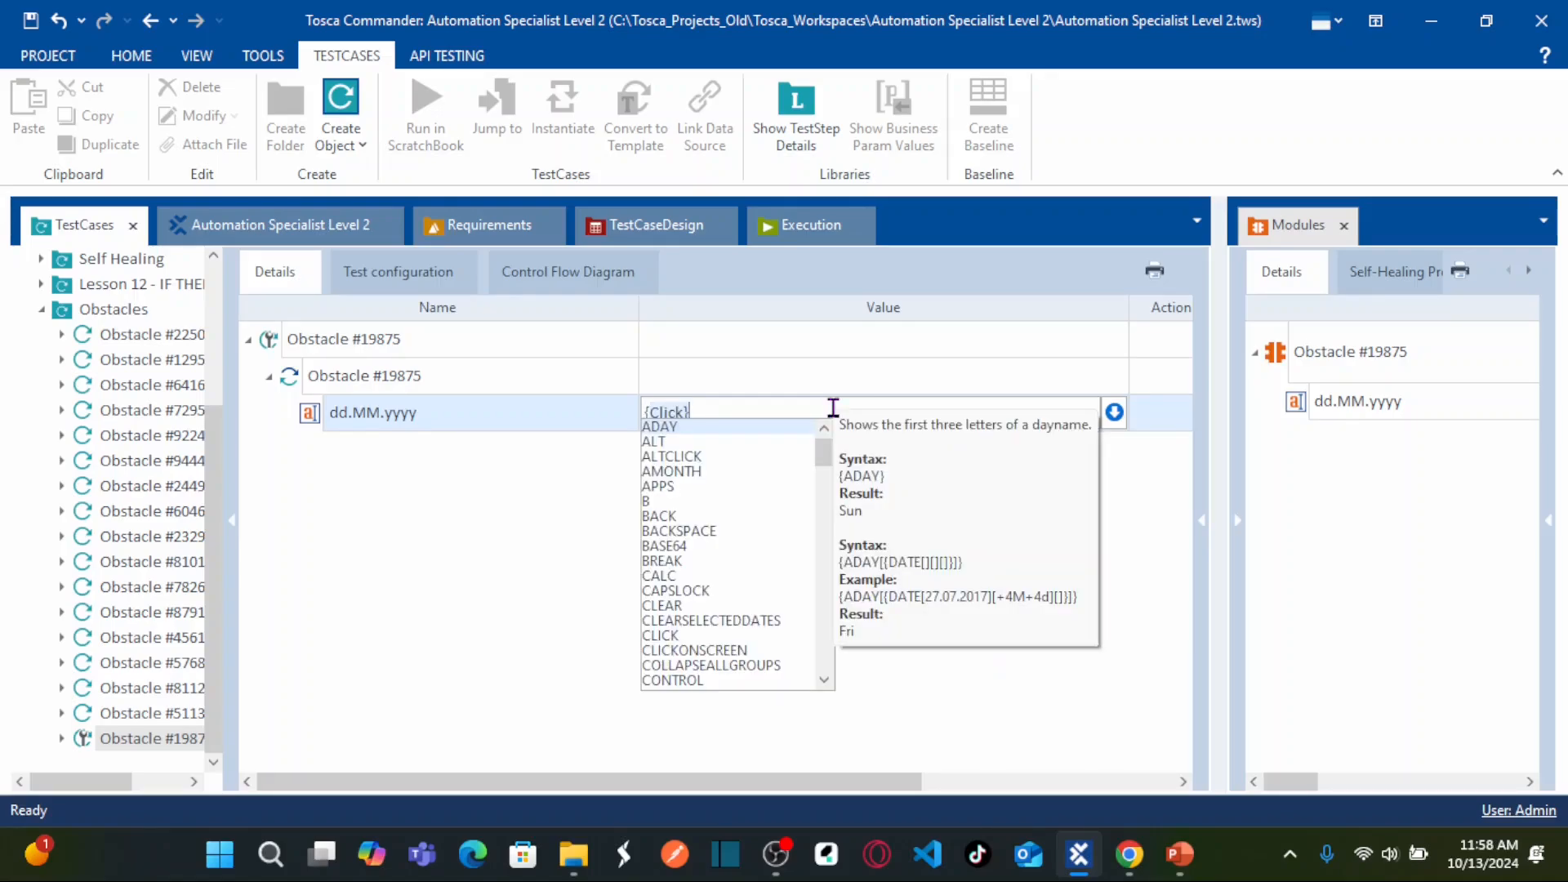
{"action": "type", "text": "{DATE"}
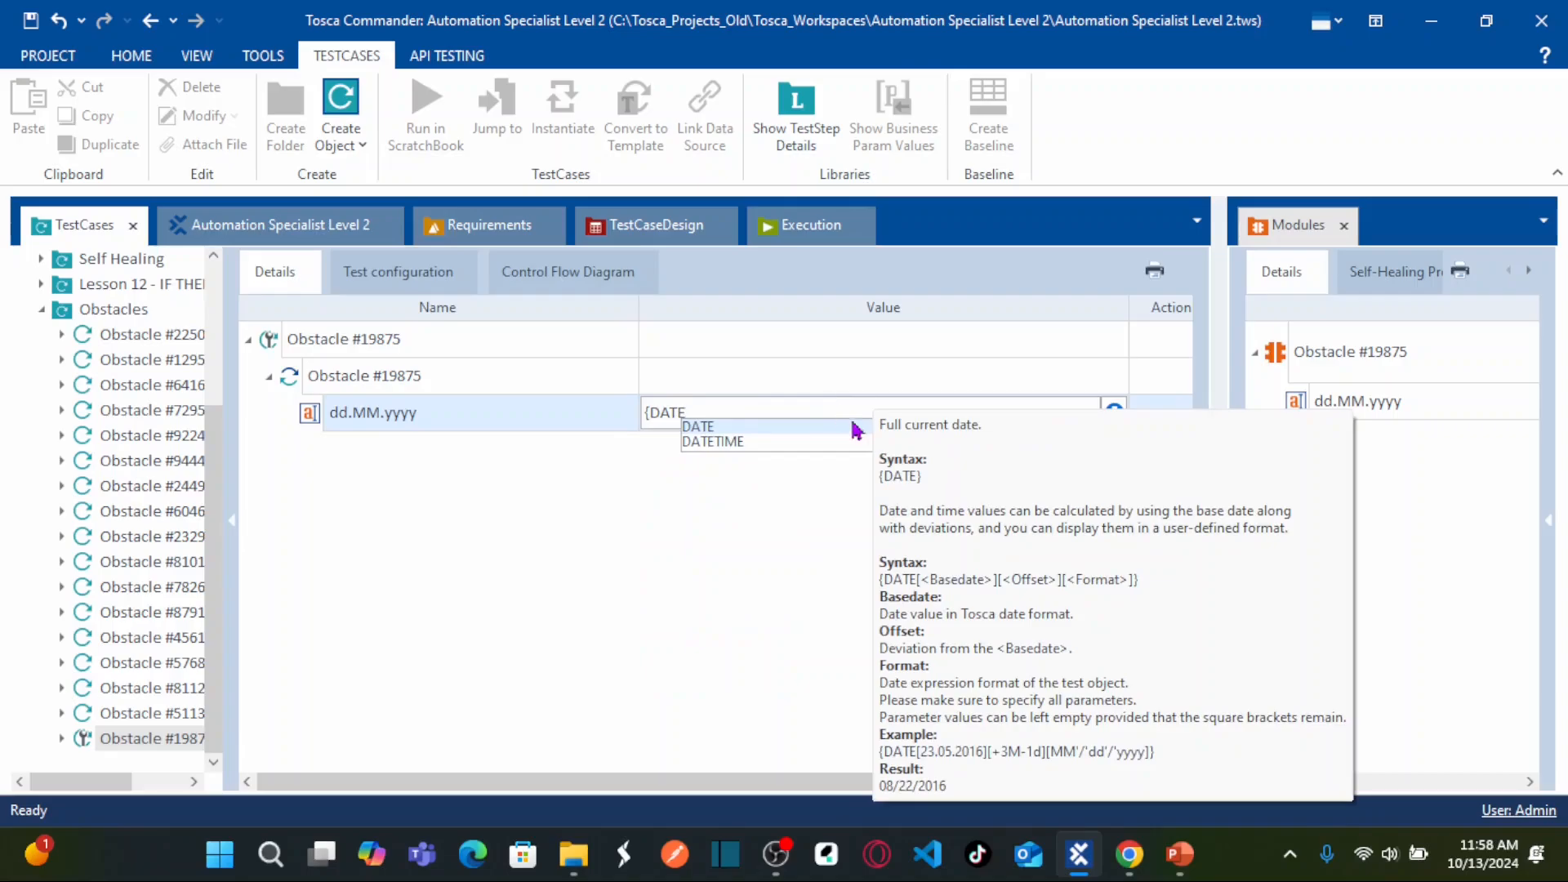
{"action": "mouse_move", "coordinate": [907, 526]}
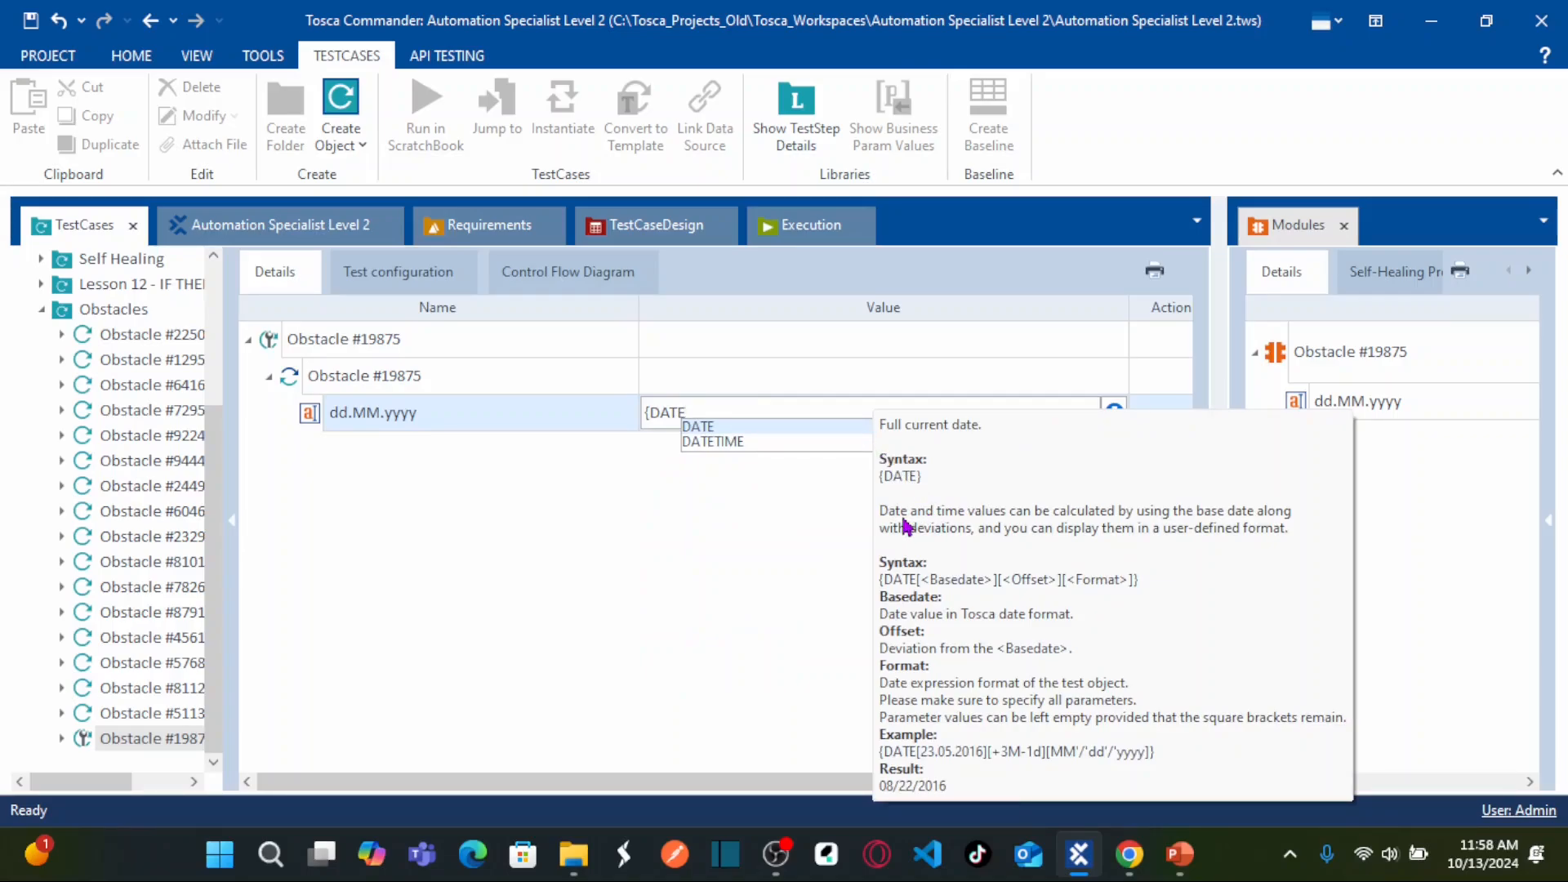
{"action": "mouse_move", "coordinate": [1192, 526]}
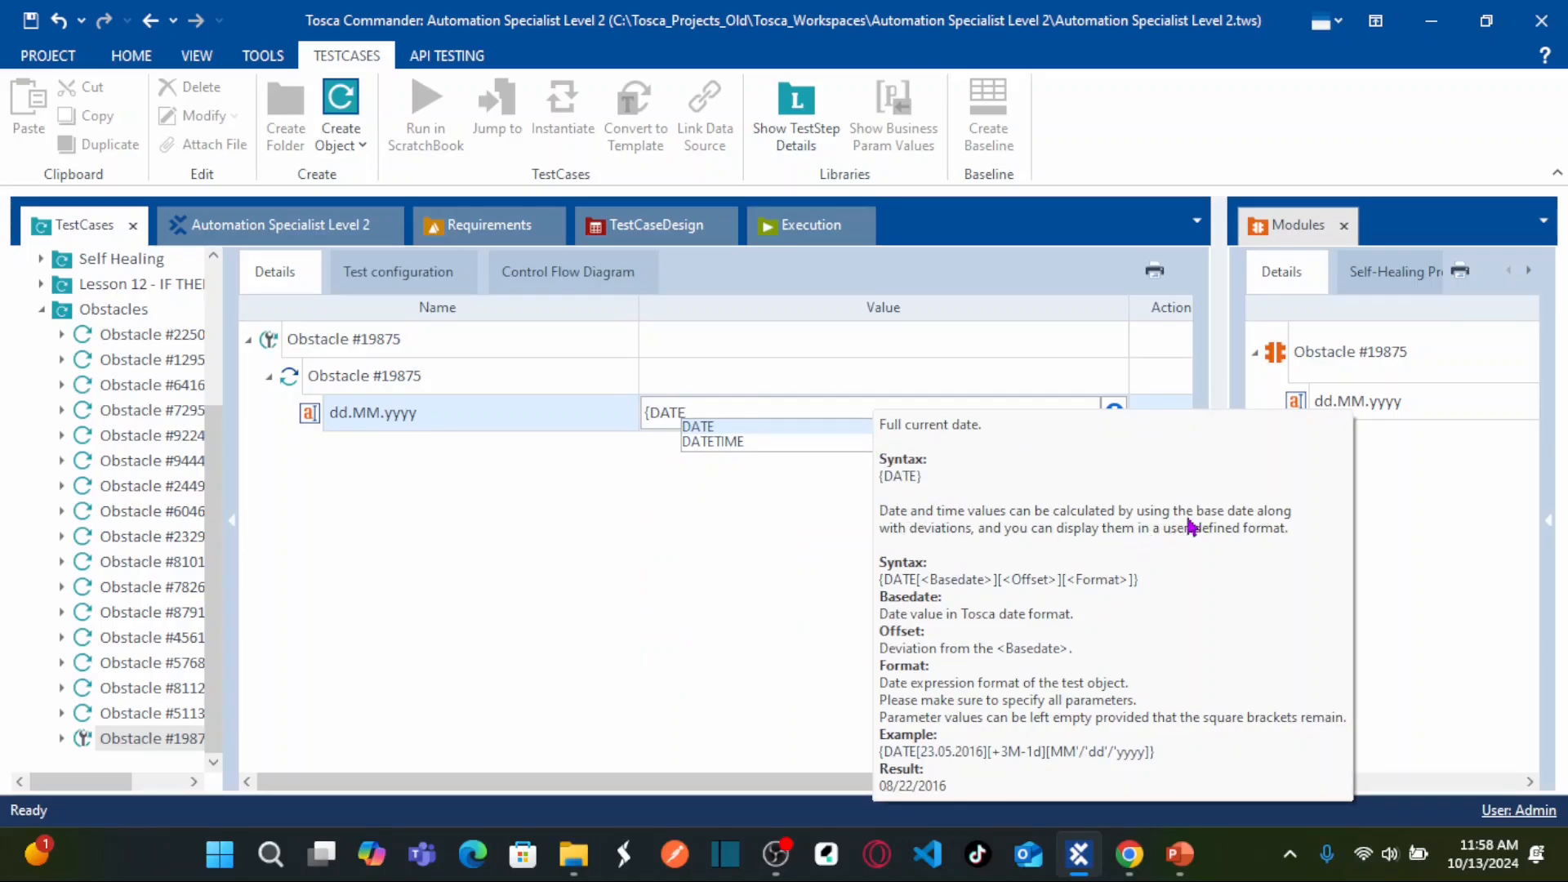
{"action": "mouse_move", "coordinate": [1248, 528]}
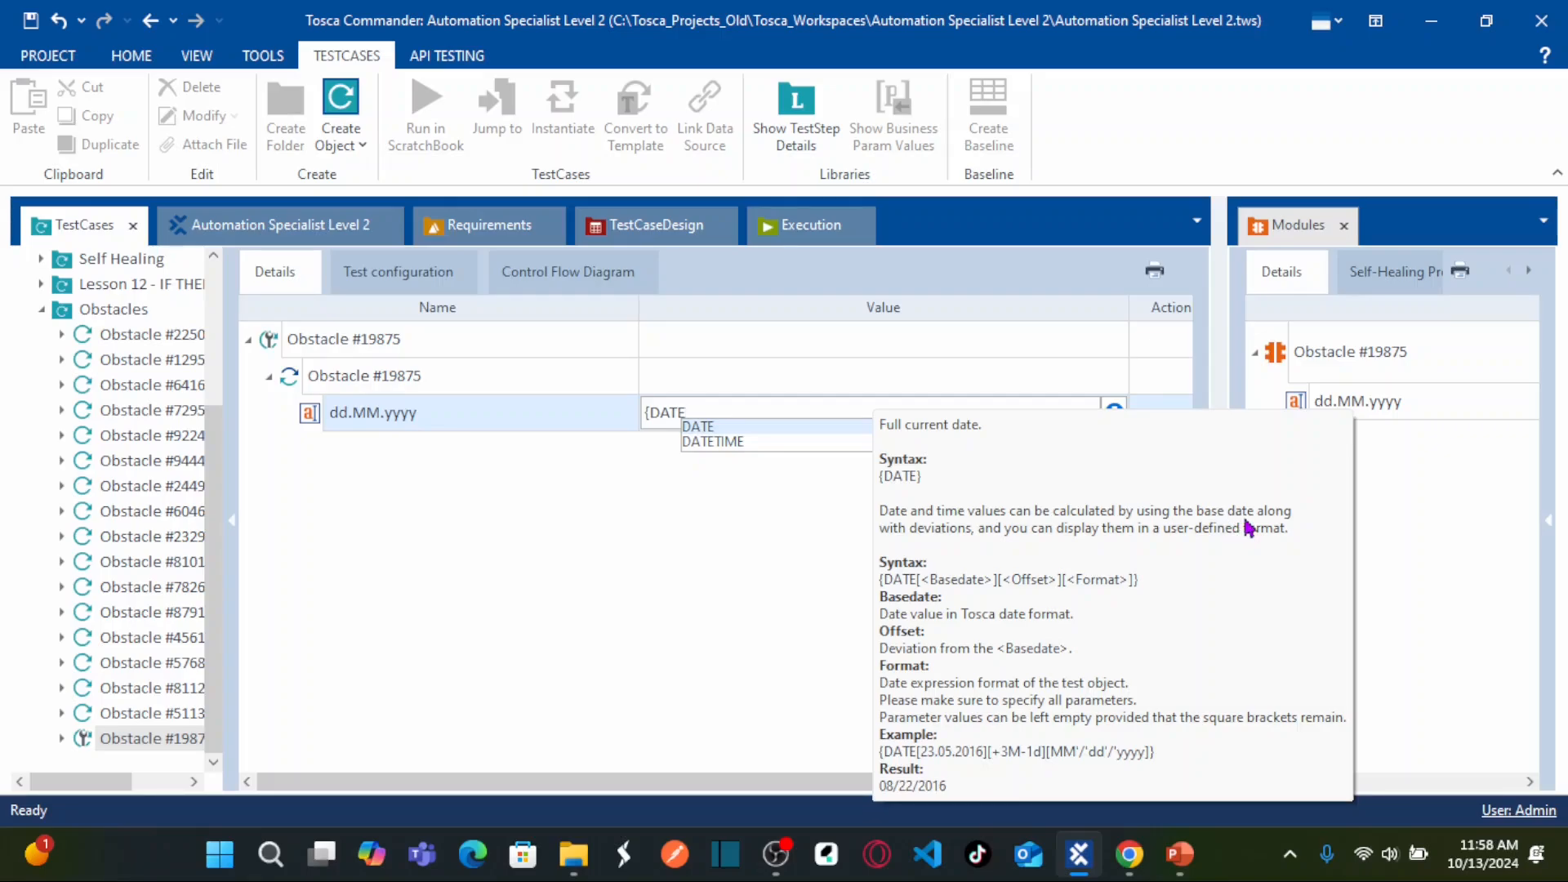
{"action": "mouse_move", "coordinate": [1219, 523]}
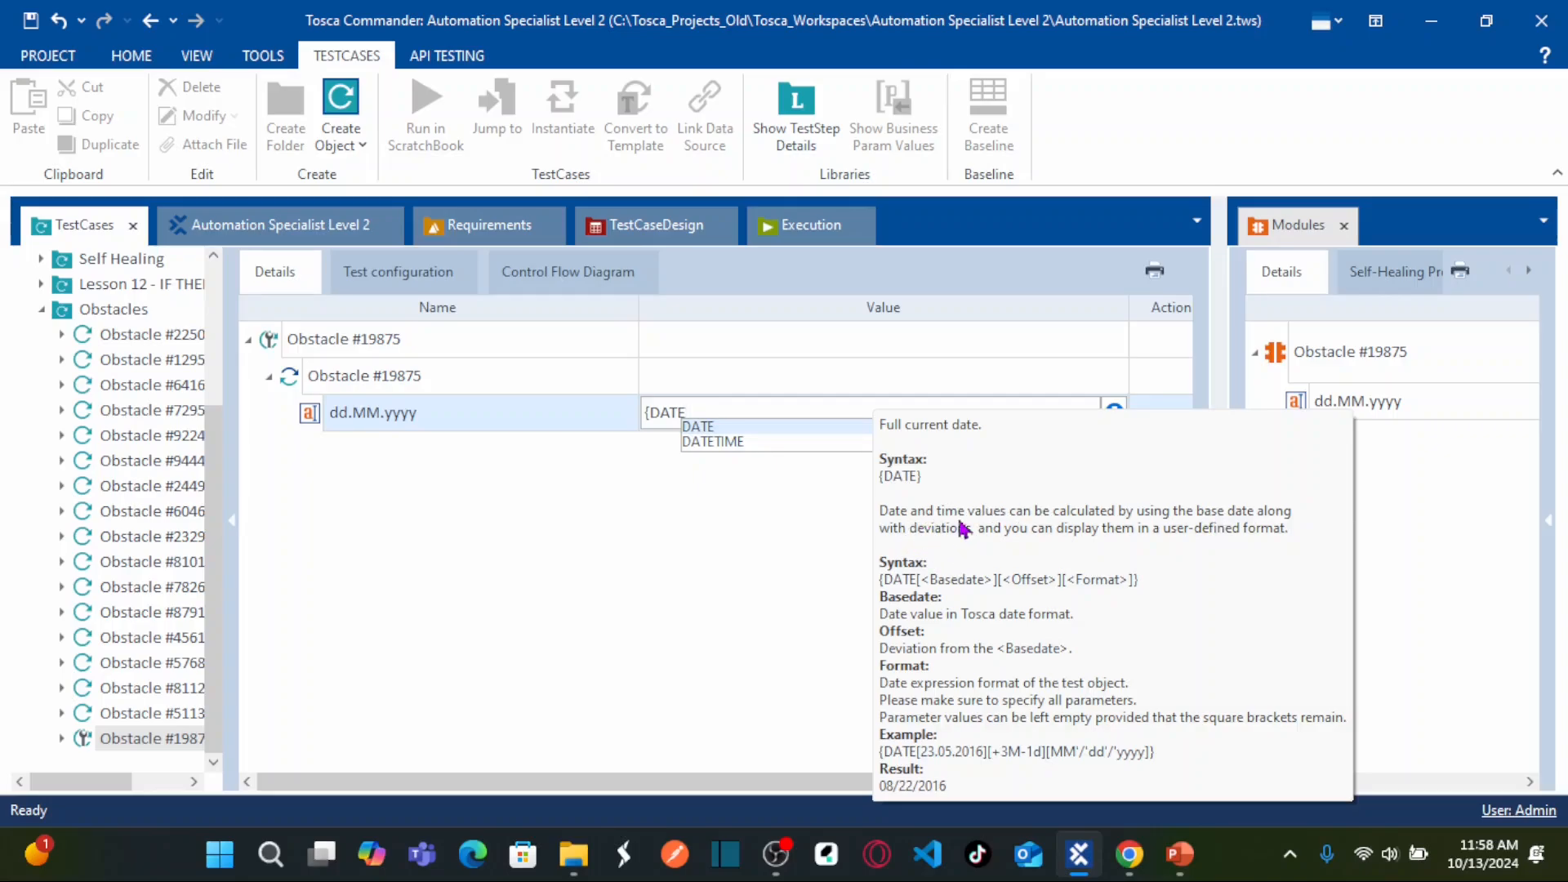
{"action": "mouse_move", "coordinate": [935, 546]}
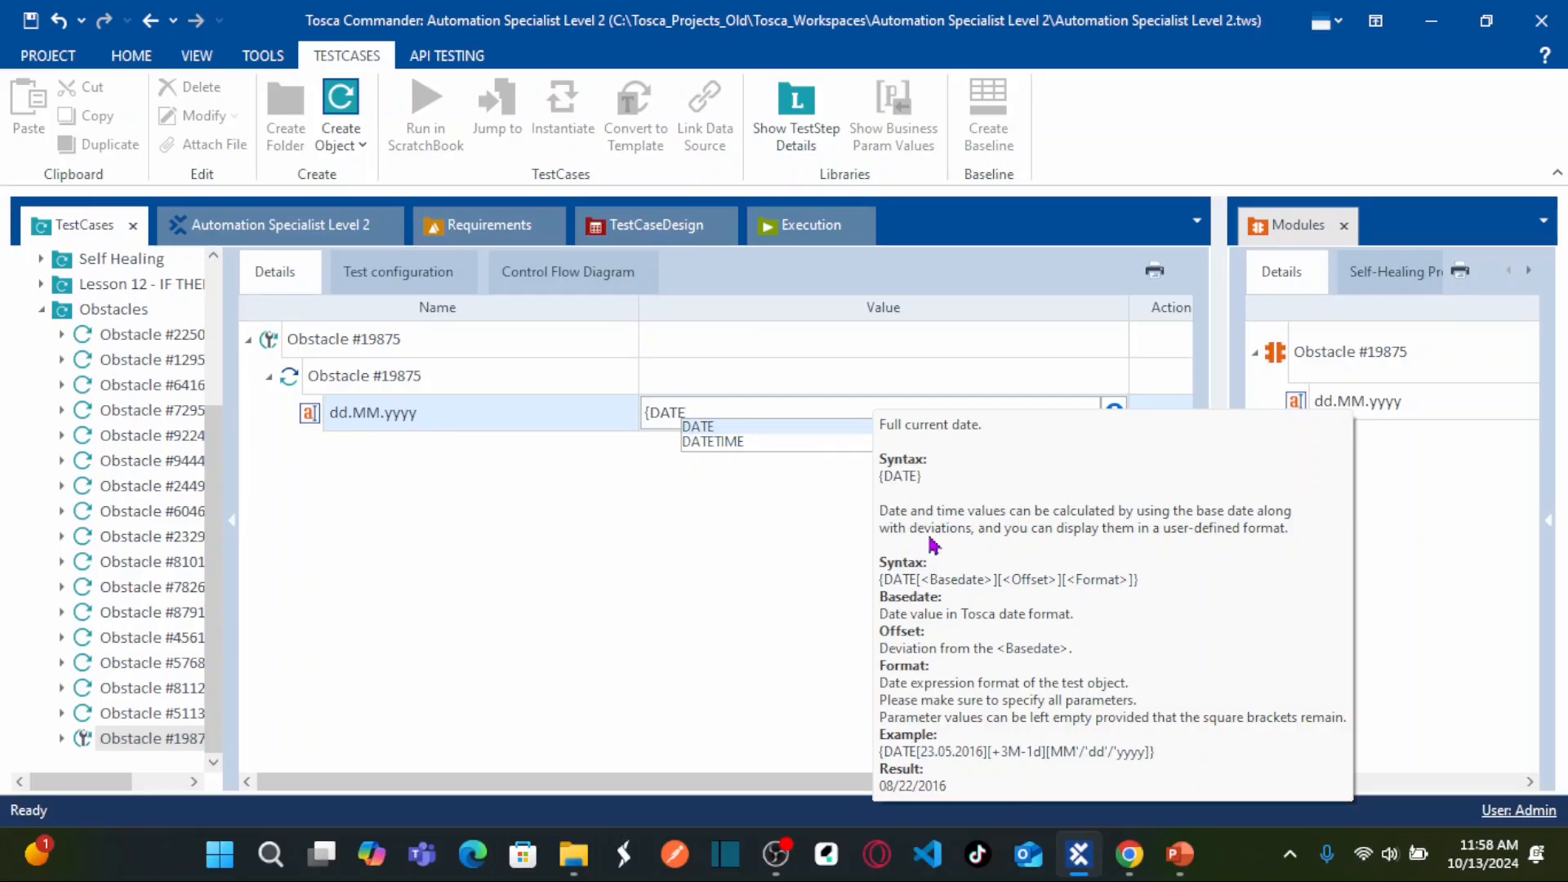
{"action": "mouse_move", "coordinate": [1259, 534]}
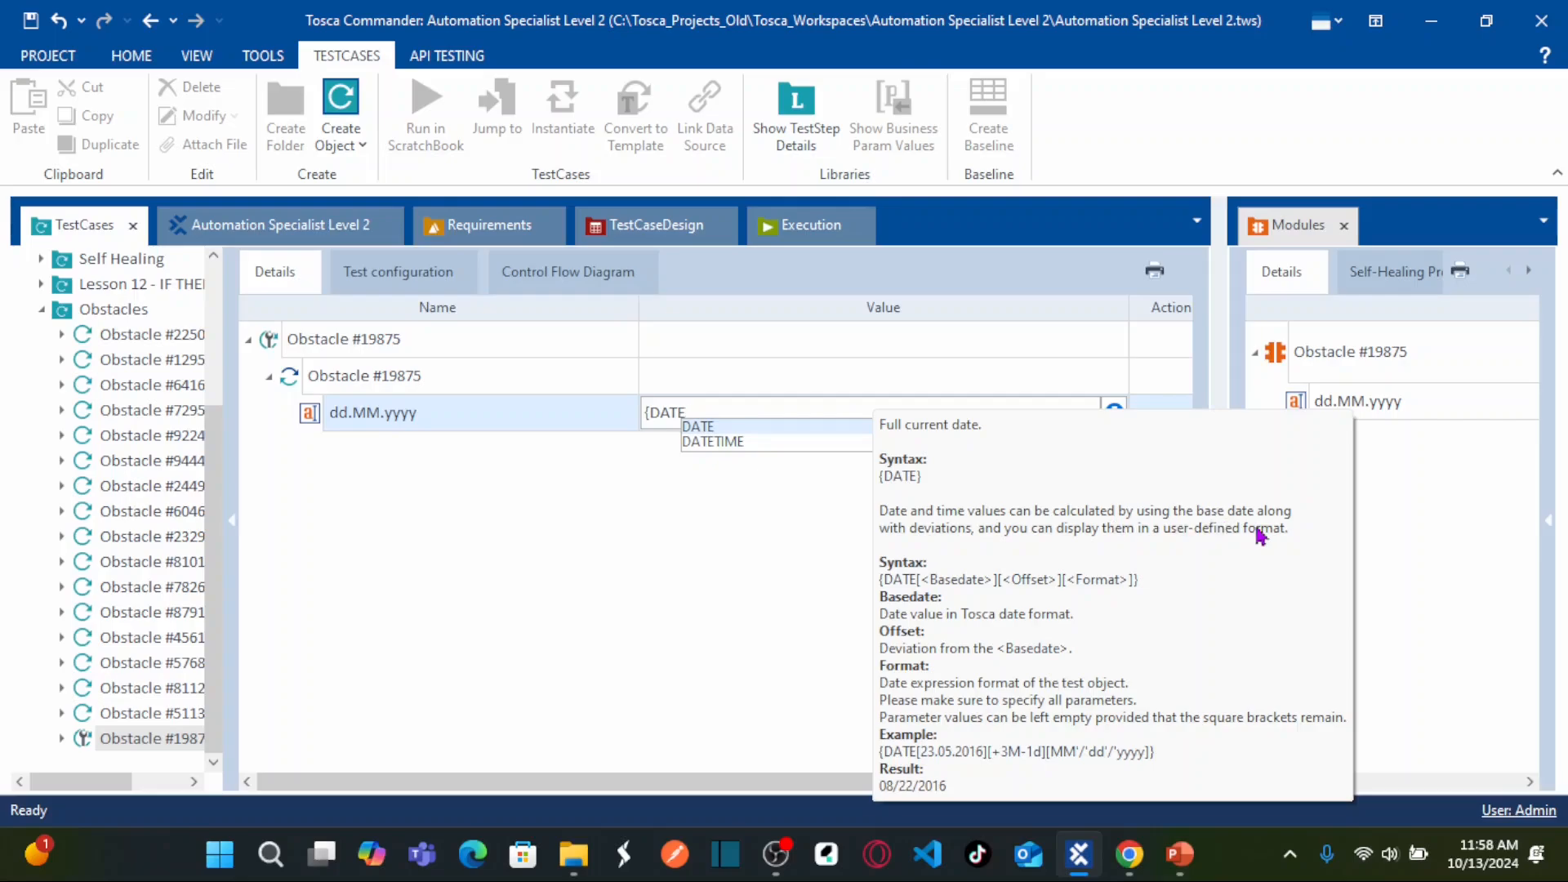
{"action": "mouse_move", "coordinate": [900, 585]}
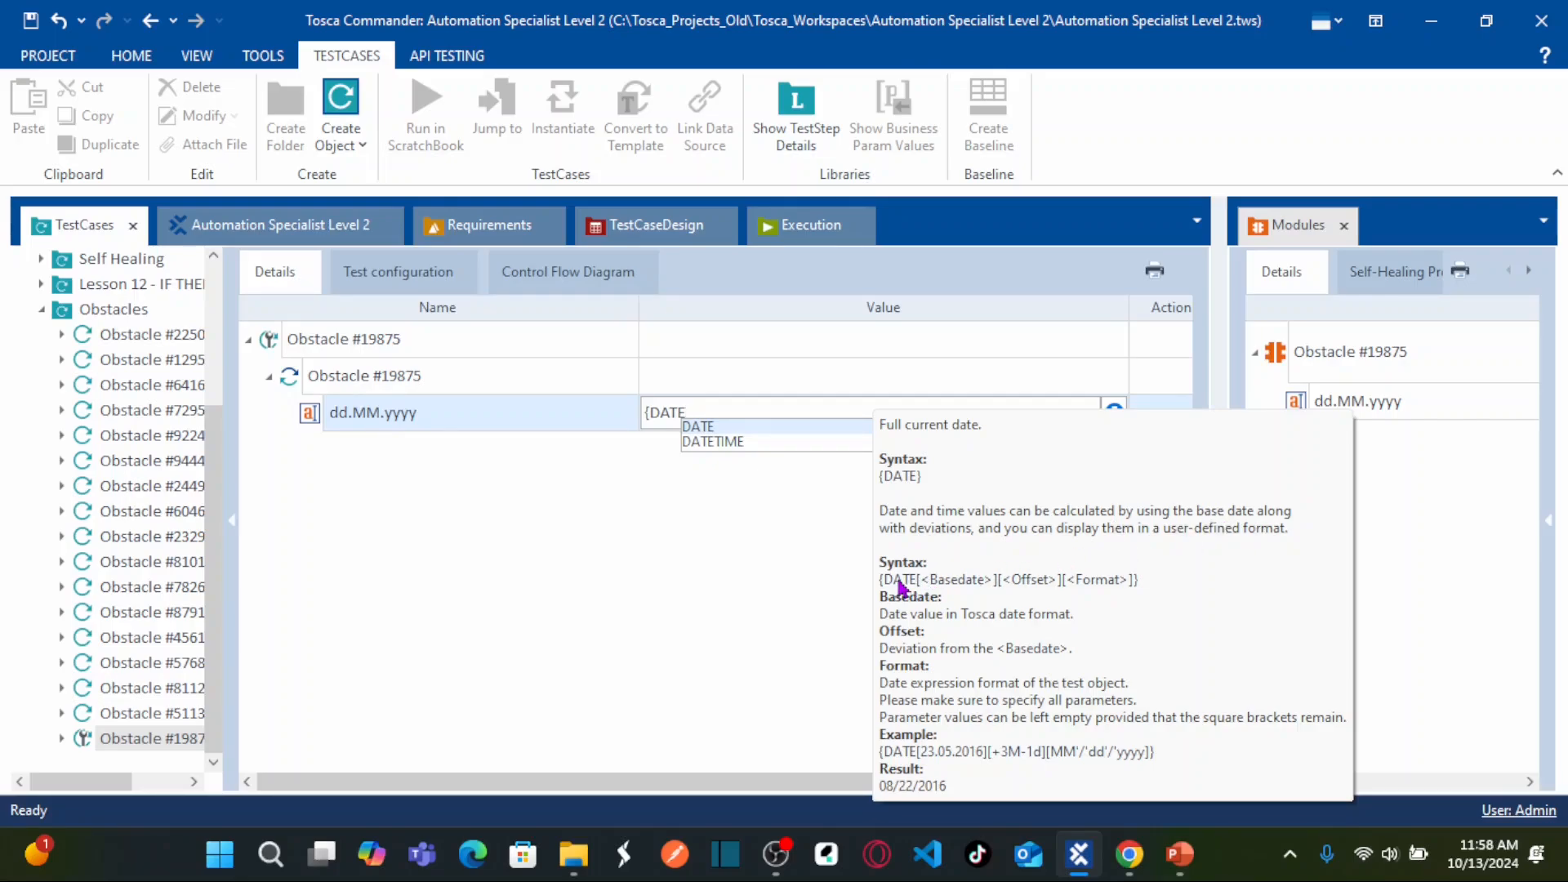
{"action": "mouse_move", "coordinate": [943, 585]}
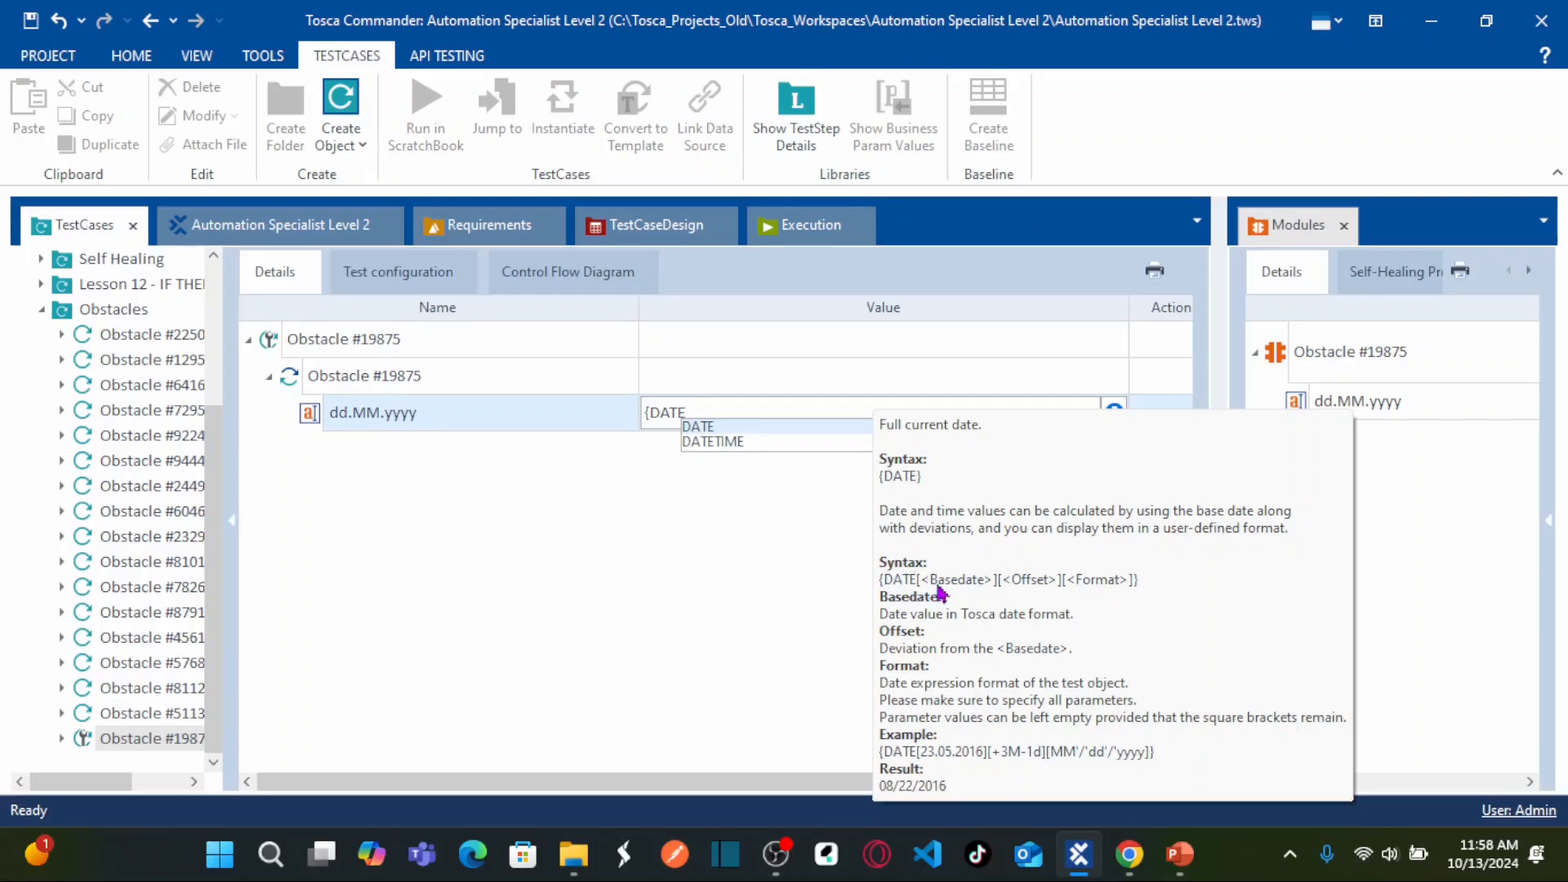
{"action": "mouse_move", "coordinate": [954, 565]}
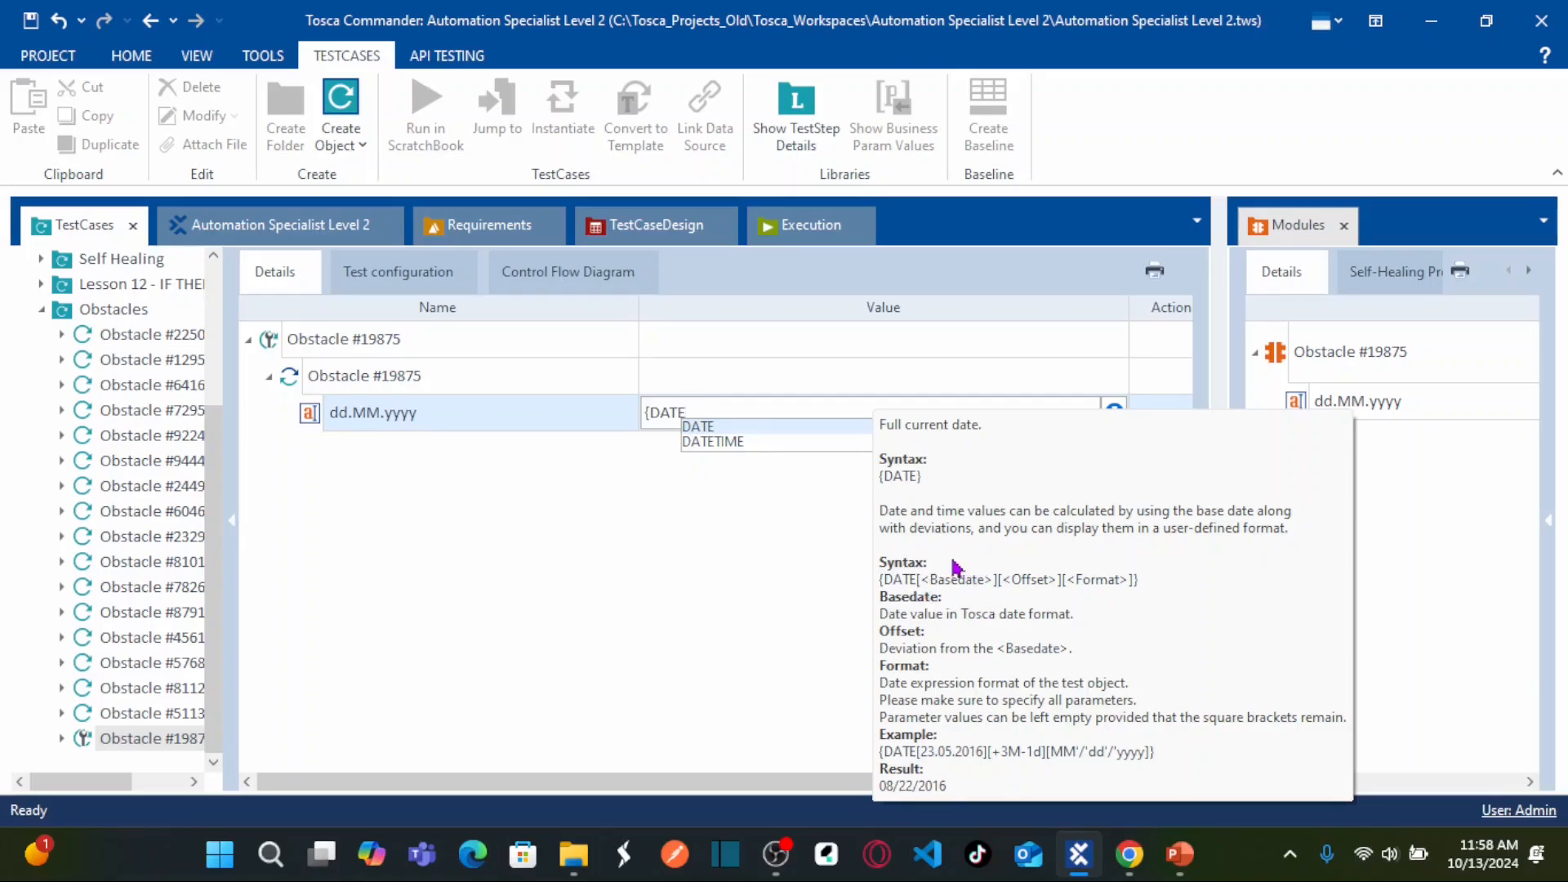
{"action": "mouse_move", "coordinate": [942, 601]}
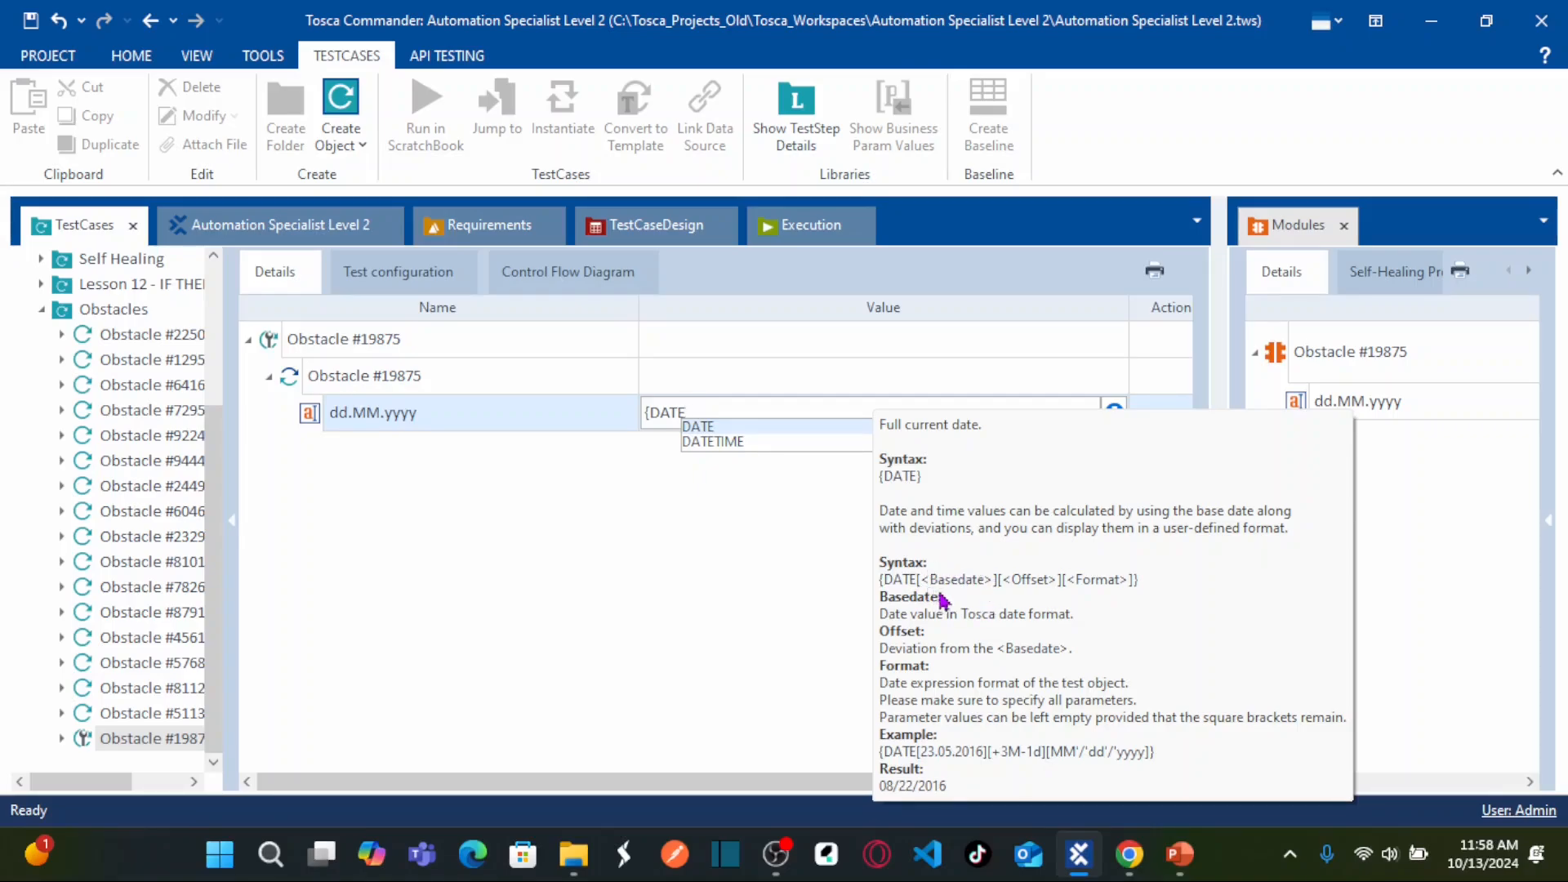
{"action": "mouse_move", "coordinate": [930, 764]}
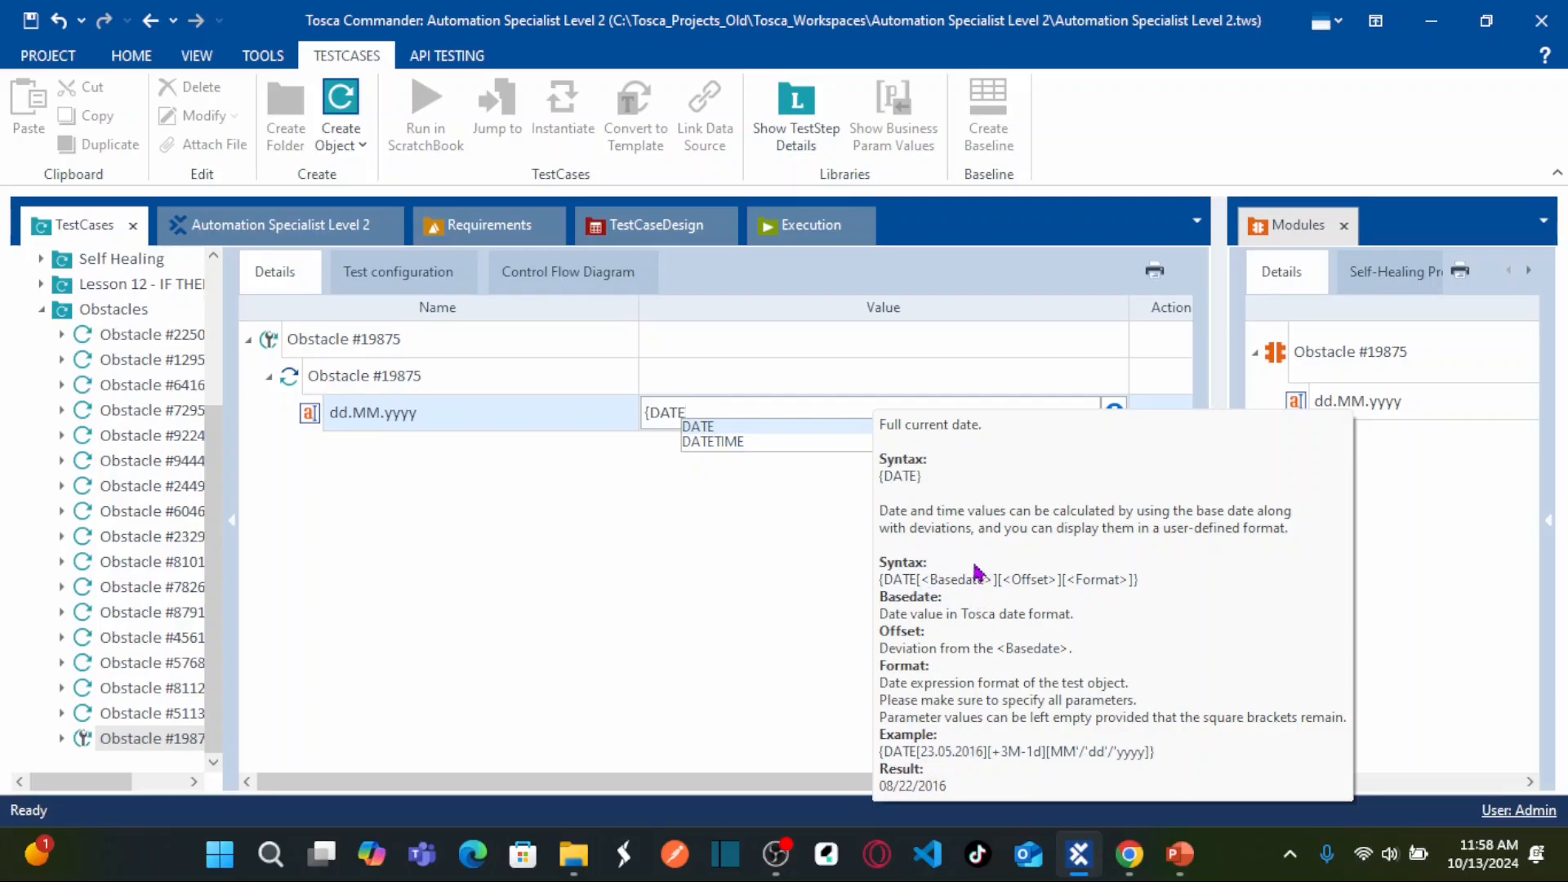
{"action": "mouse_move", "coordinate": [942, 573]}
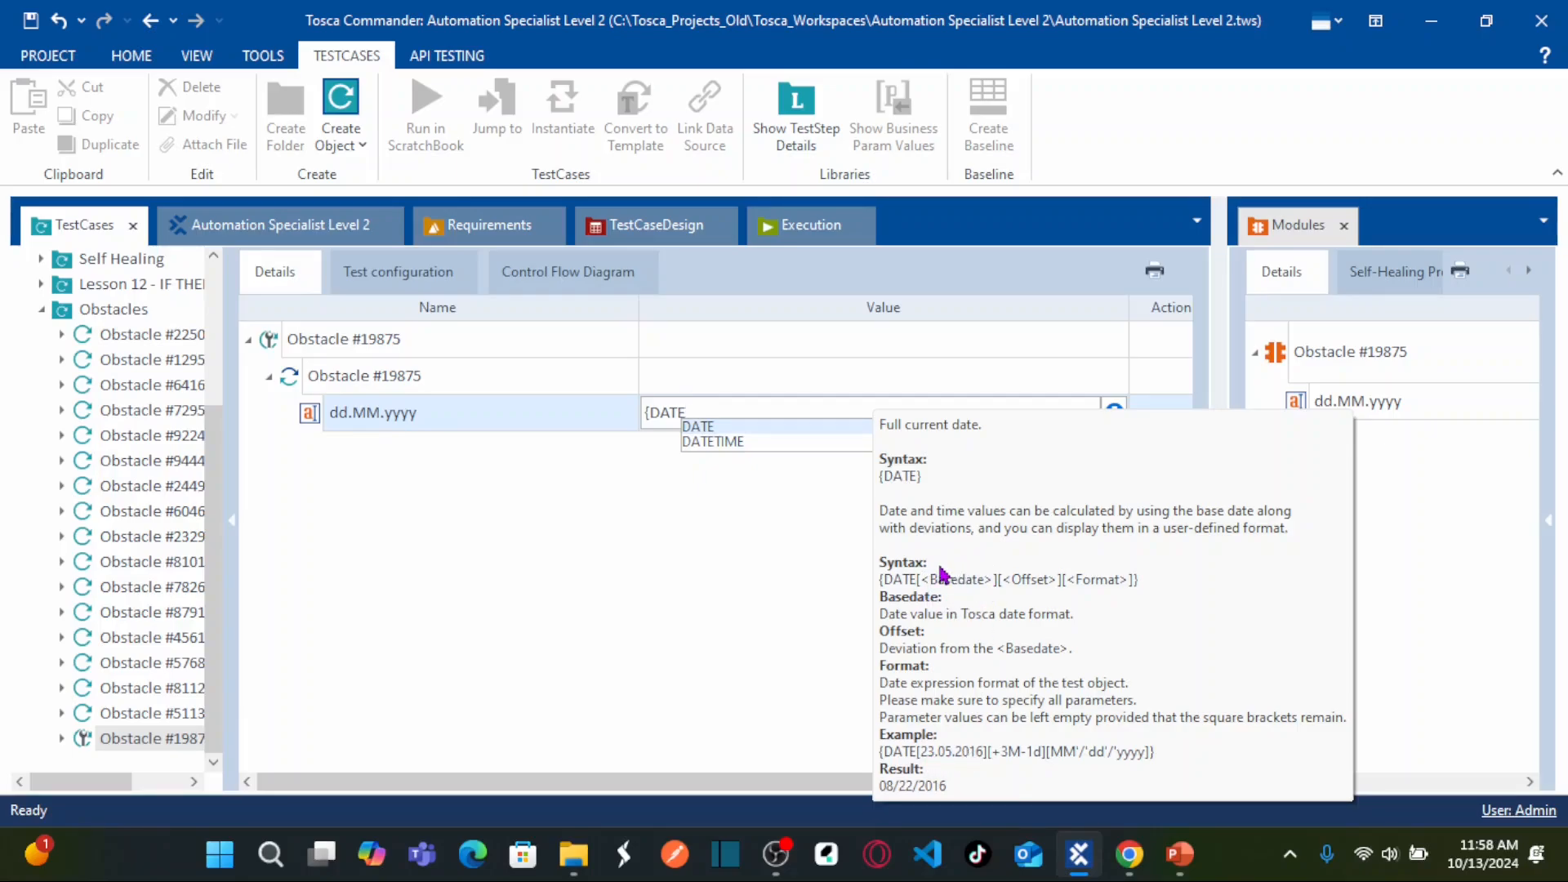
{"action": "mouse_move", "coordinate": [990, 588]}
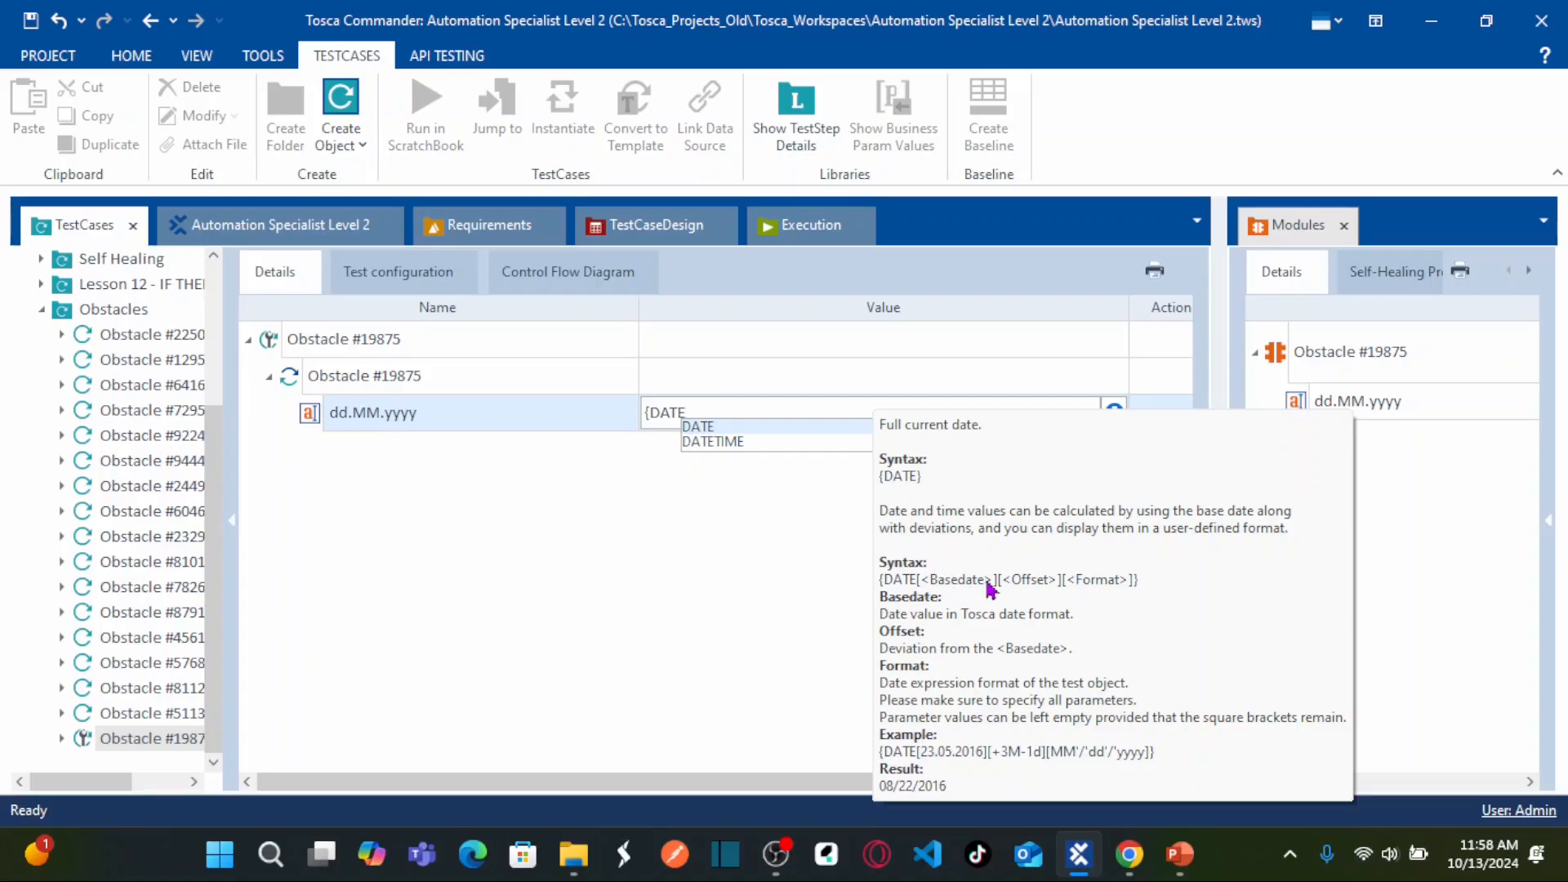
{"action": "mouse_move", "coordinate": [1062, 588]}
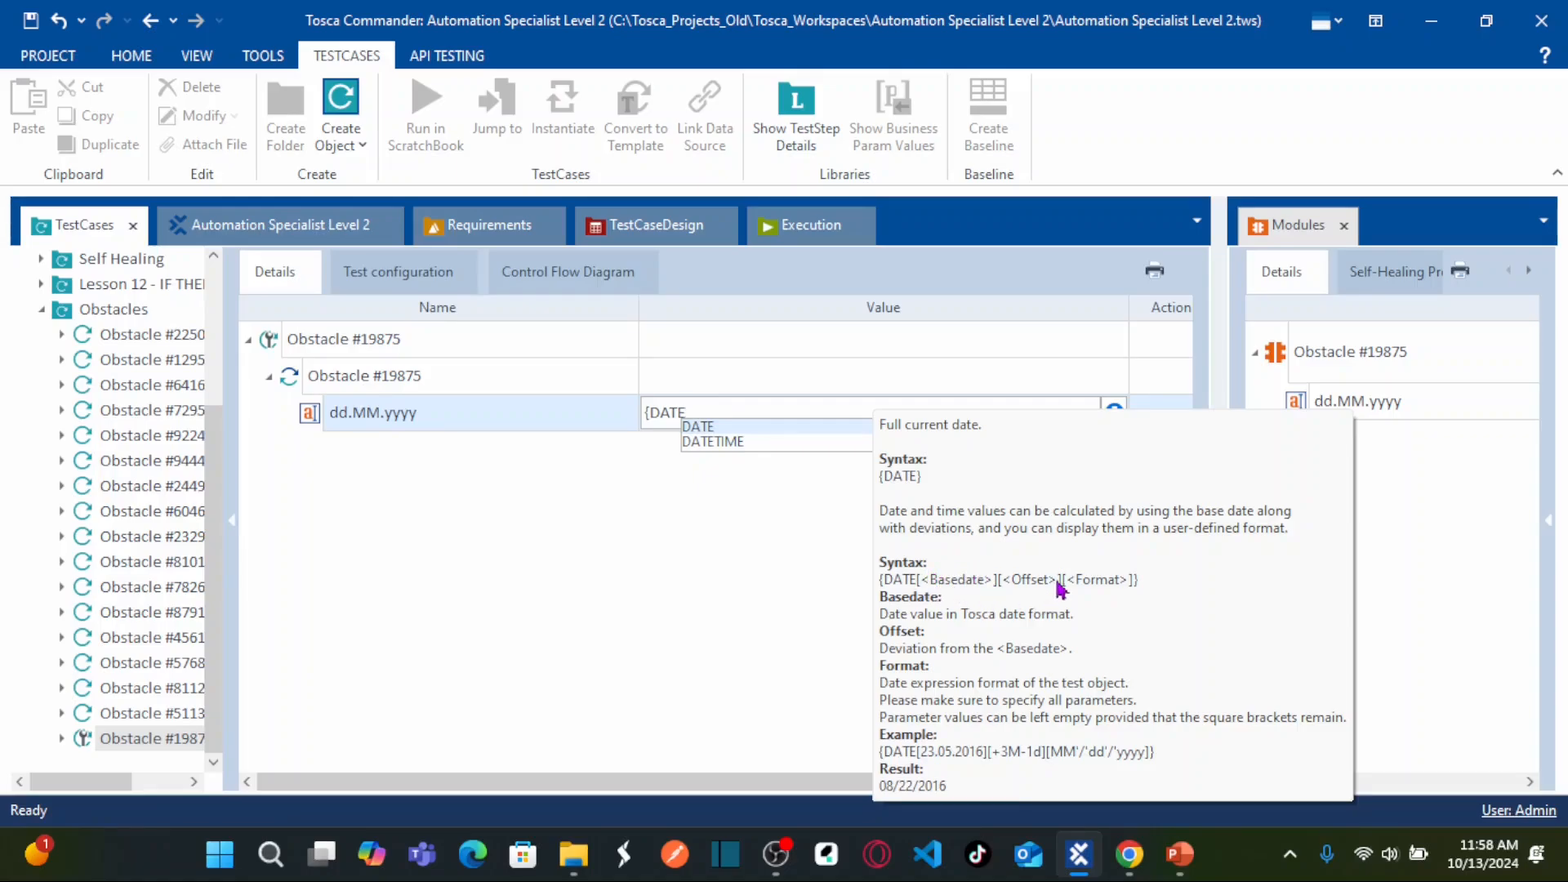
{"action": "mouse_move", "coordinate": [1047, 585]}
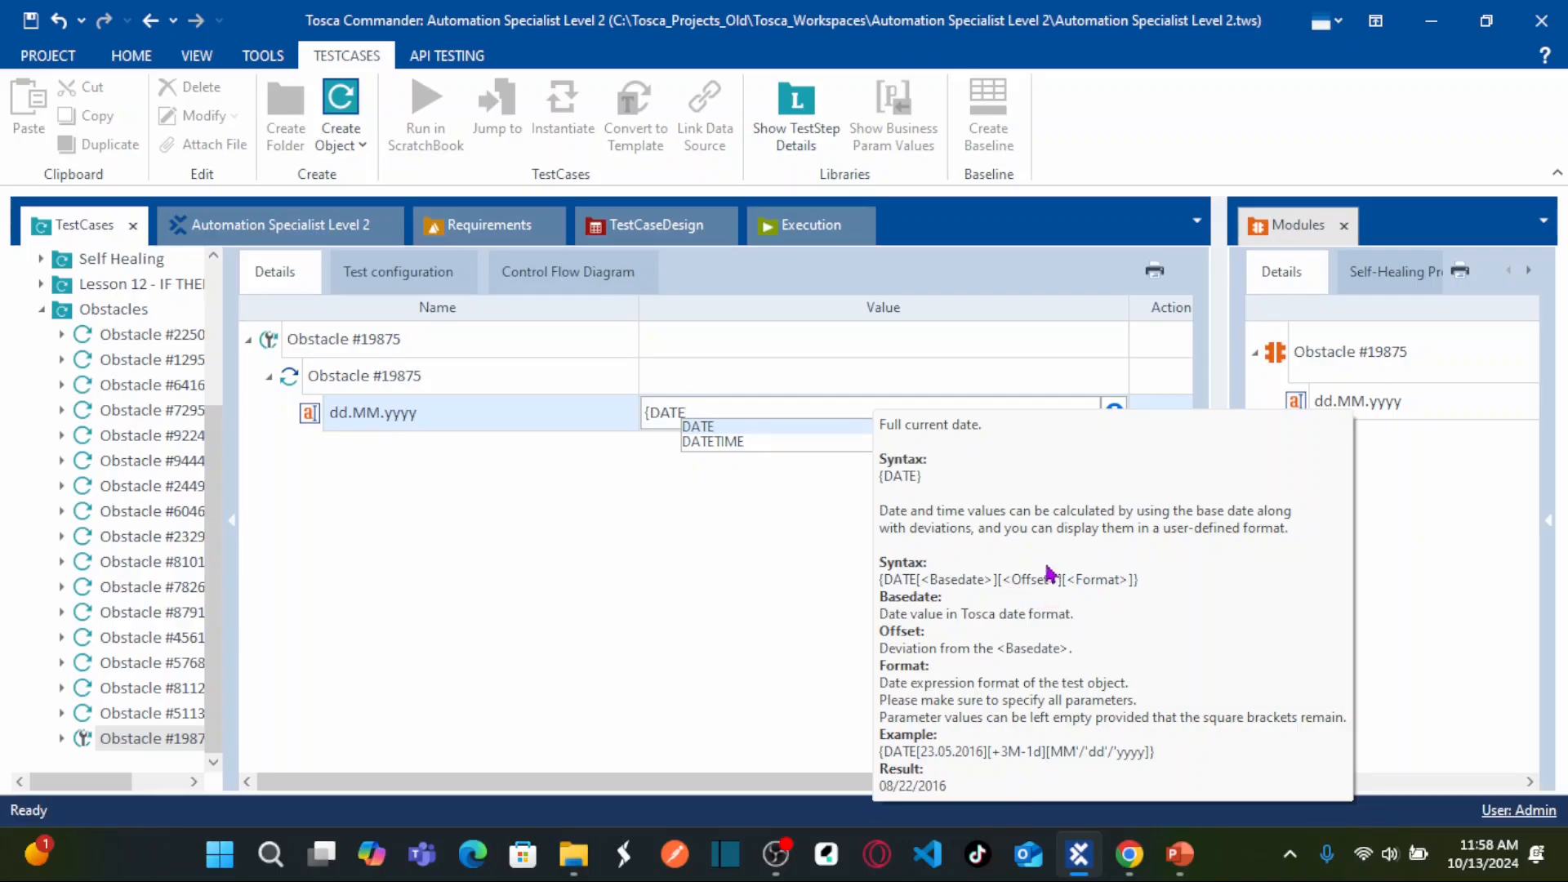
{"action": "mouse_move", "coordinate": [1022, 574]}
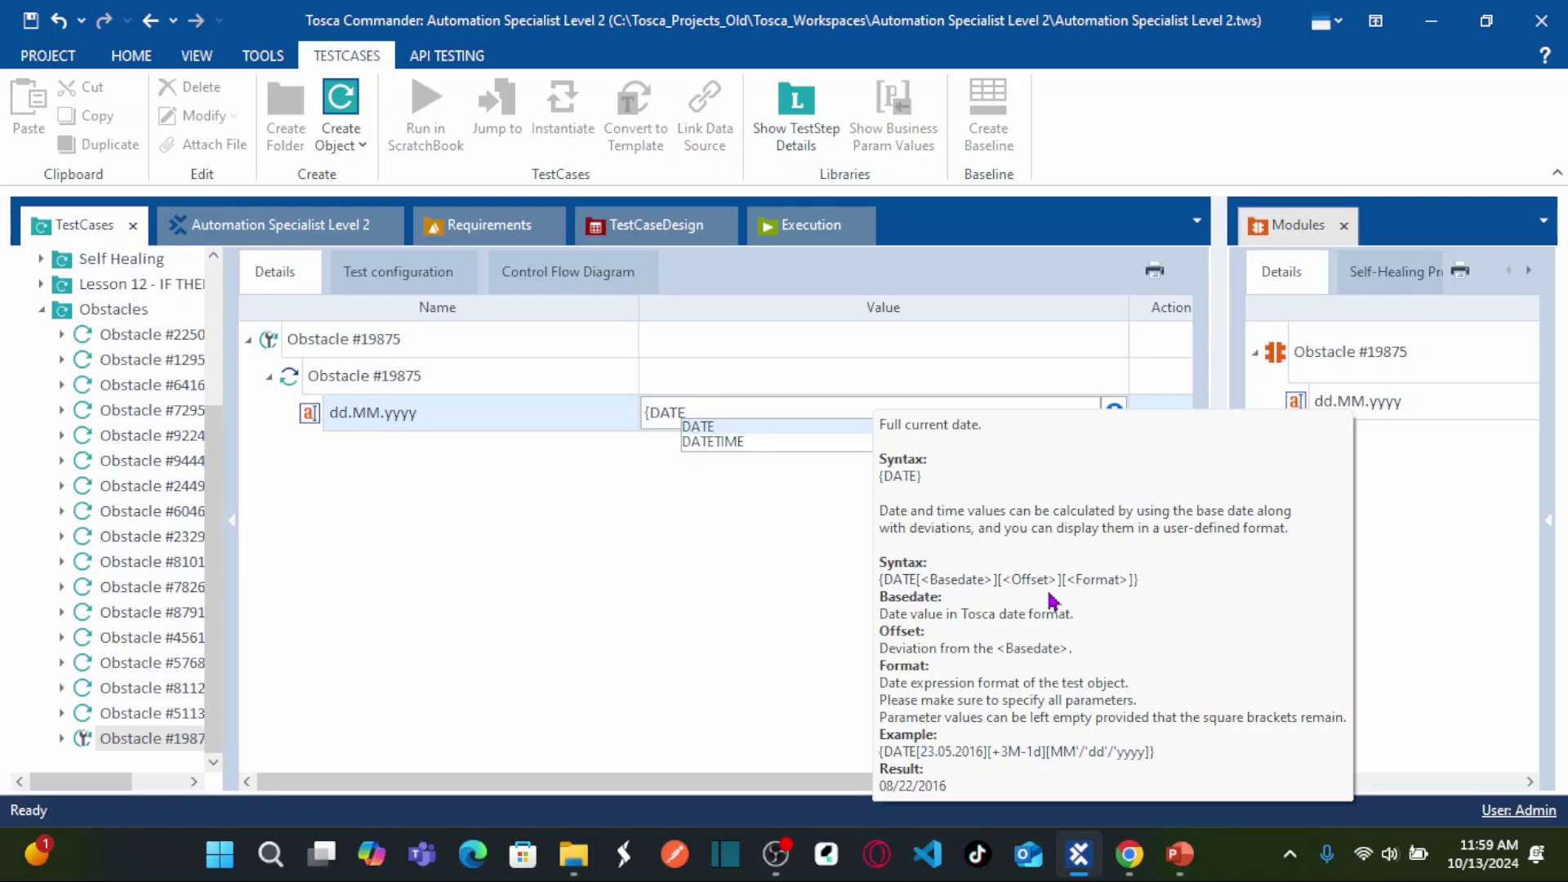
{"action": "mouse_move", "coordinate": [1029, 574]}
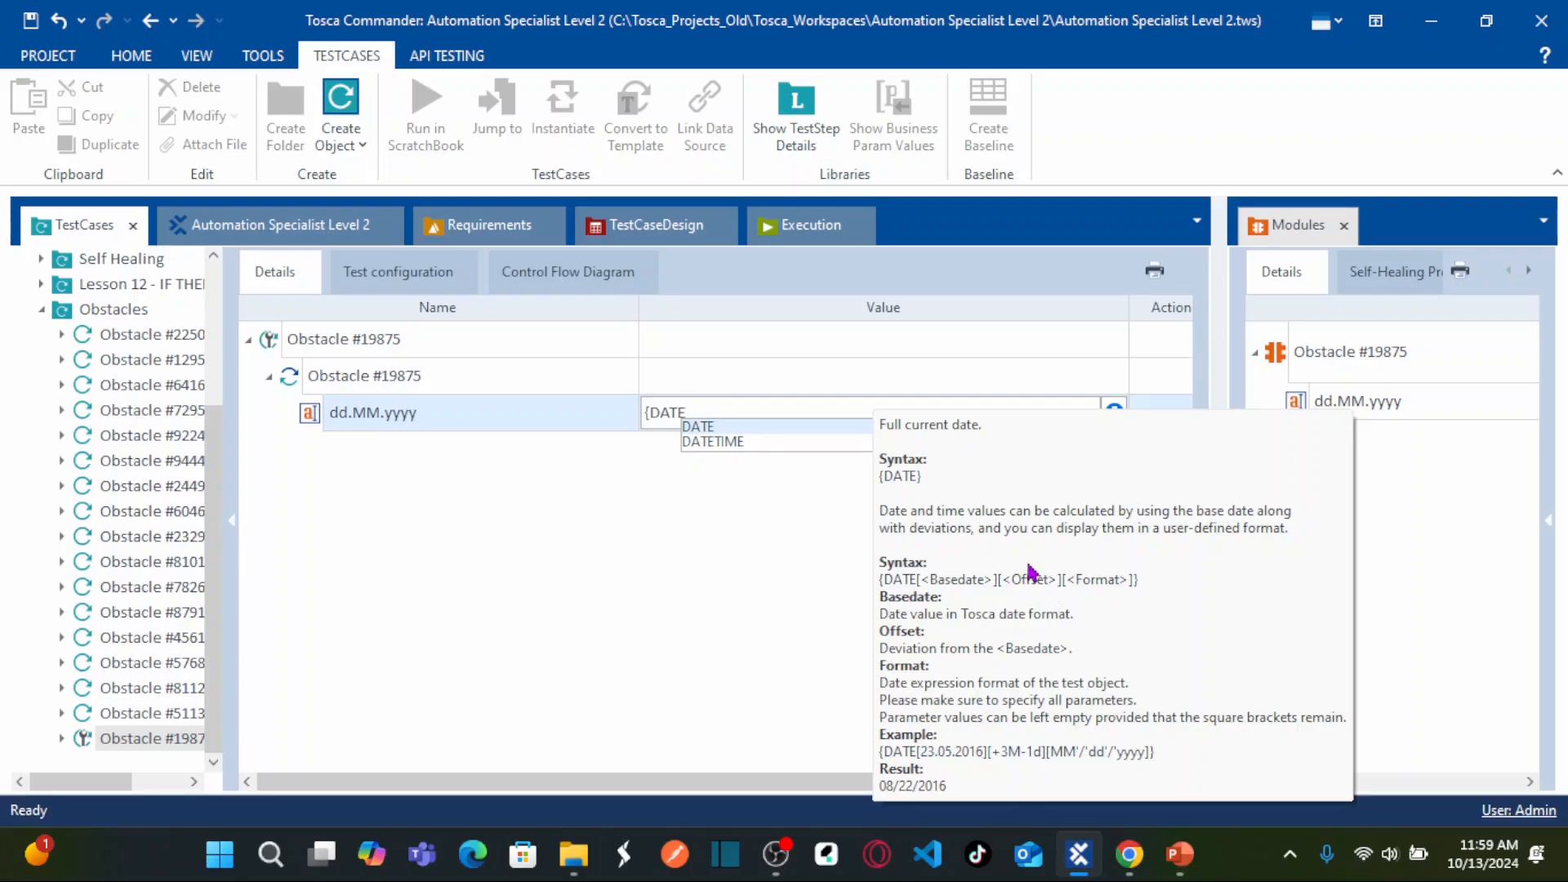
{"action": "mouse_move", "coordinate": [1119, 575]}
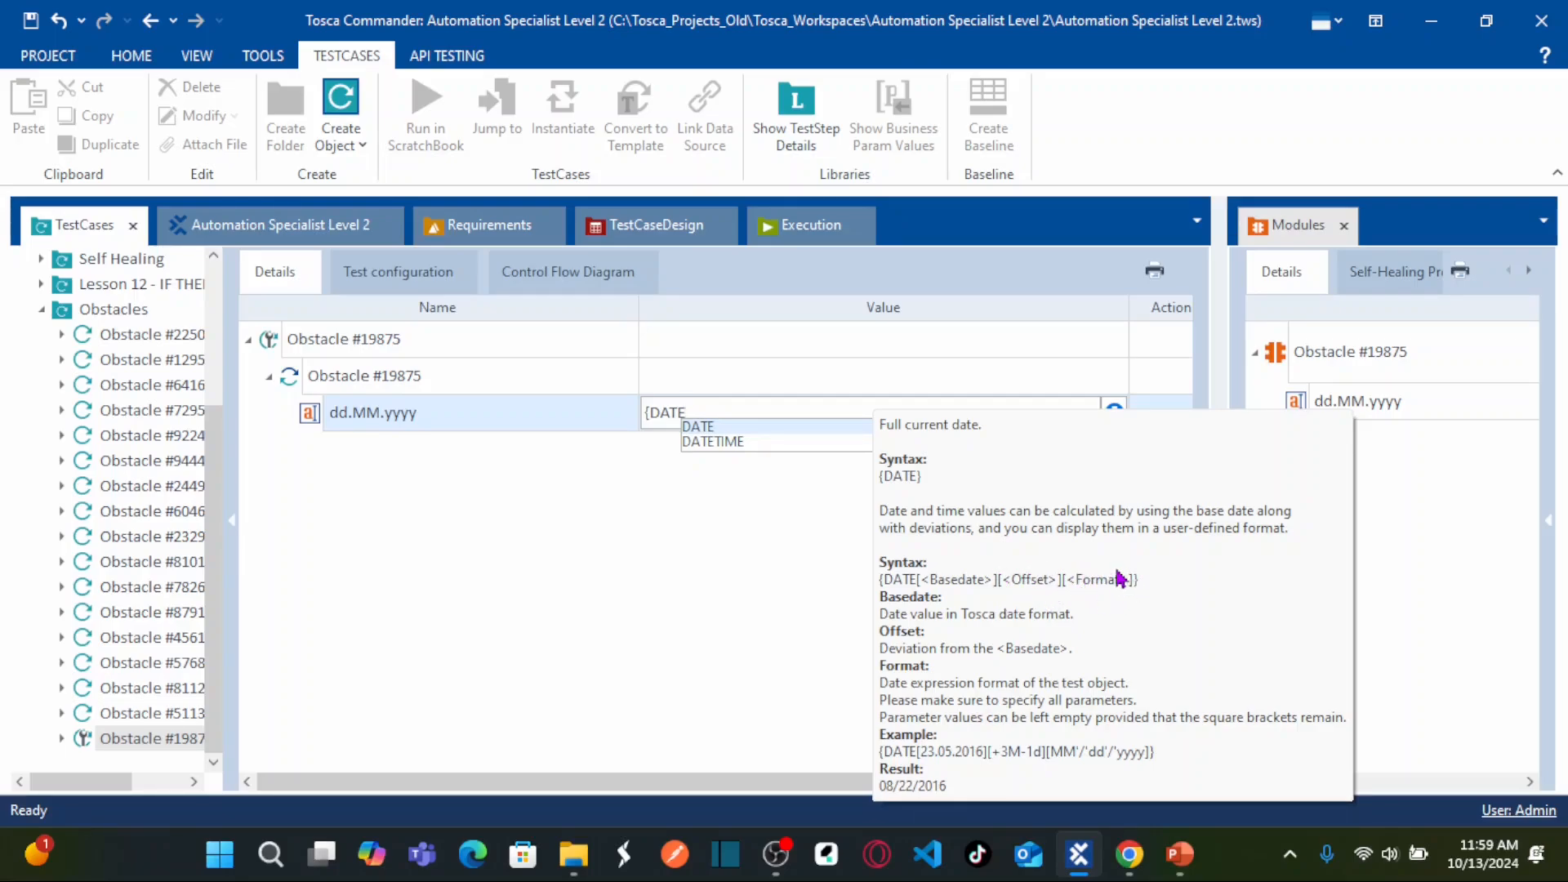
{"action": "mouse_move", "coordinate": [1109, 586]}
{"action": "type", "text": "[]"}
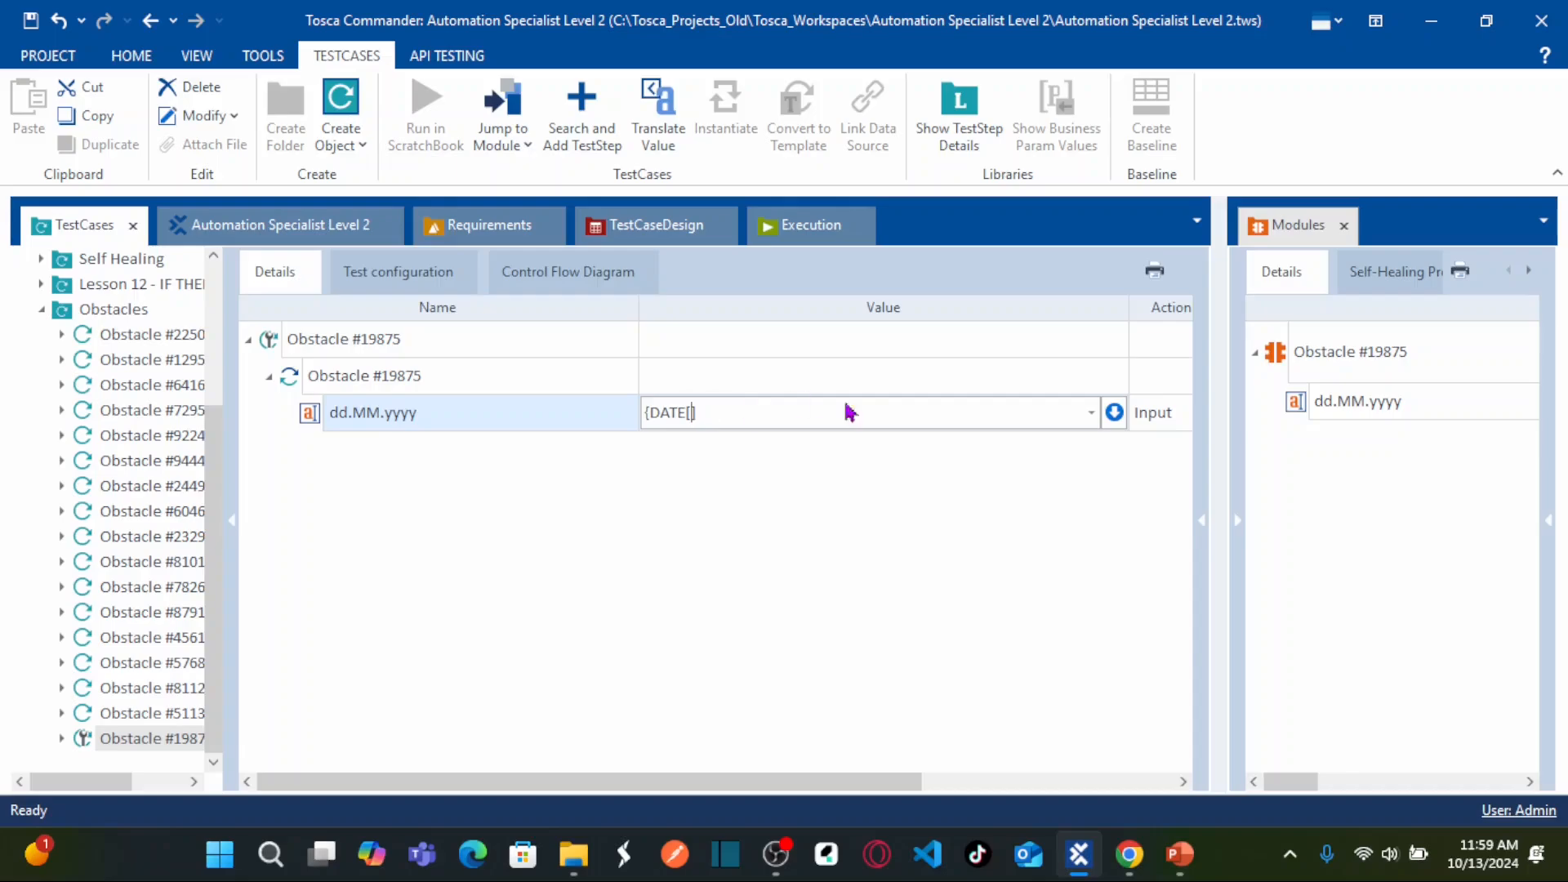
{"action": "mouse_move", "coordinate": [776, 412]}
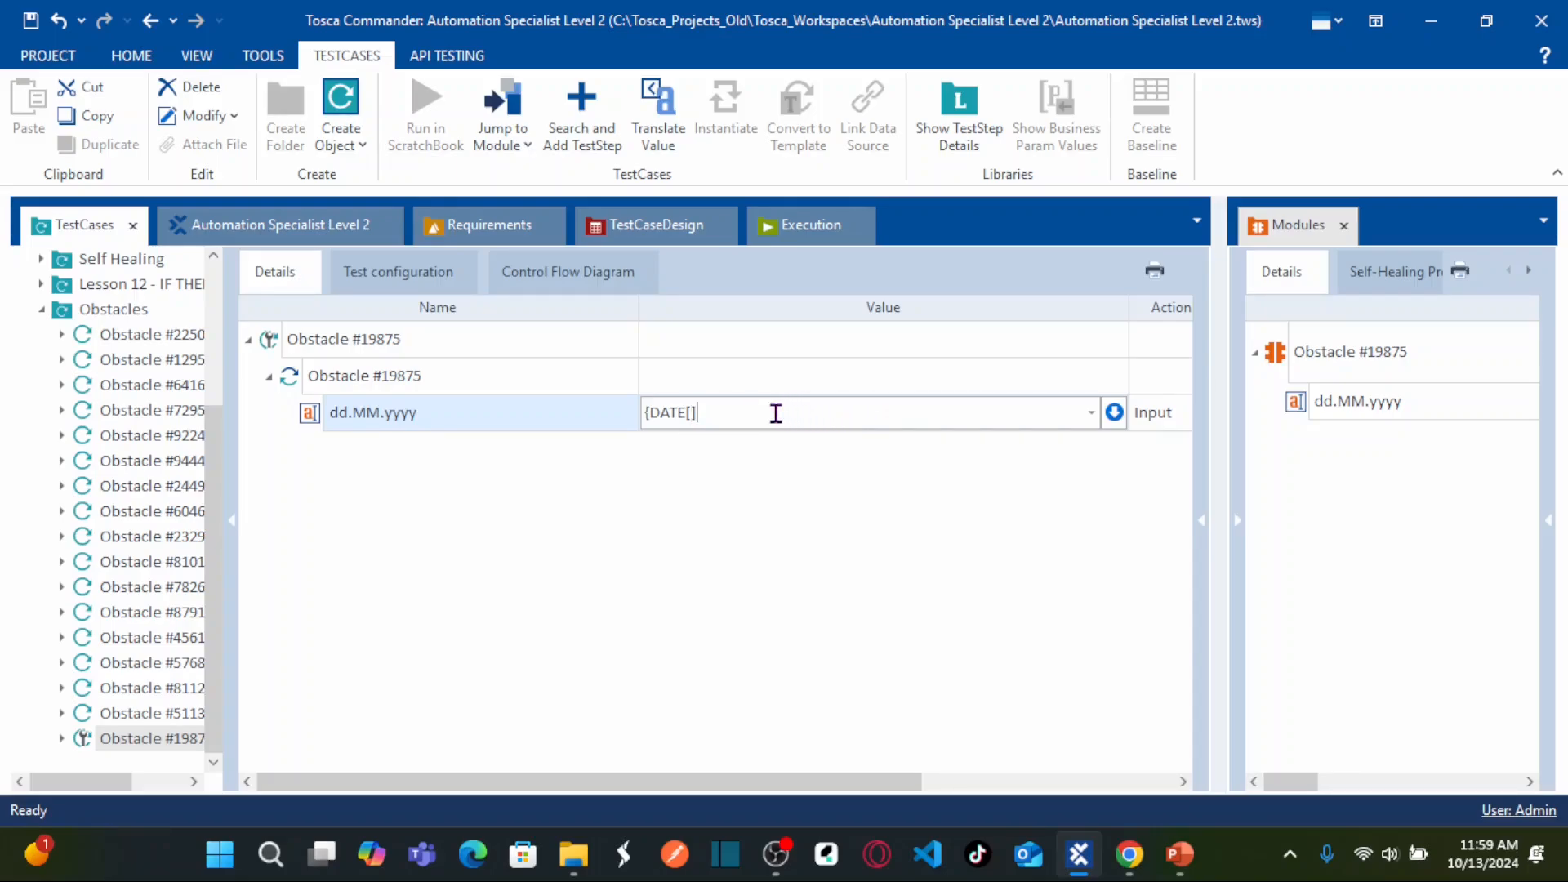
Complete and commit the value {DATE[][+1d][dd.MM.yyyy]} for tomorrow's date.
{"action": "type", "text": "["}
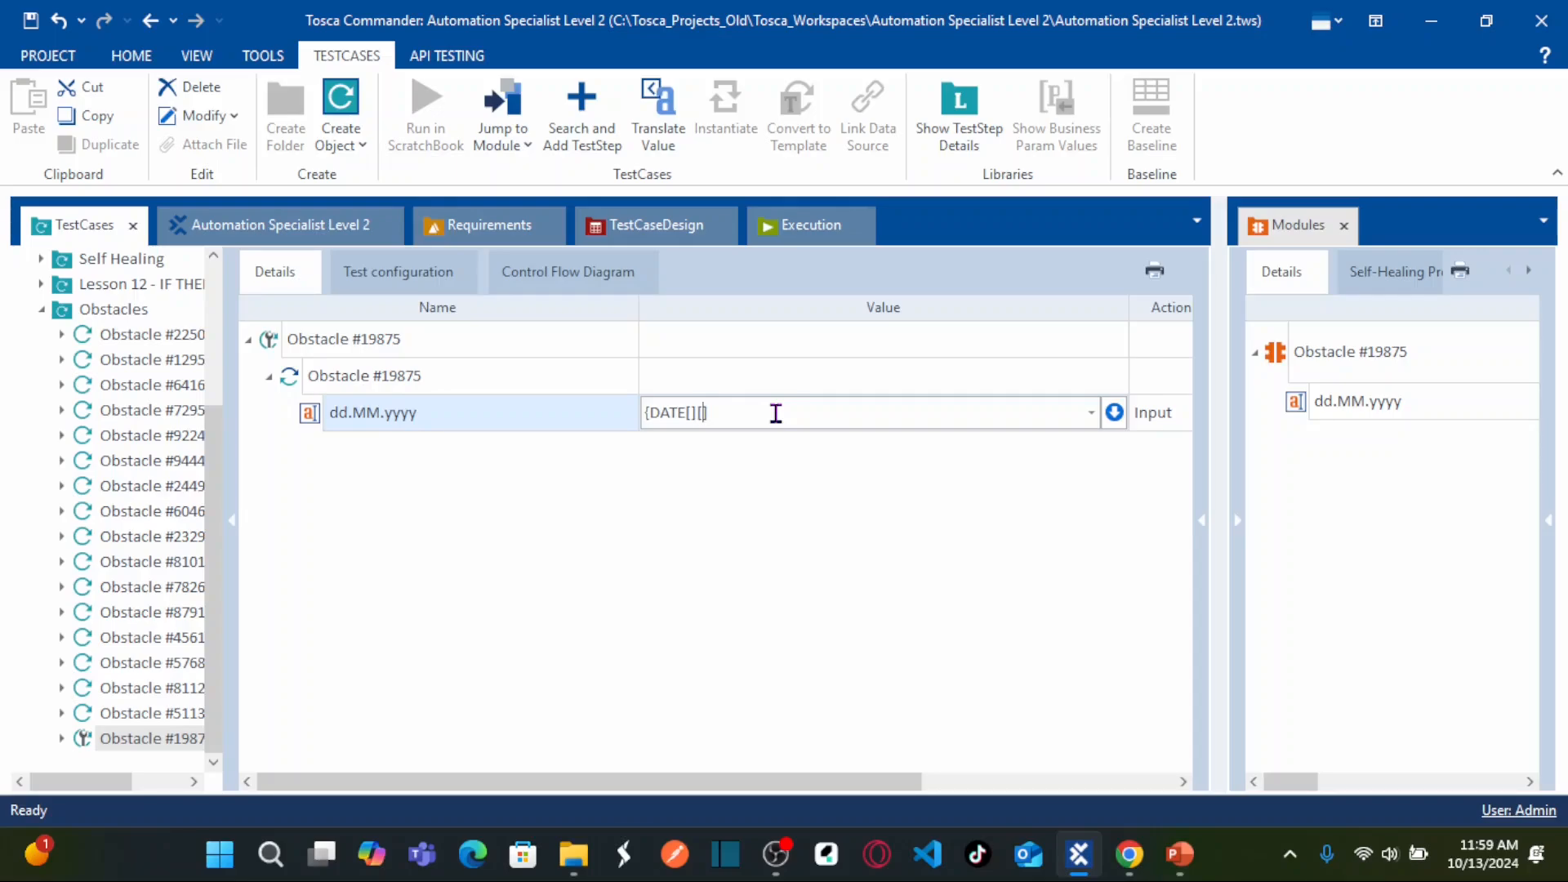
{"action": "type", "text": "+"}
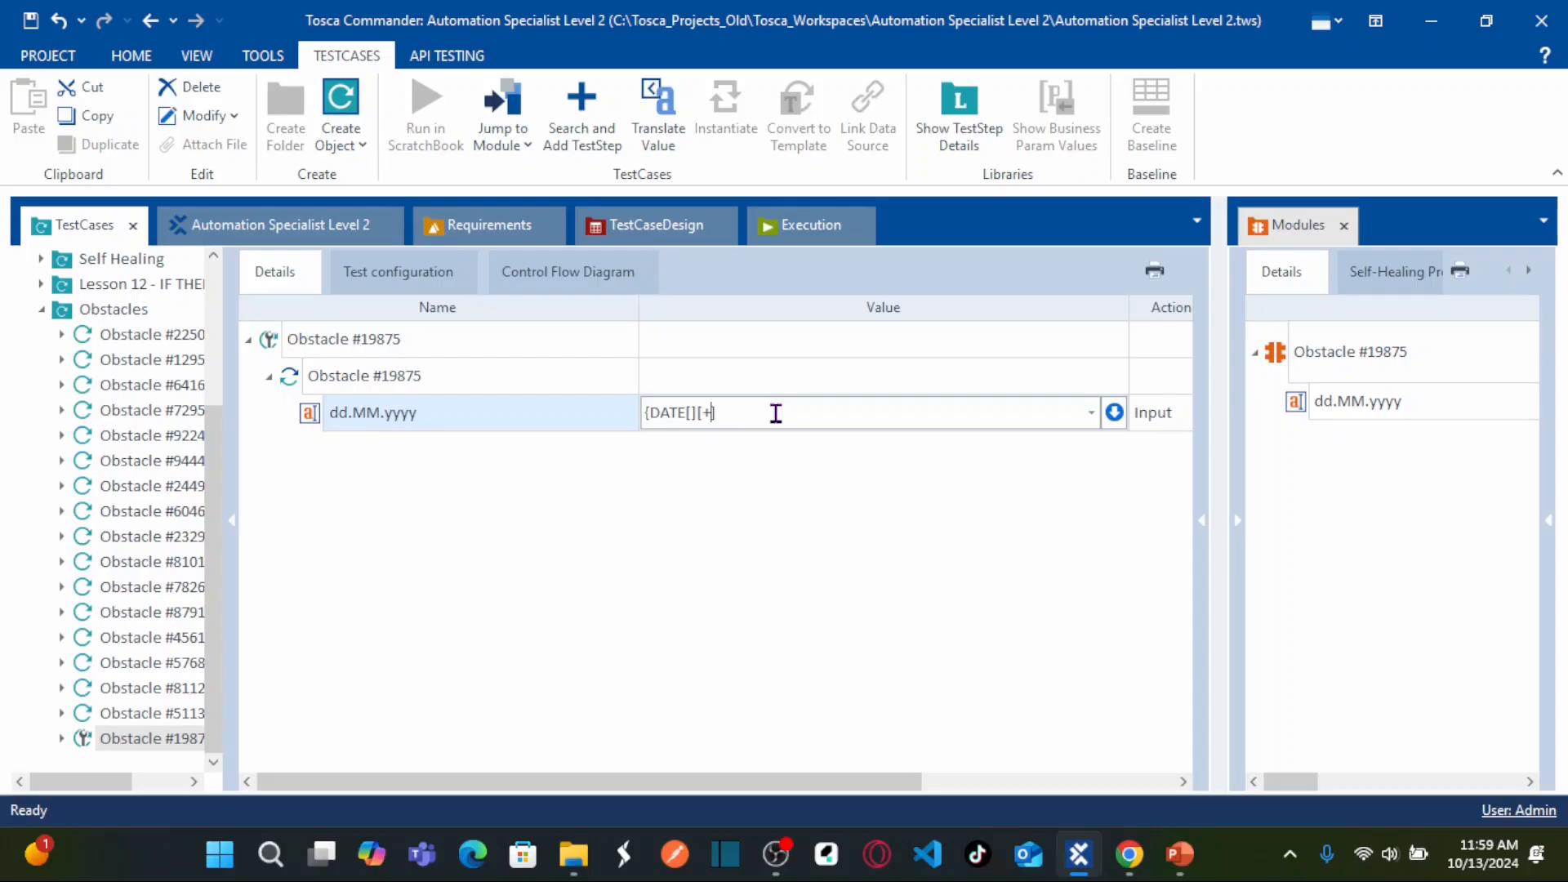
{"action": "type", "text": "1d"}
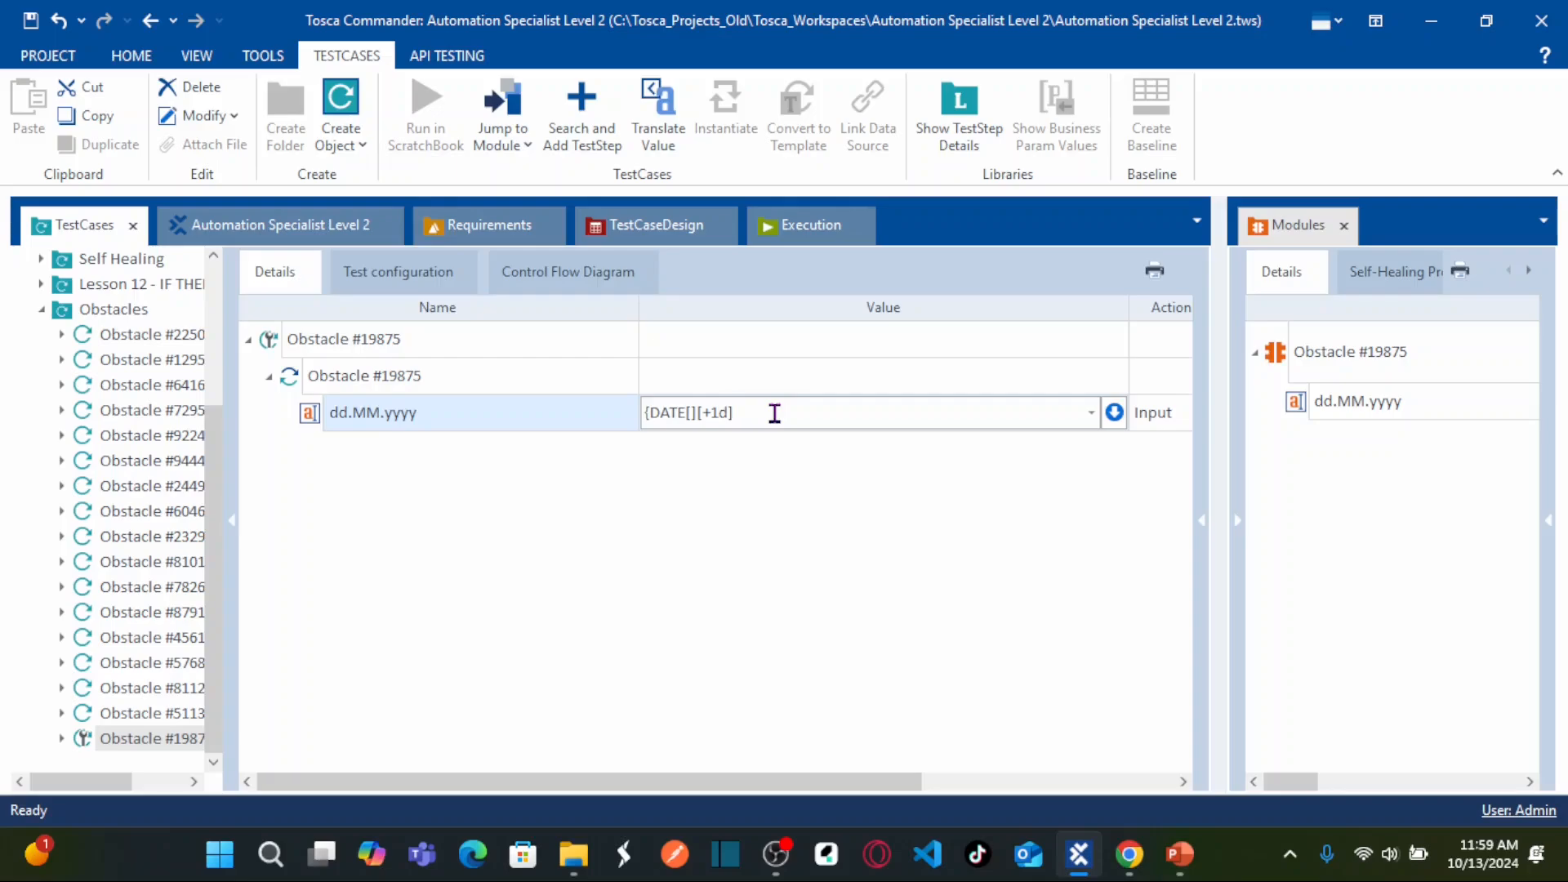
{"action": "type", "text": "[dd"}
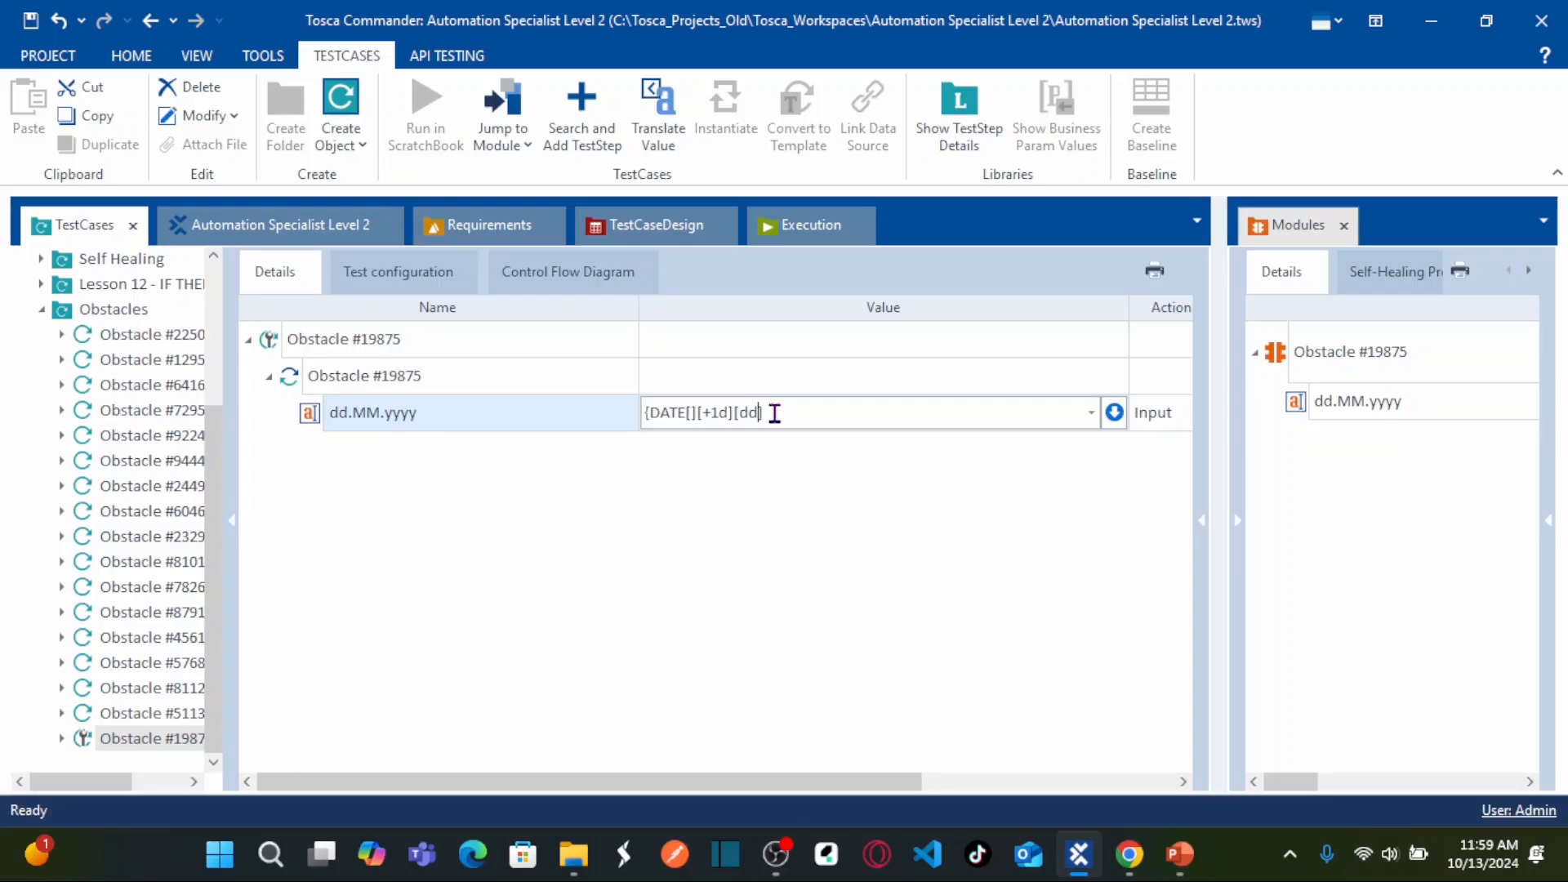
{"action": "type", "text": ".MM"}
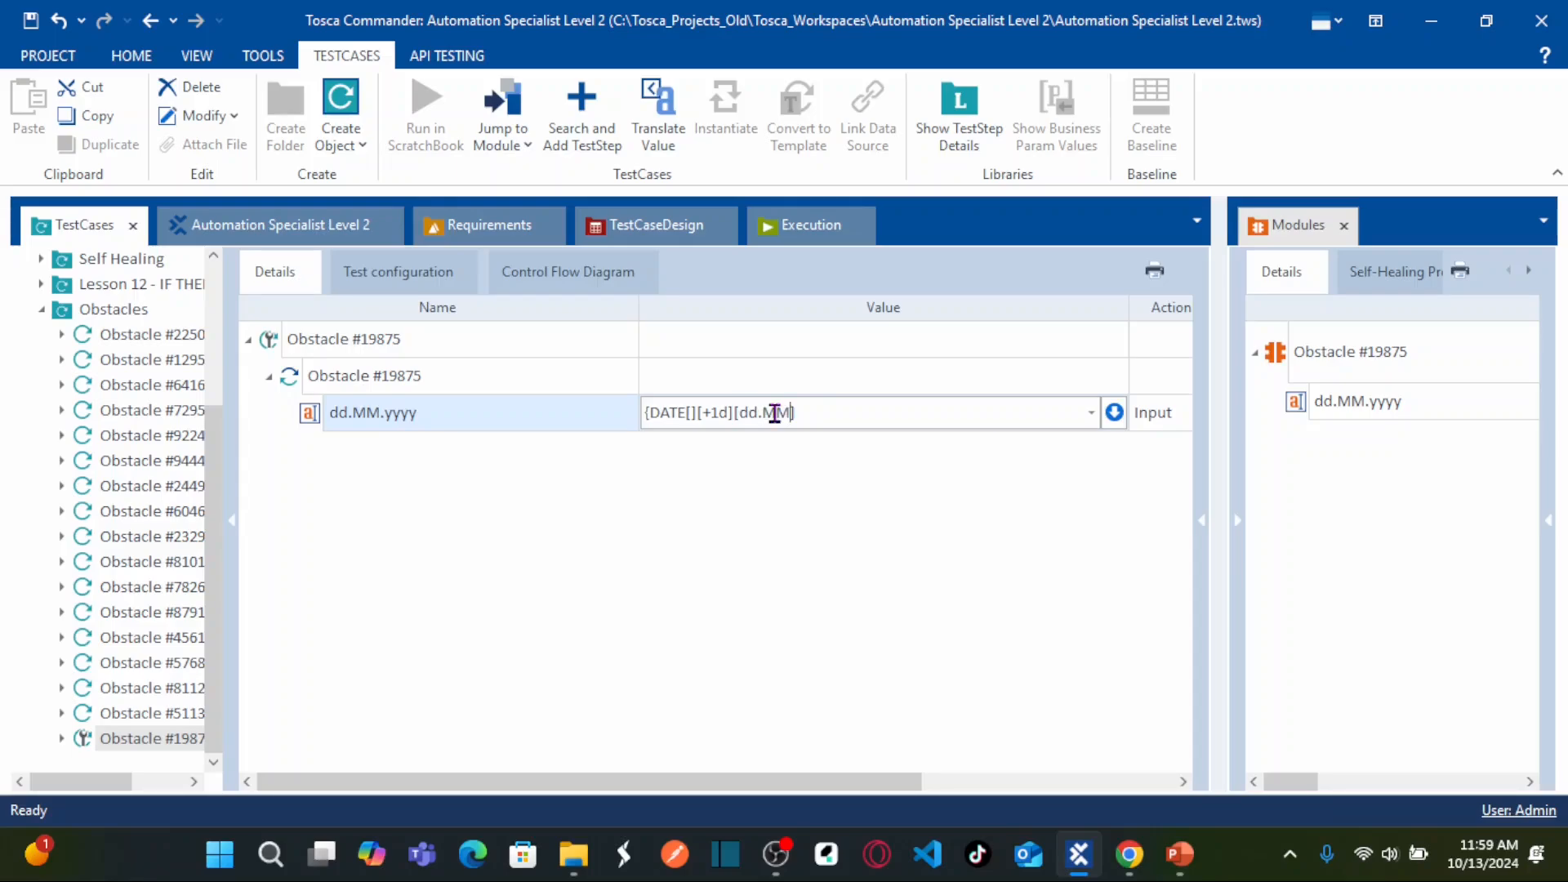
{"action": "type", "text": ".yyyy"}
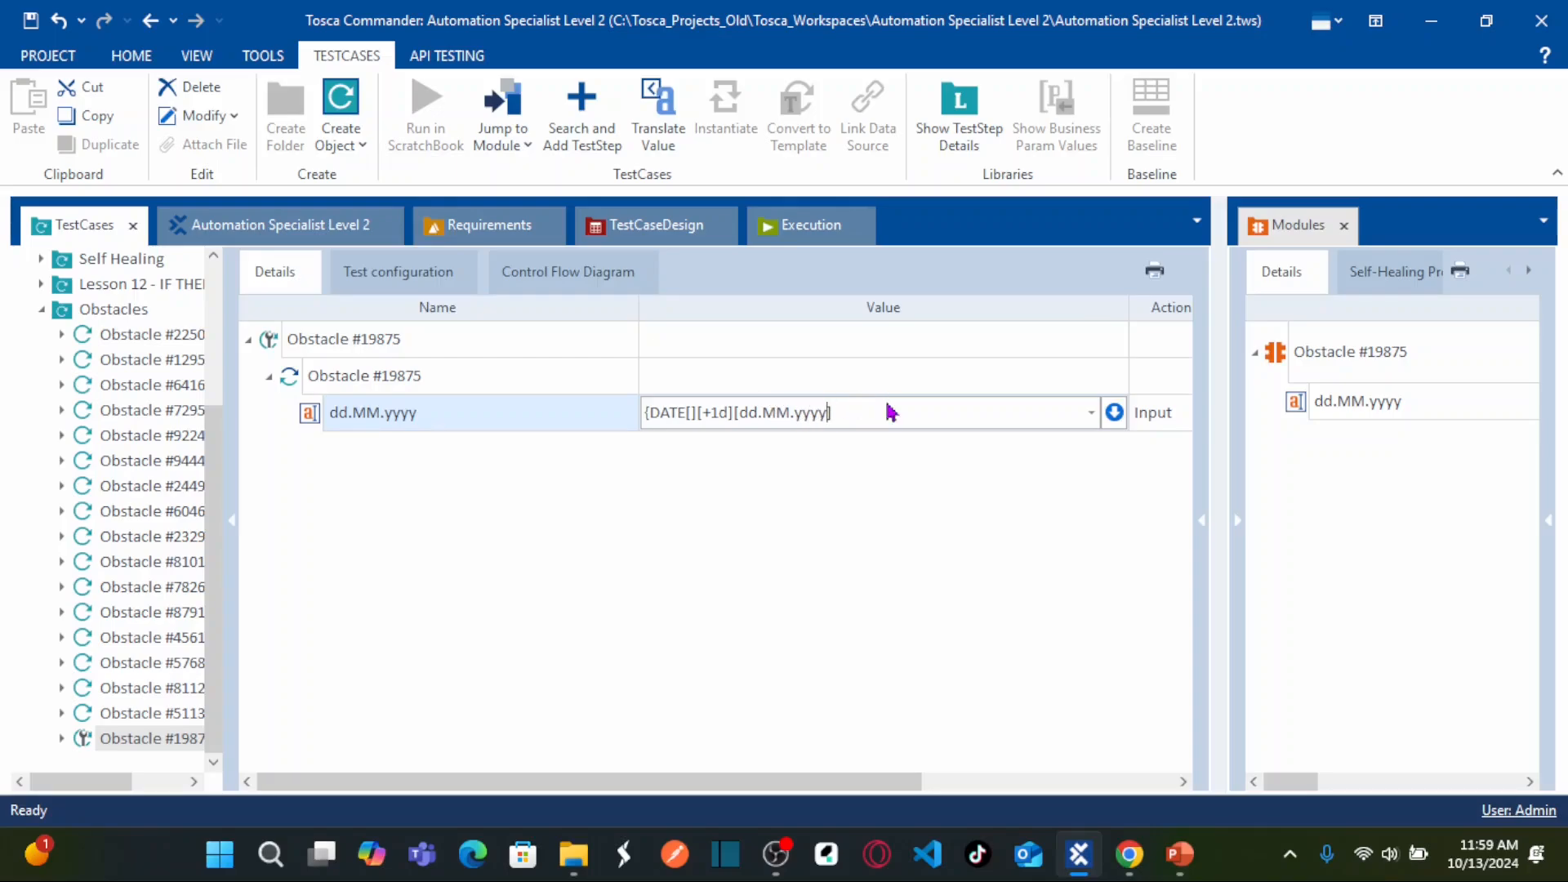
{"action": "mouse_move", "coordinate": [876, 412]}
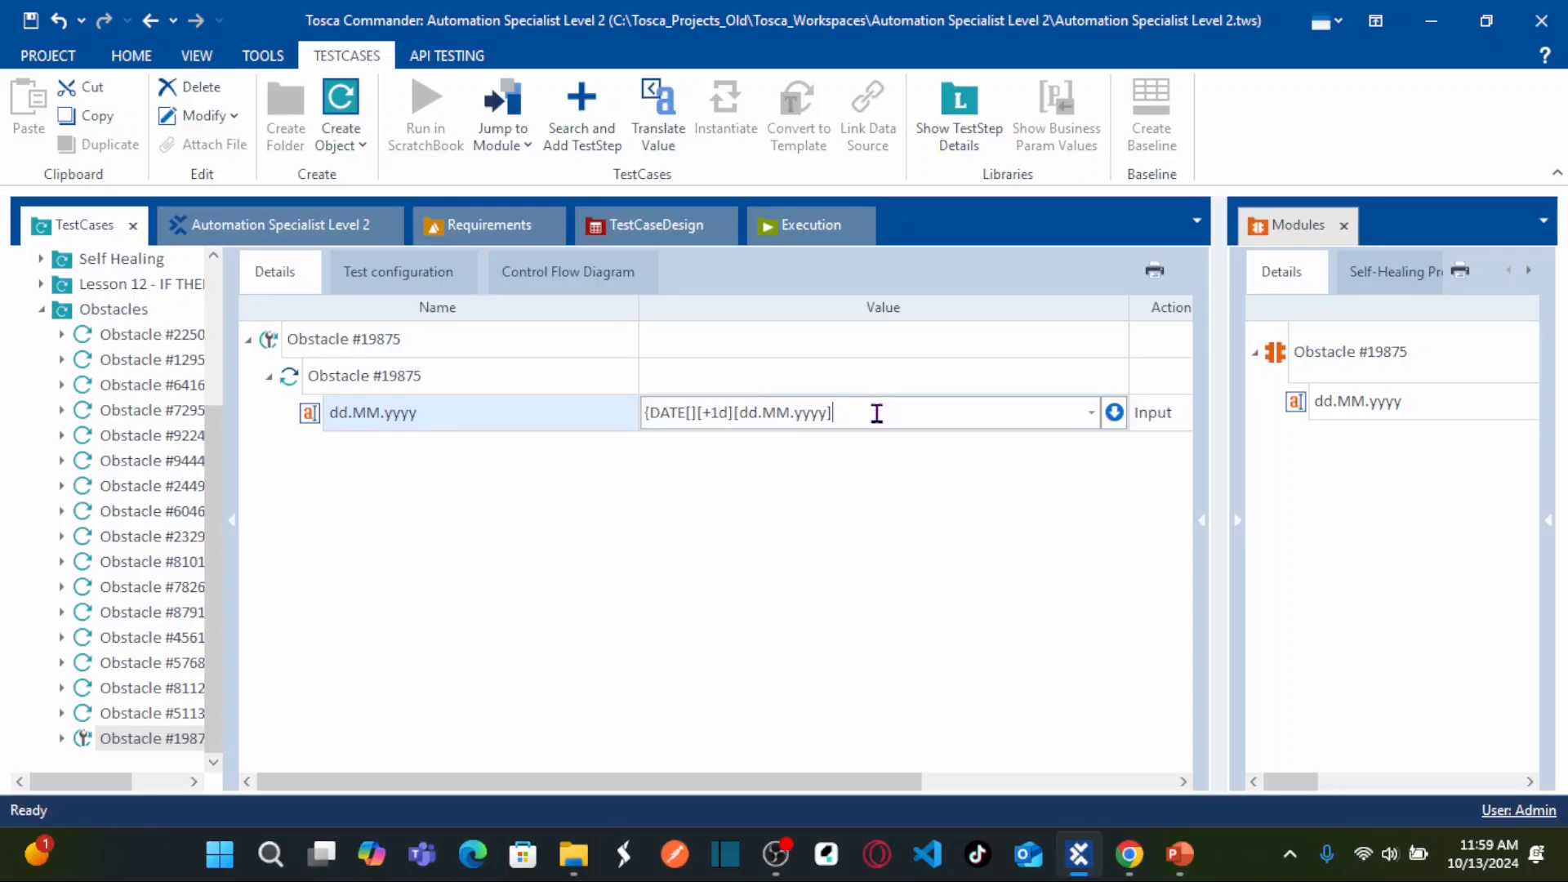
{"action": "type", "text": "}"}
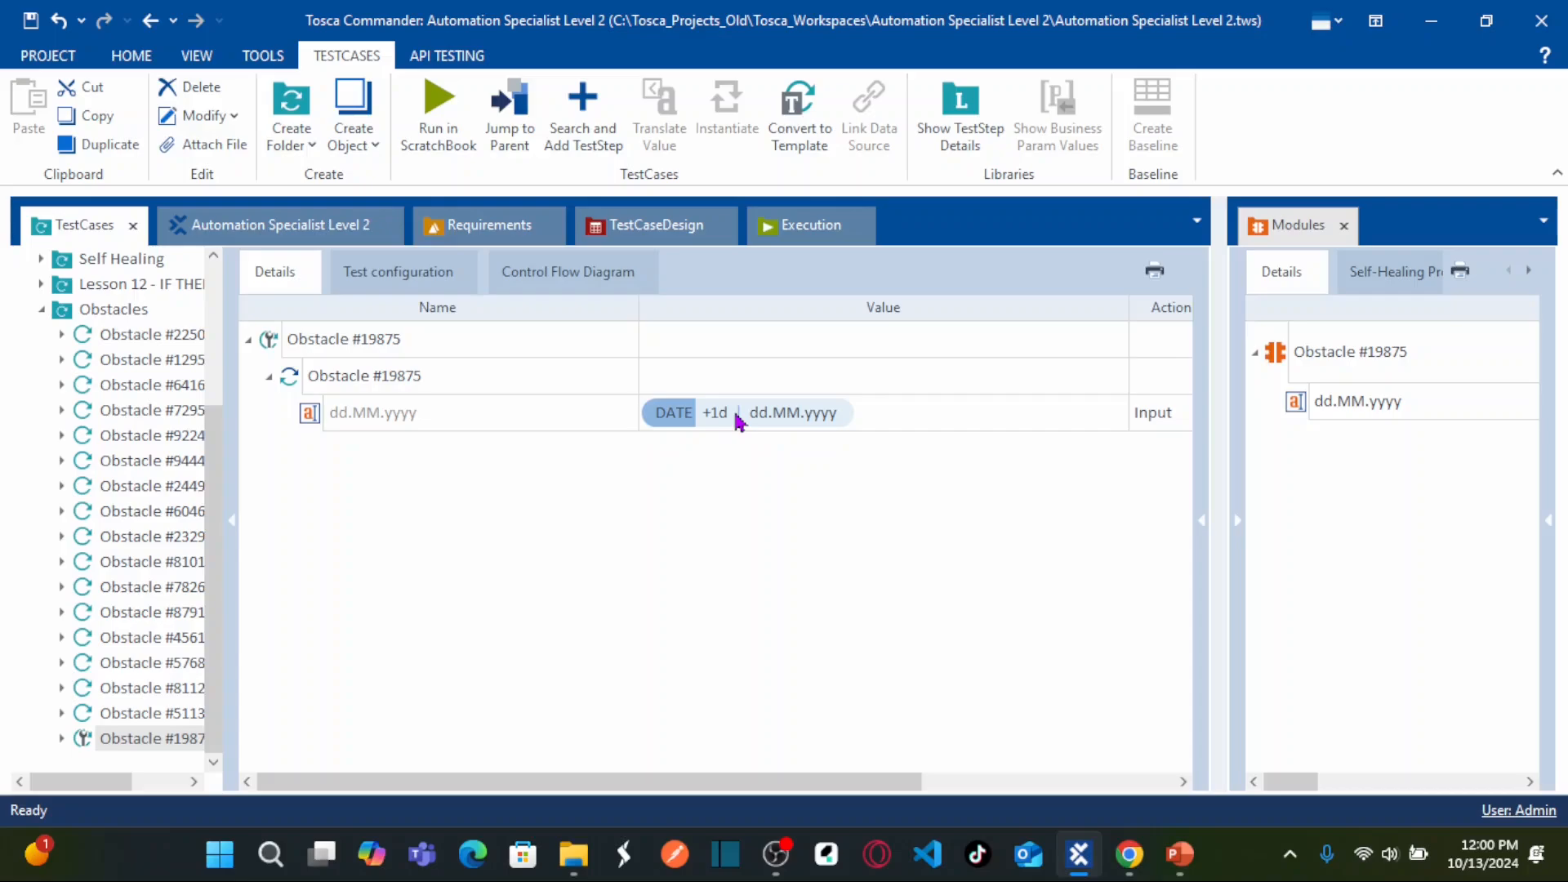
Translate the value and confirm it resolves to 14.10.2024, then dismiss the dialog.
{"action": "right_click", "coordinate": [778, 412]}
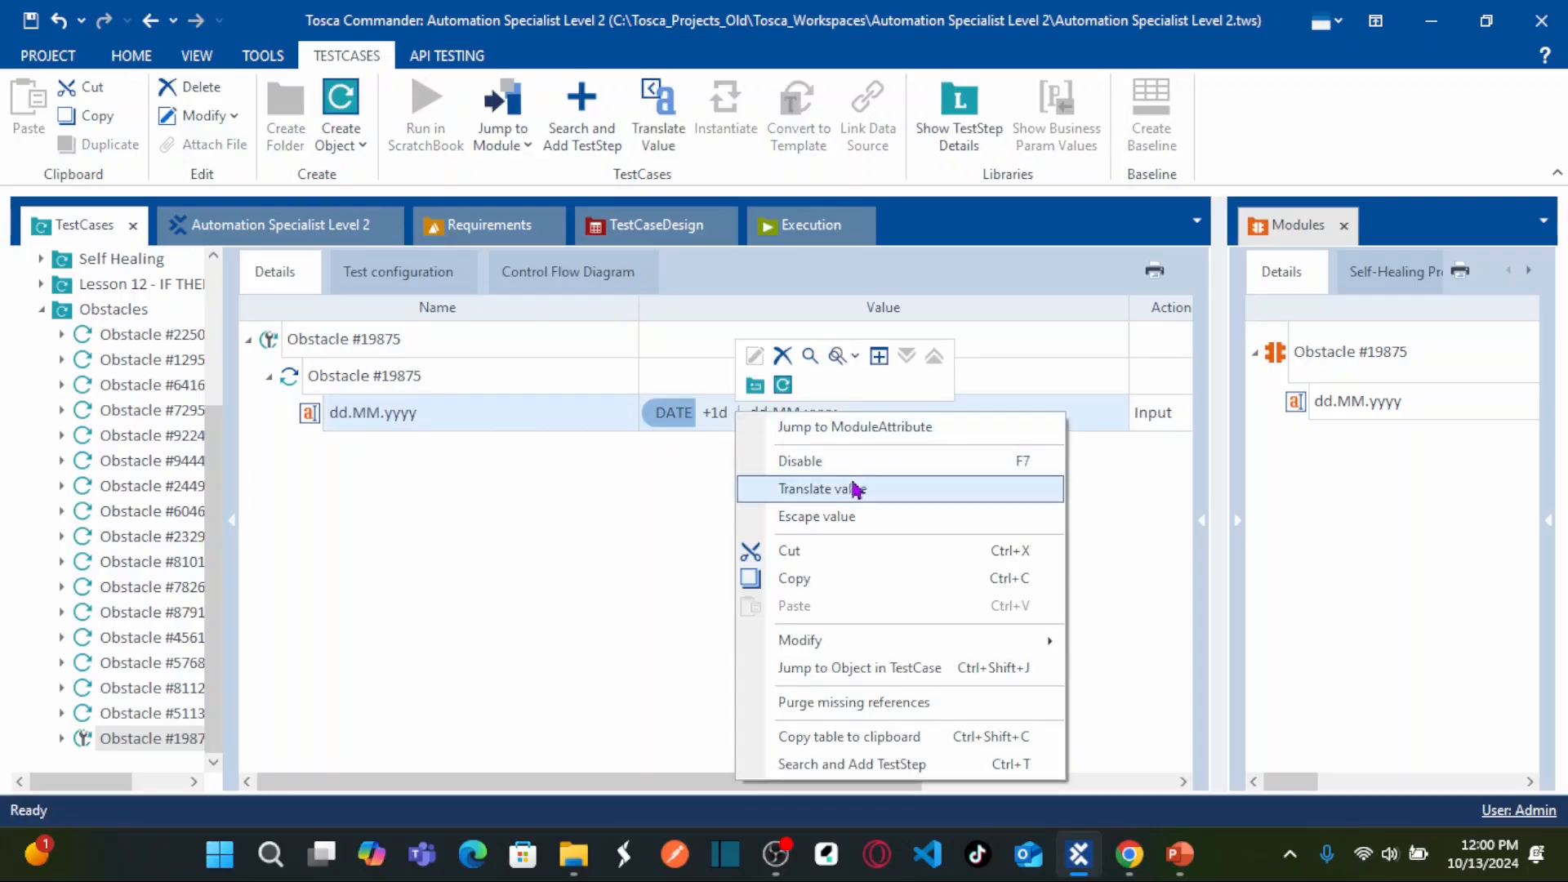
{"action": "mouse_move", "coordinate": [853, 495]}
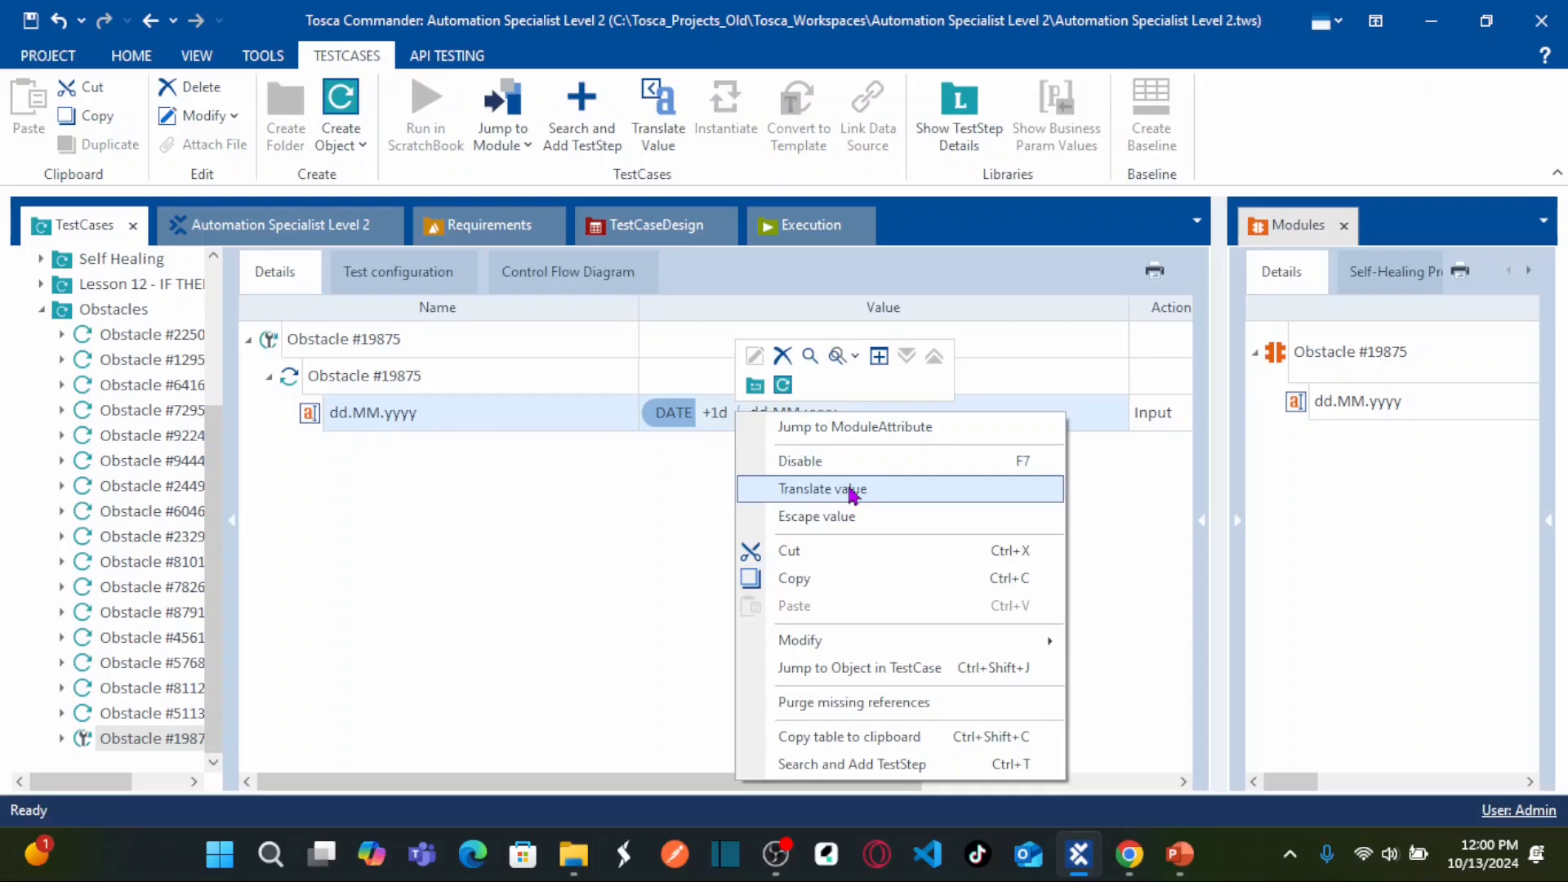
{"action": "left_click", "coordinate": [822, 490]}
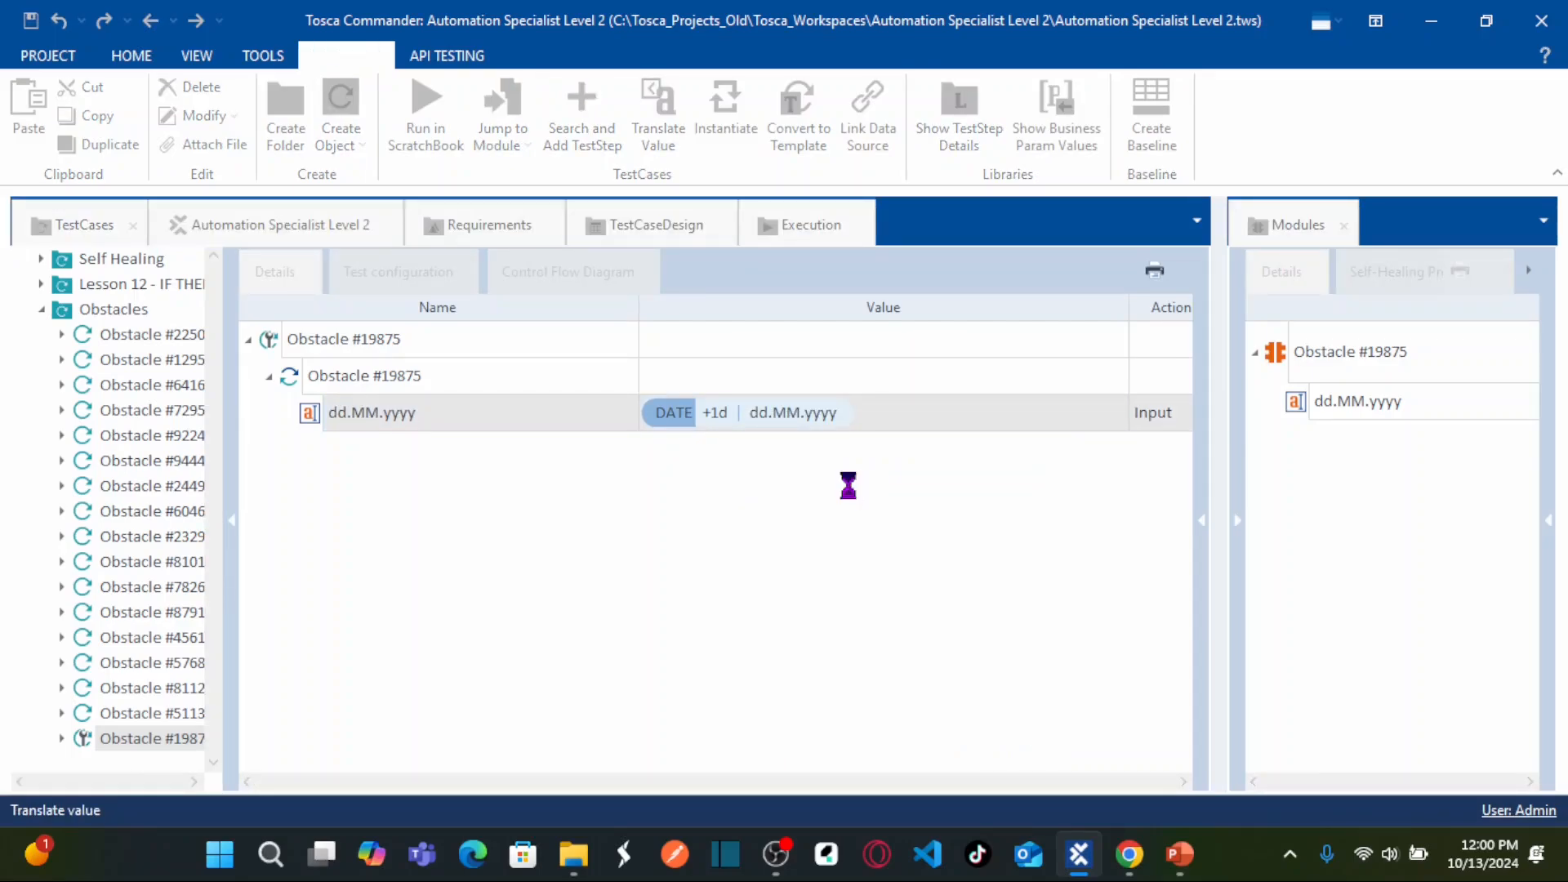
{"action": "left_click", "coordinate": [658, 98]}
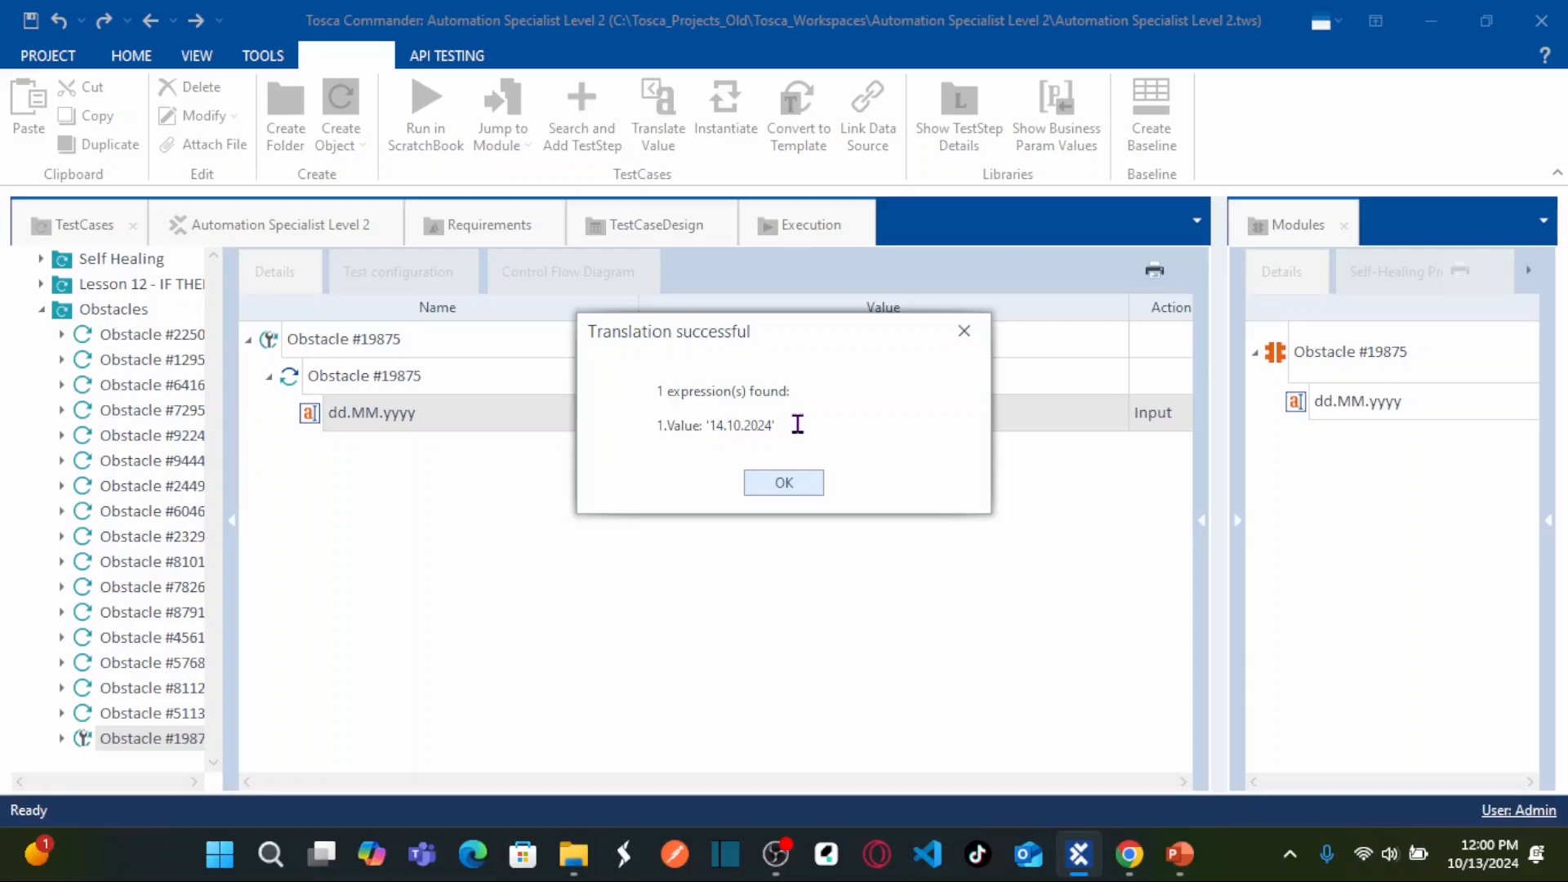
{"action": "mouse_move", "coordinate": [761, 436]}
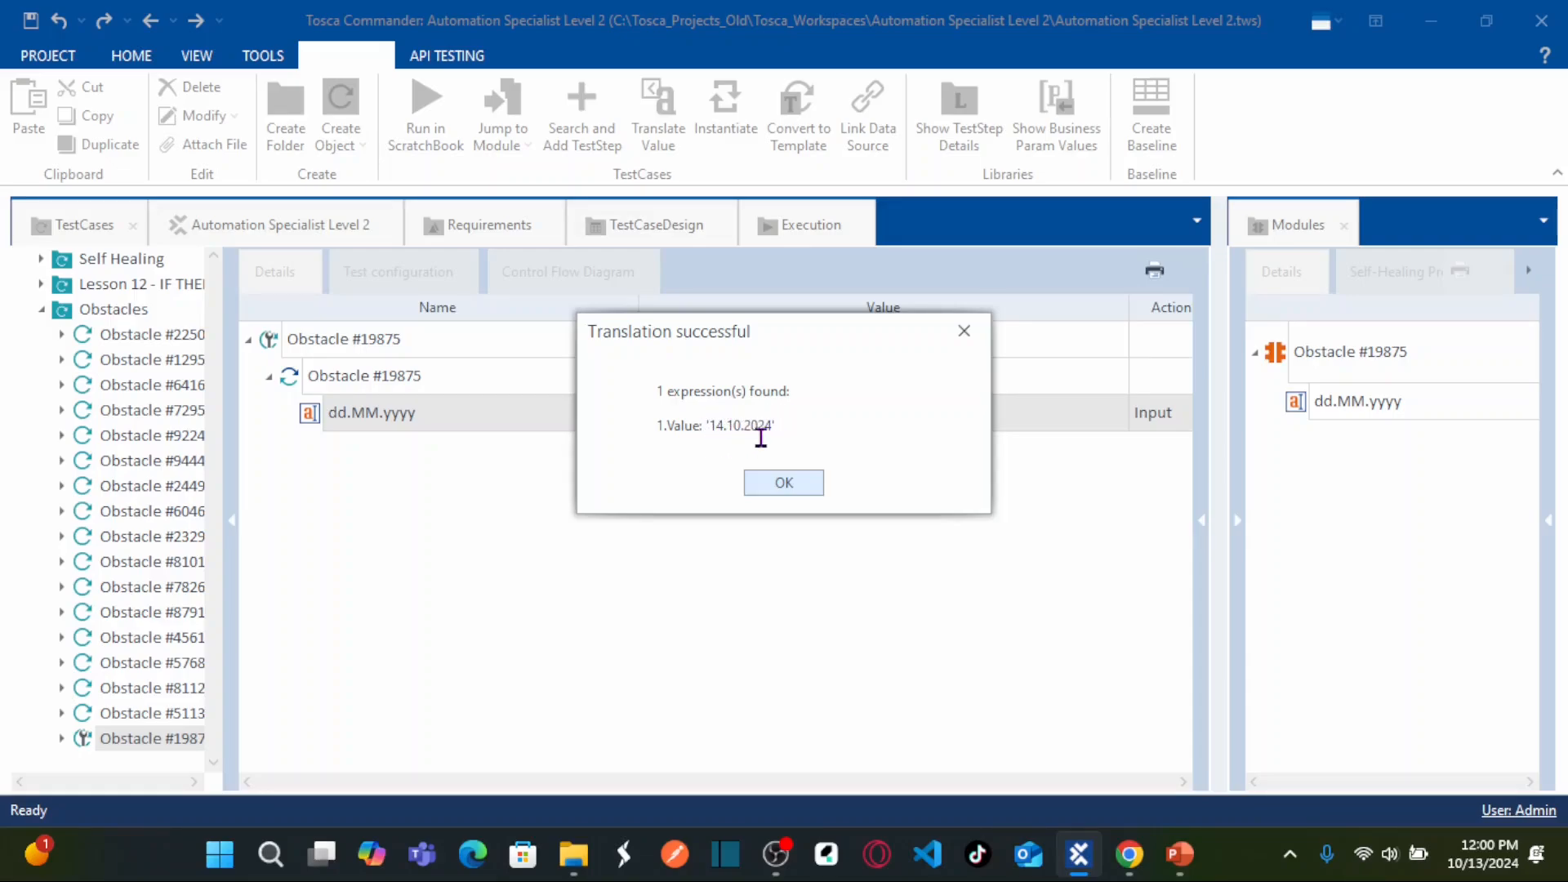
{"action": "left_click", "coordinate": [784, 482]}
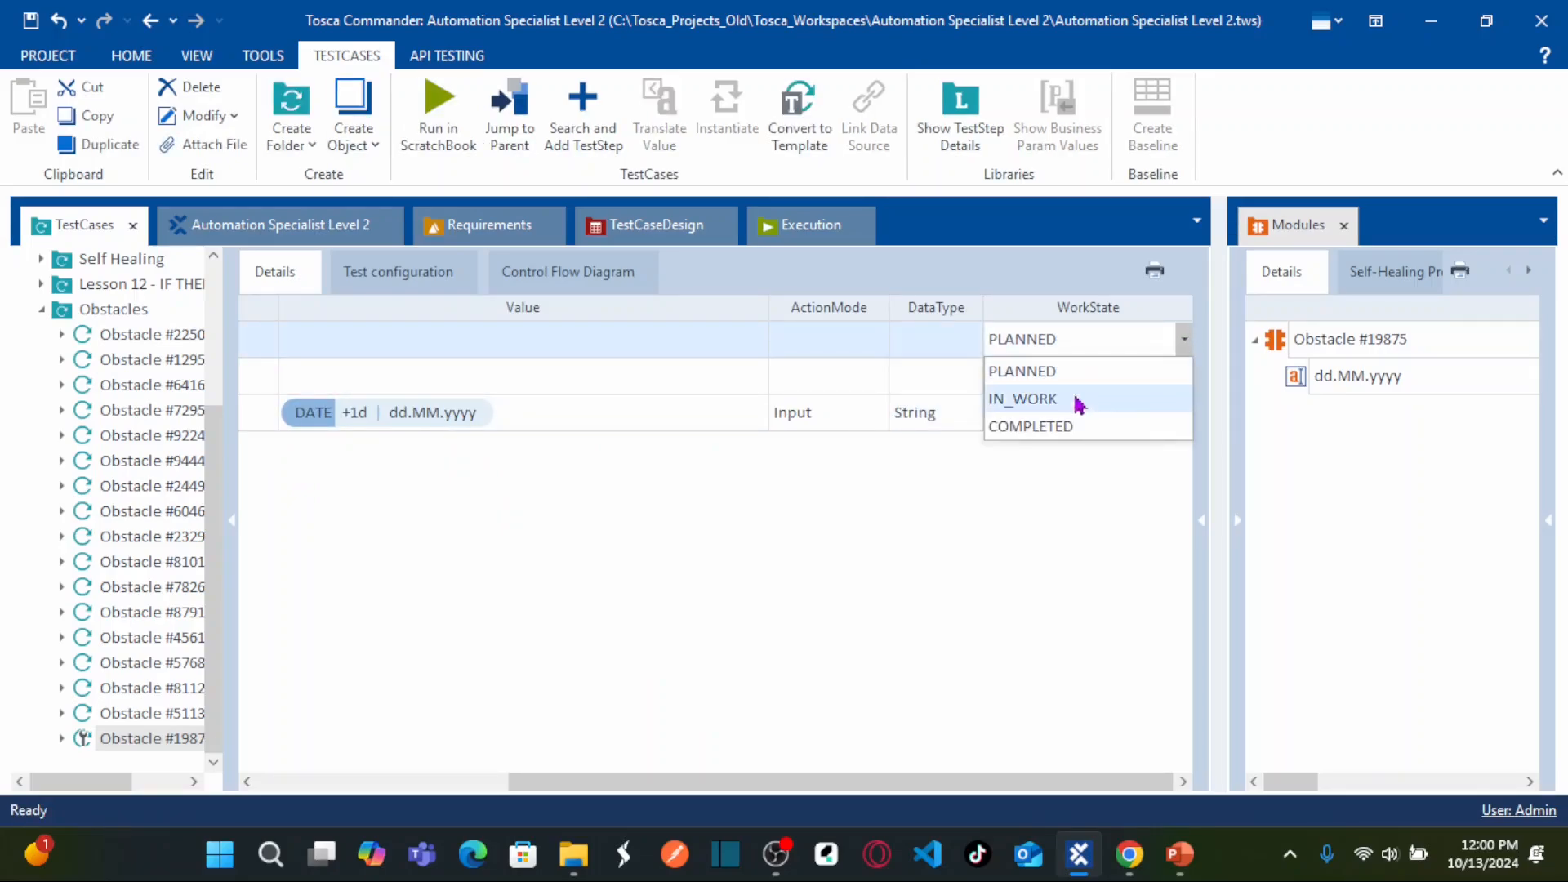
Set the Obstacle #19875 test case's WorkState to IN_WORK.
{"action": "left_click", "coordinate": [1029, 426]}
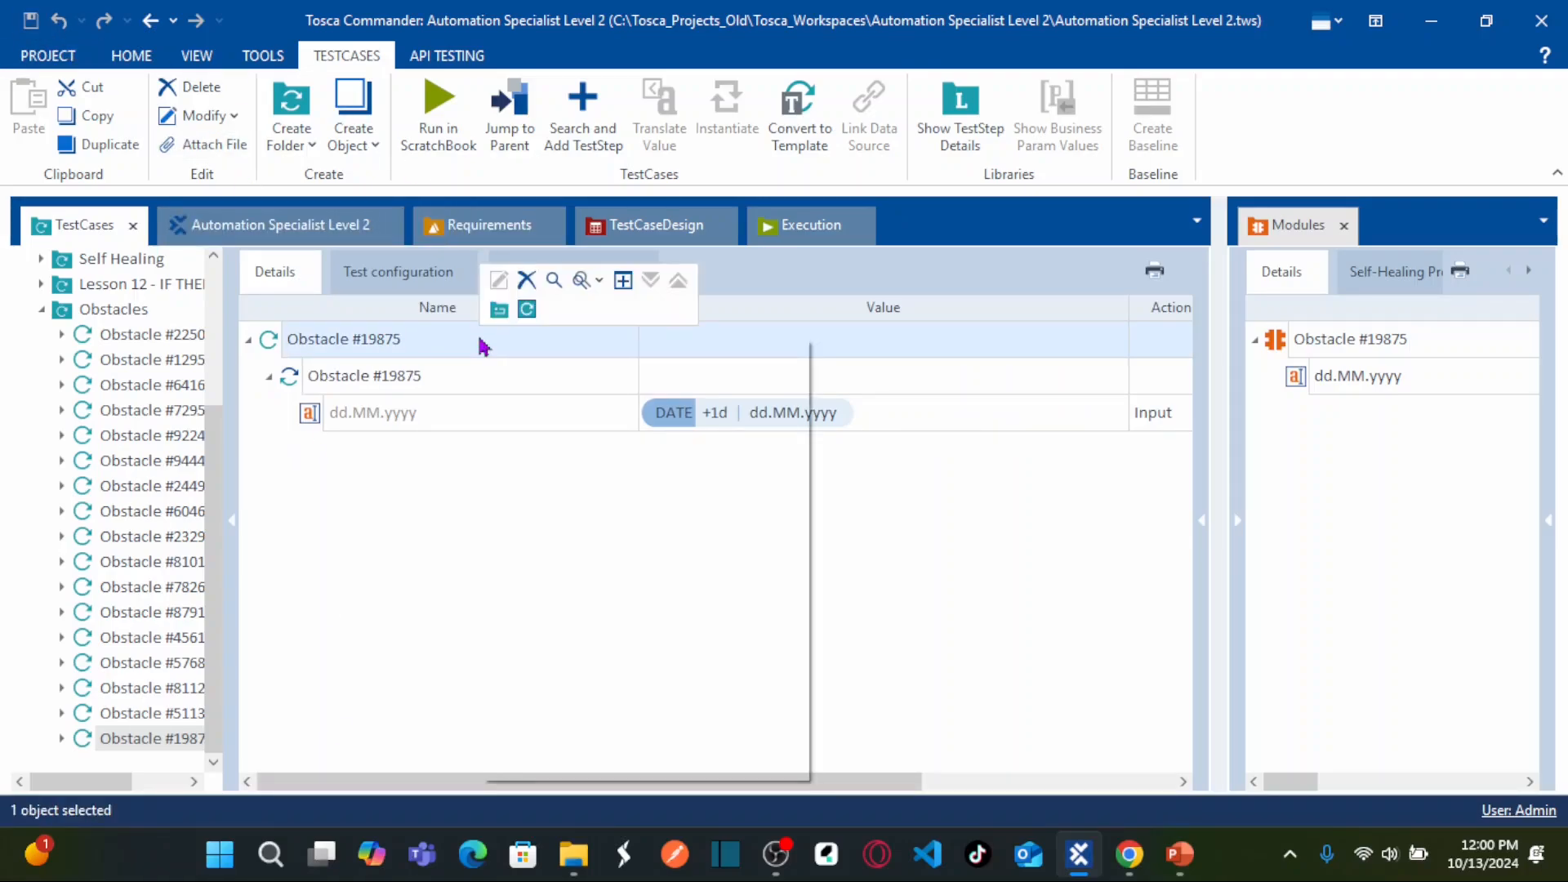
Run the test case in ScratchBook and acknowledge the 'Good job' message in Chrome.
{"action": "left_click", "coordinate": [438, 106]}
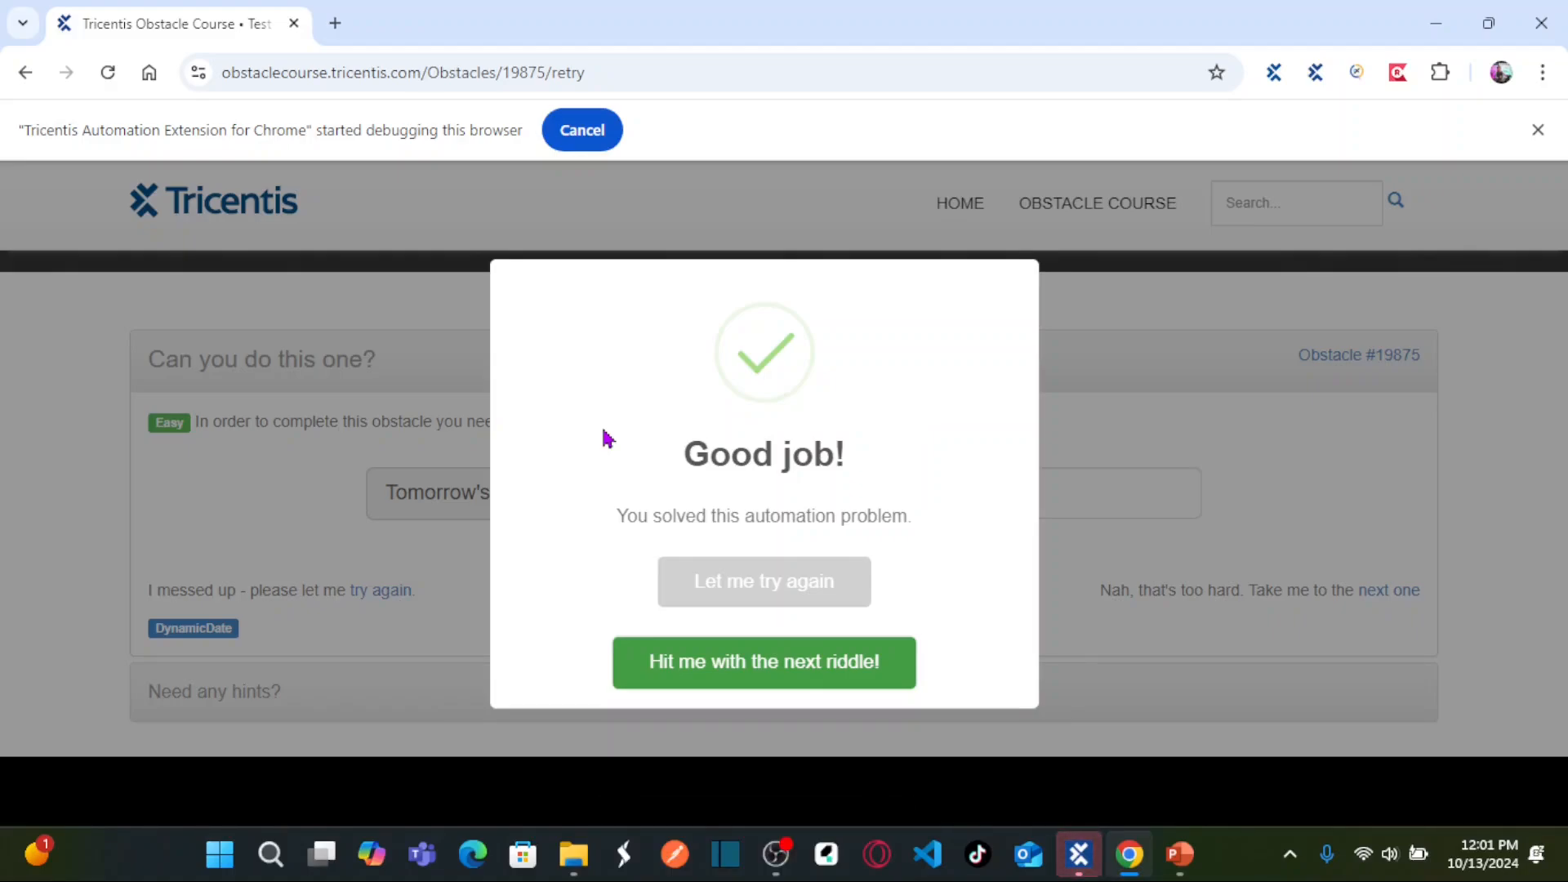
{"action": "left_click", "coordinate": [765, 663]}
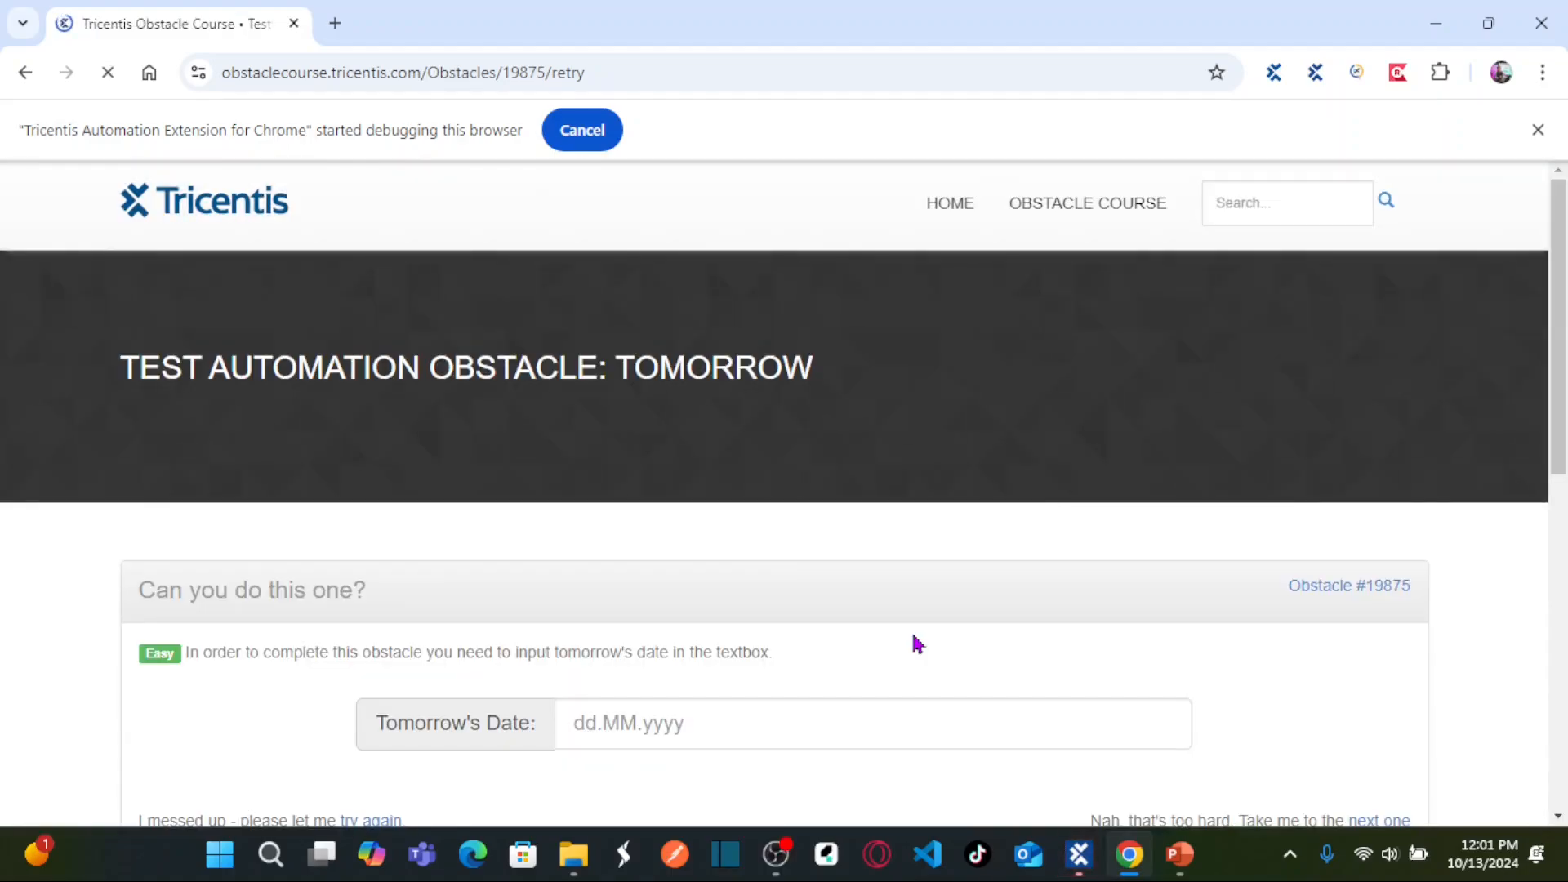